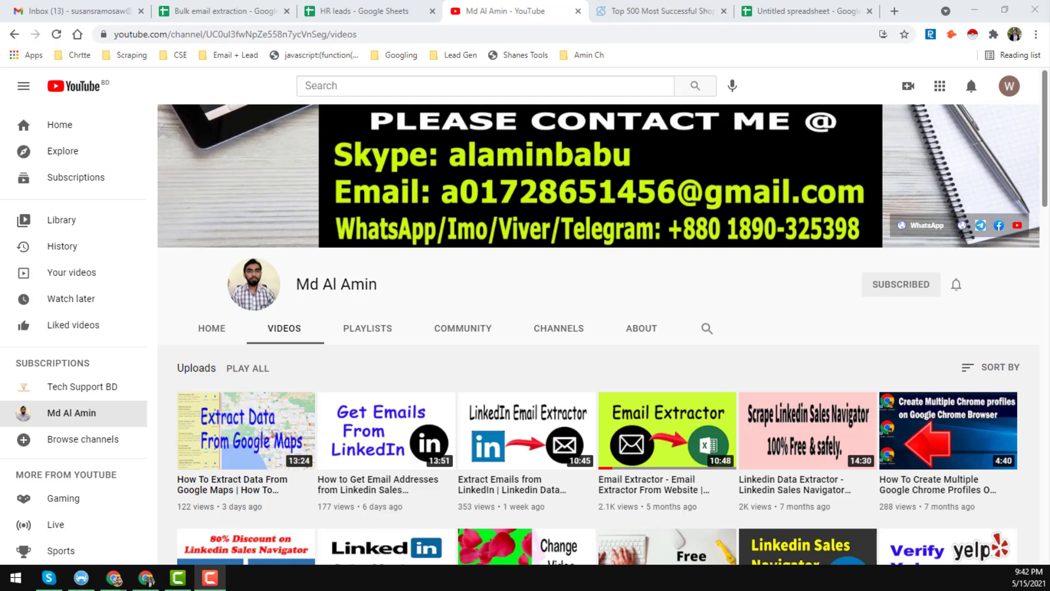
mouse_move(362, 278)
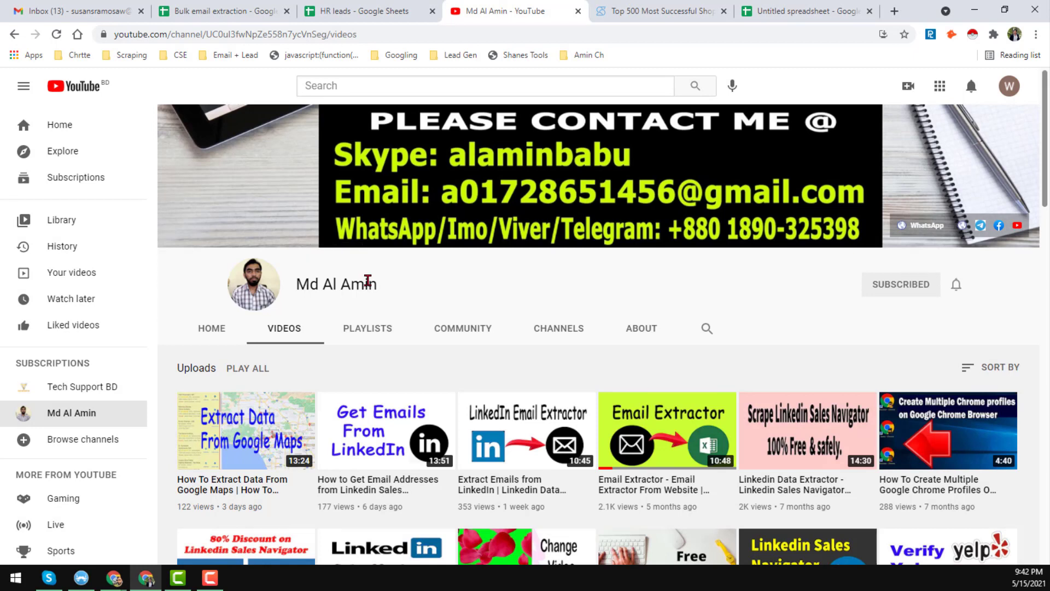
mouse_move(398, 297)
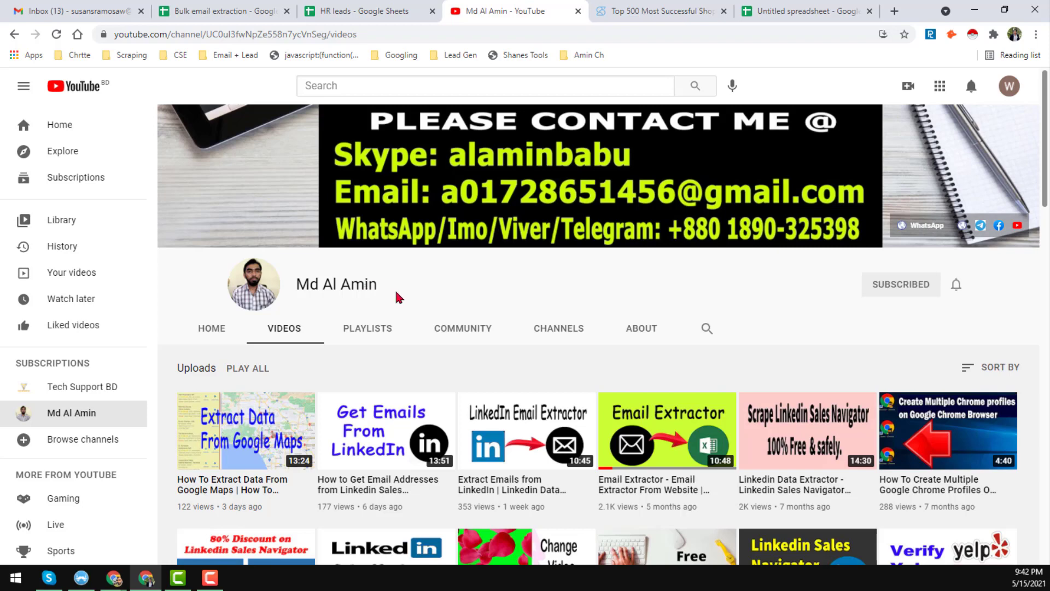
- Scroll through the current ShopiStores page and switch to the Top 500 Shopify Stores list
scroll("down", 3)
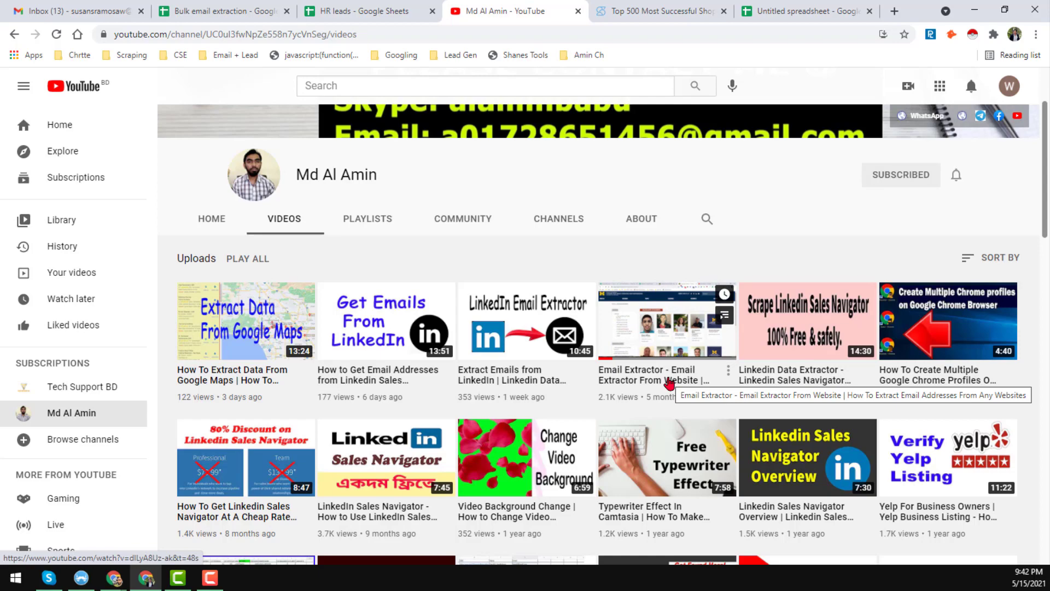
scroll("down", 3)
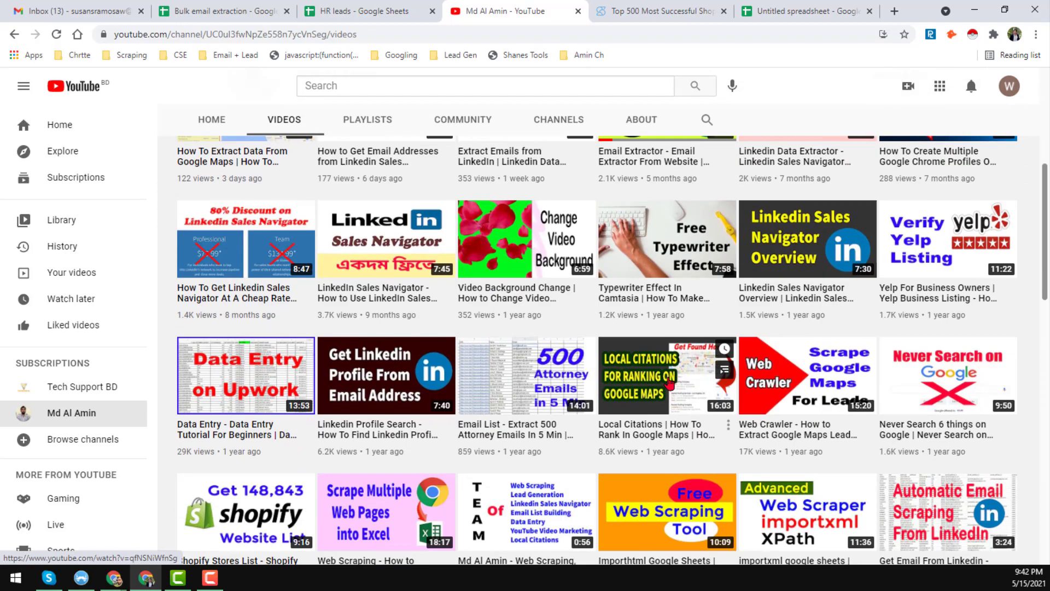
scroll("up", 3)
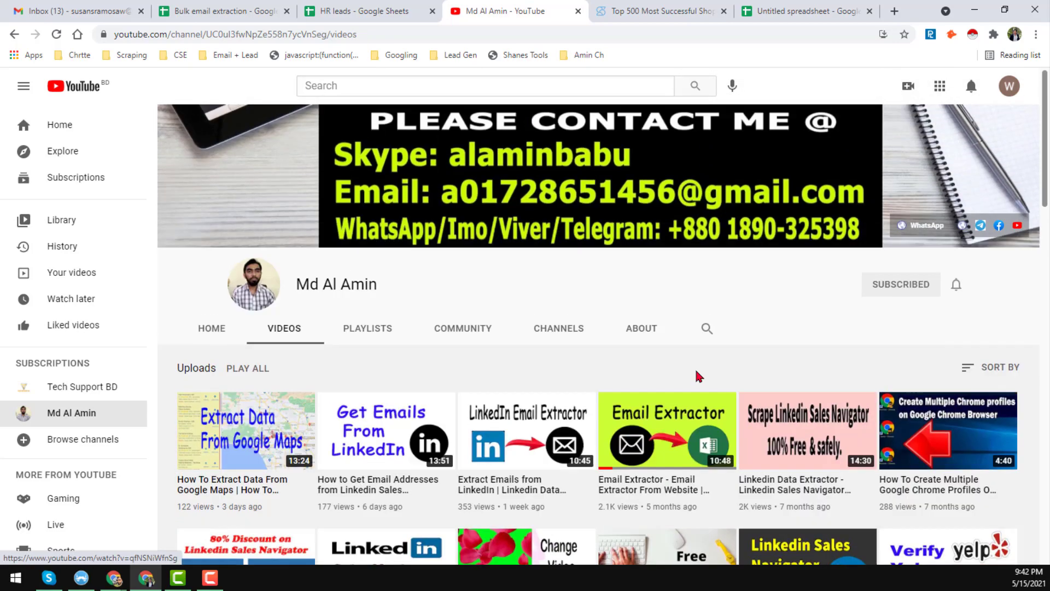
mouse_move(515, 314)
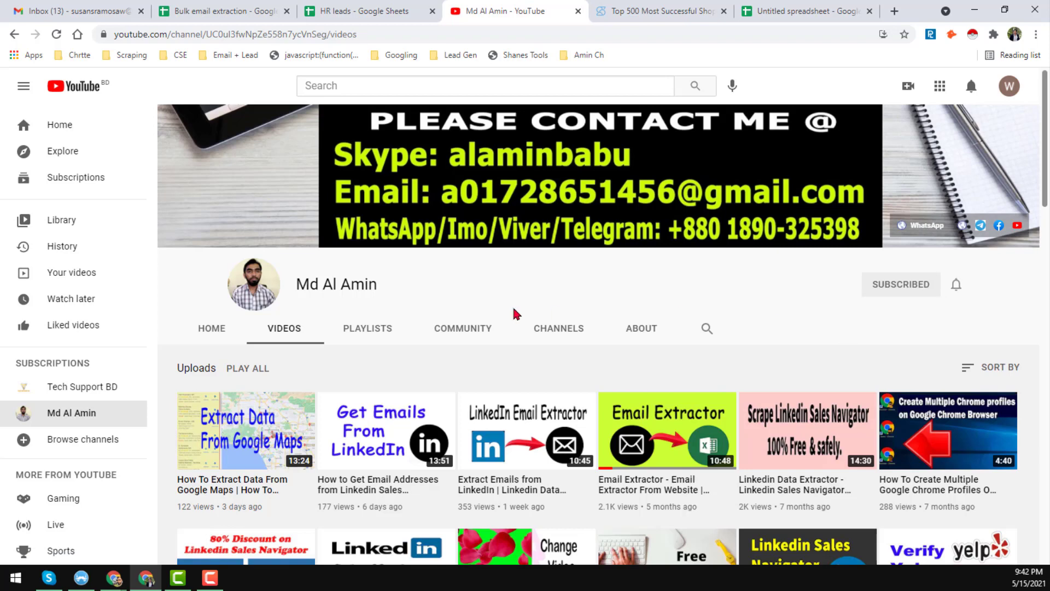
mouse_move(463, 335)
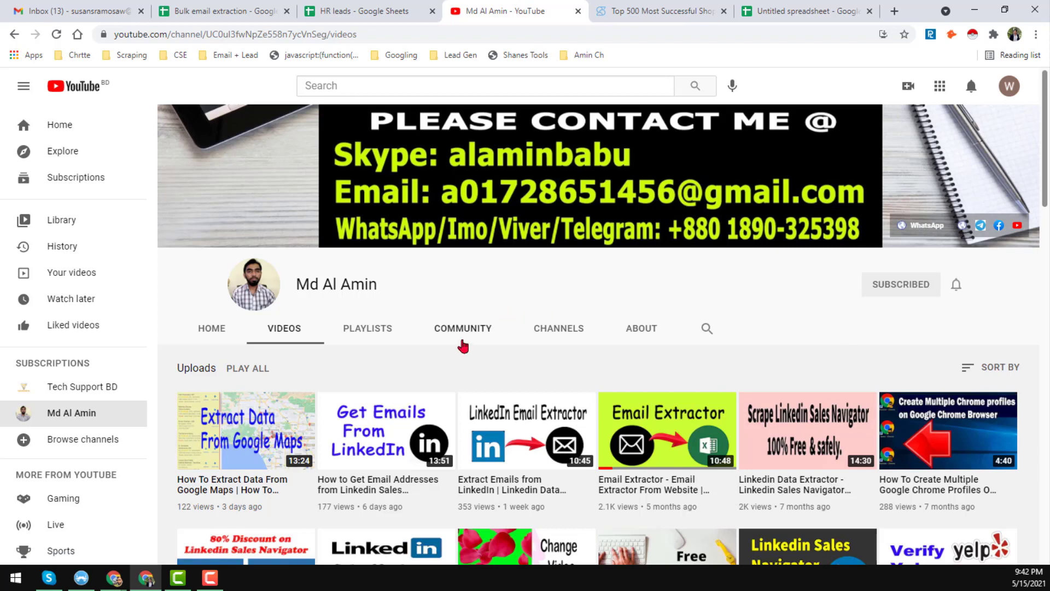
scroll("down", 3)
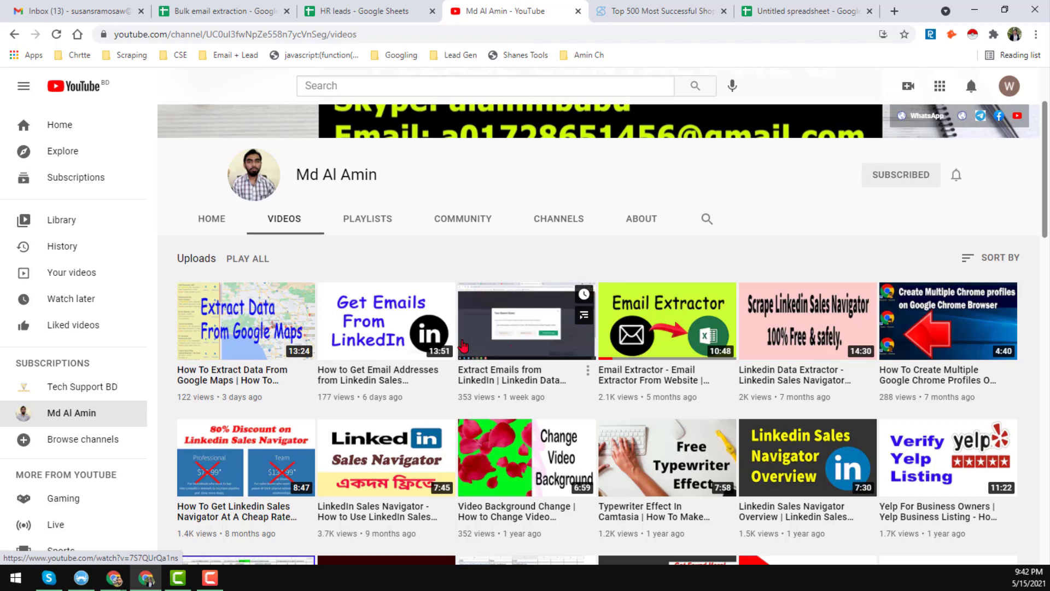
scroll("down", 3)
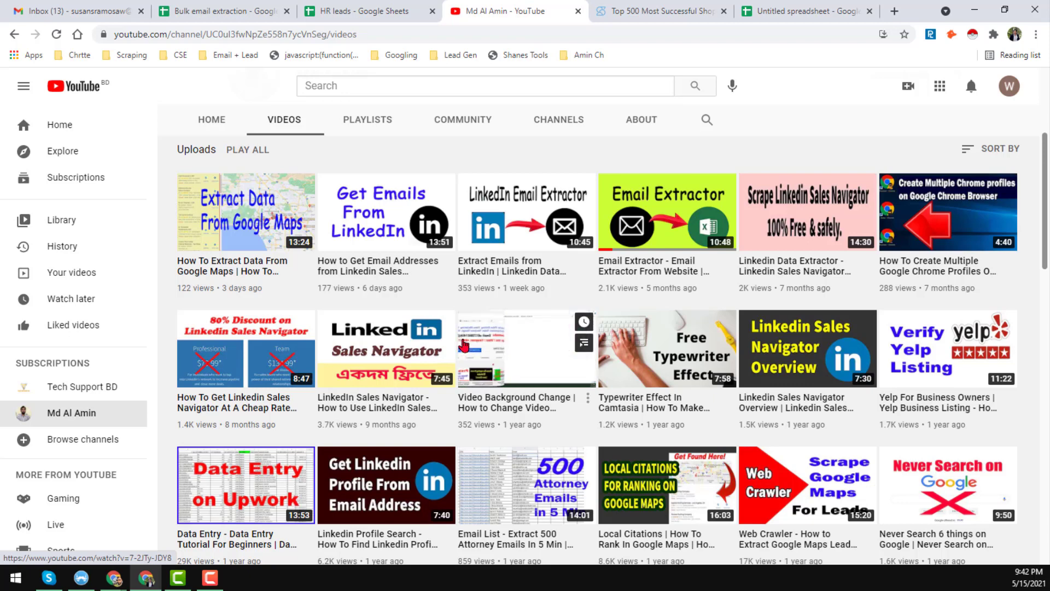
scroll("down", 3)
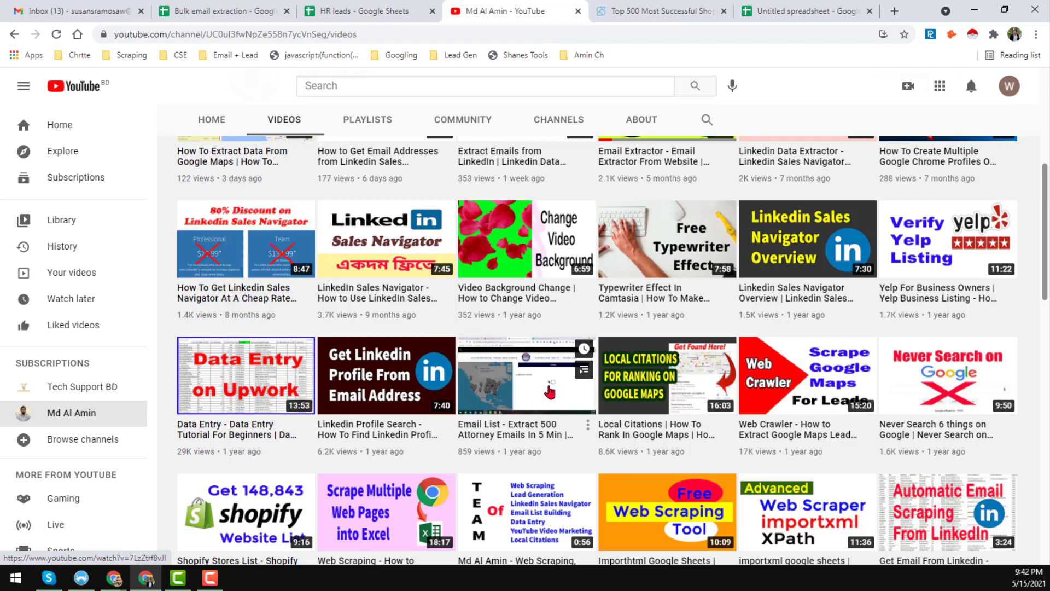
scroll("up", 3)
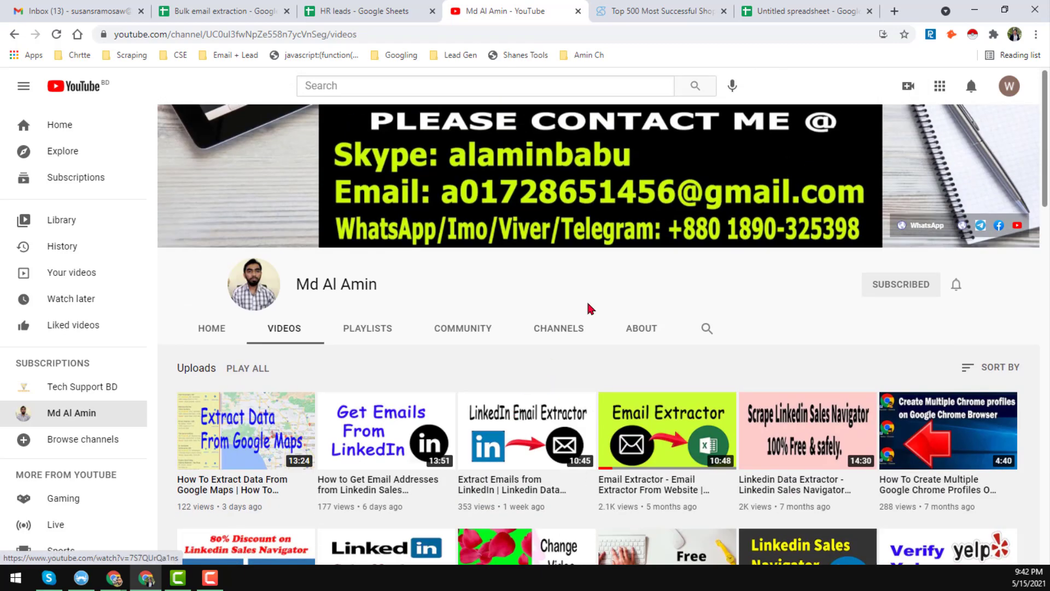
mouse_move(600, 277)
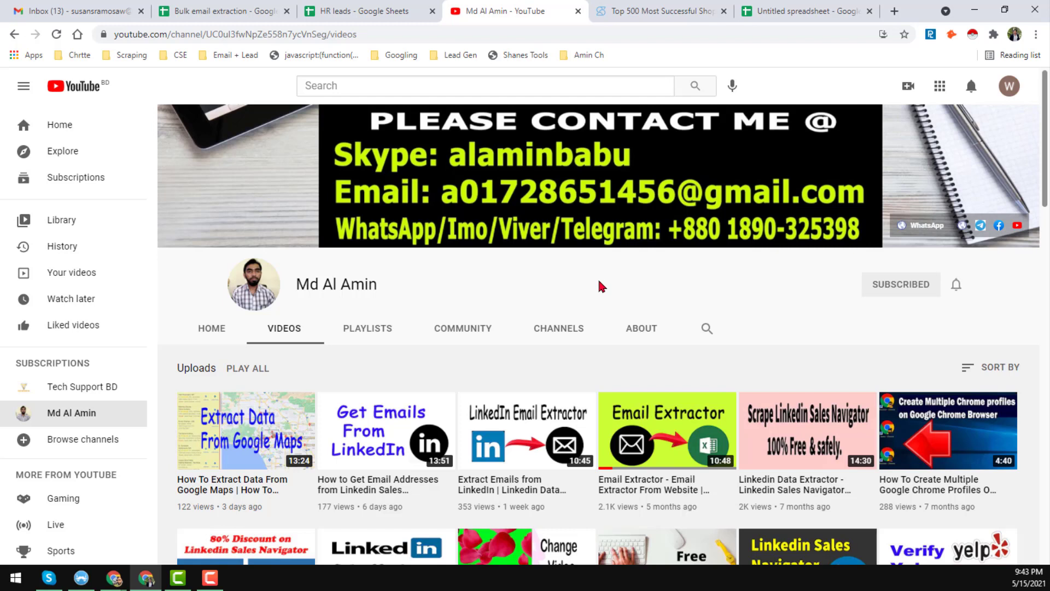
mouse_move(589, 282)
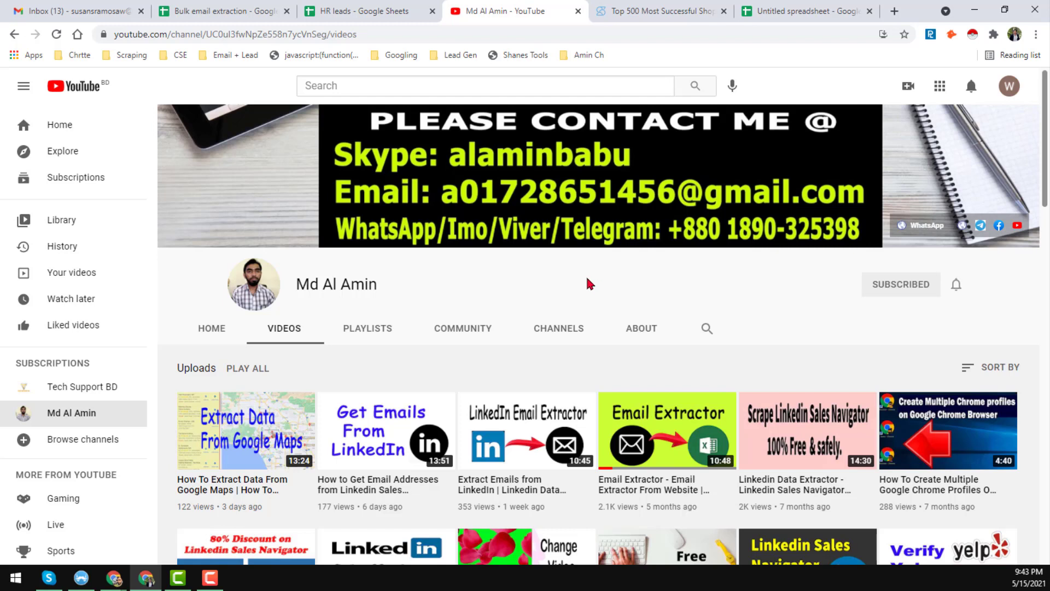
mouse_move(560, 286)
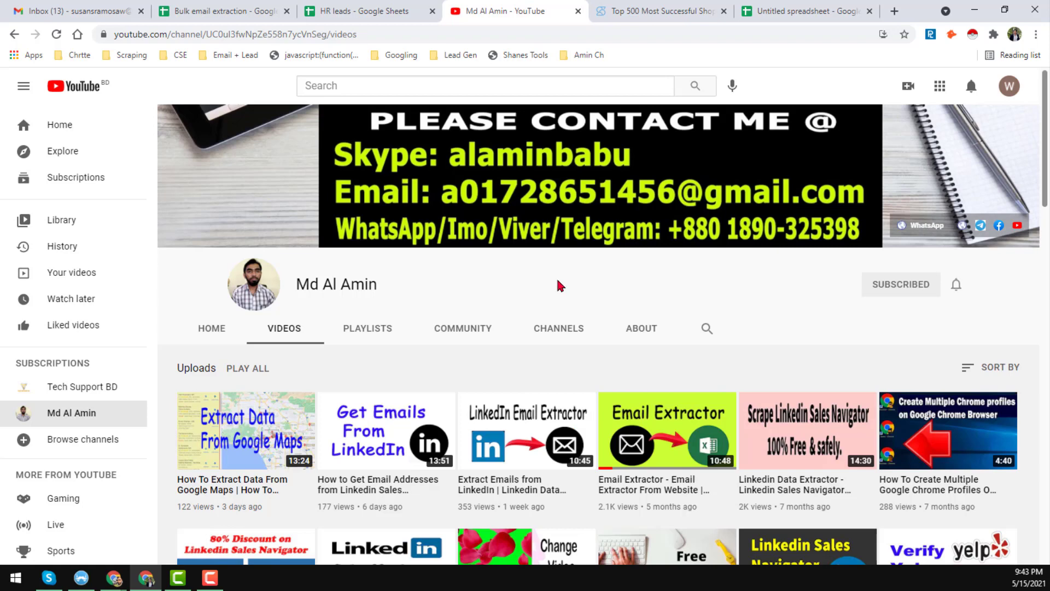
scroll("down", 3)
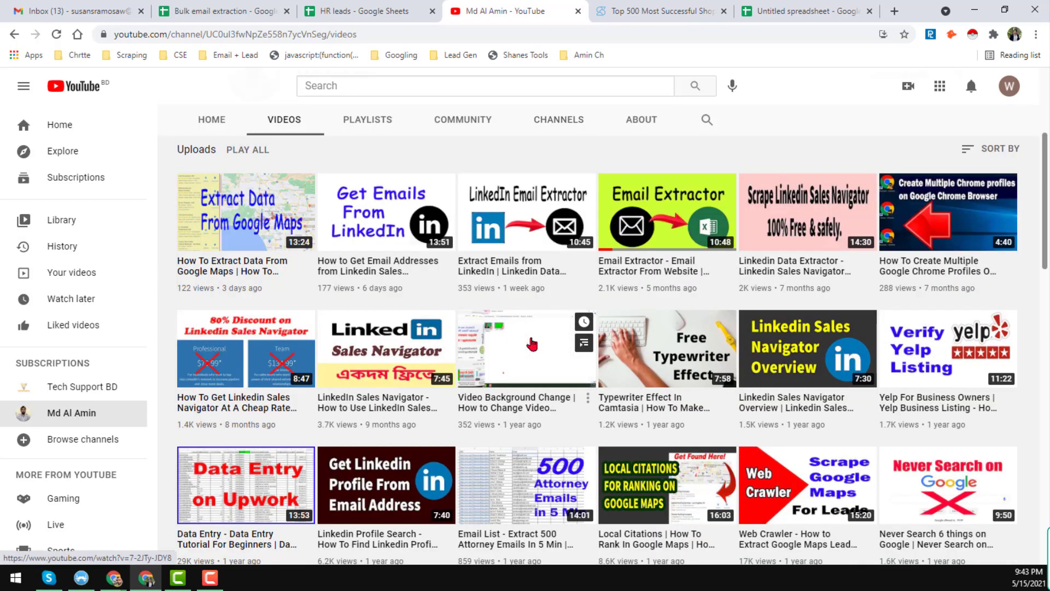
left_click(660, 11)
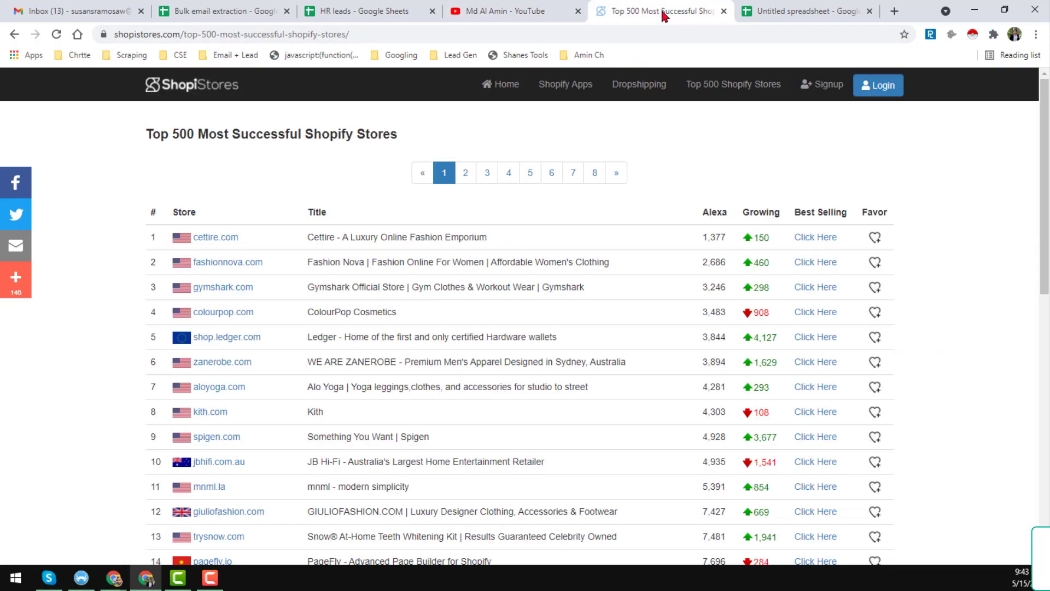
mouse_move(423, 212)
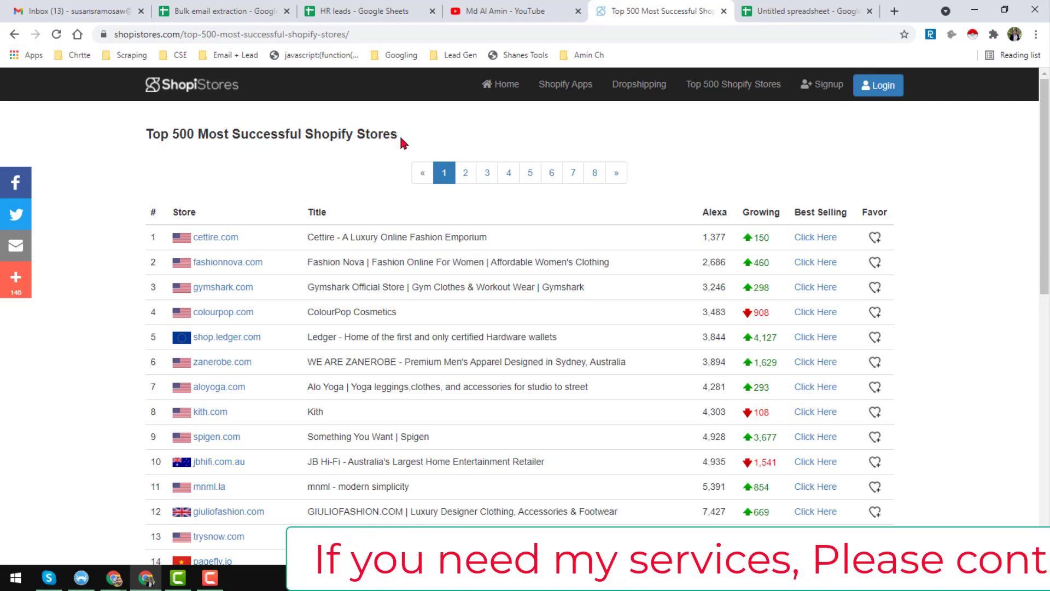
- Look over the first 30 stores on page 1, then bring up the blank untitled spreadsheet
scroll("down", 3)
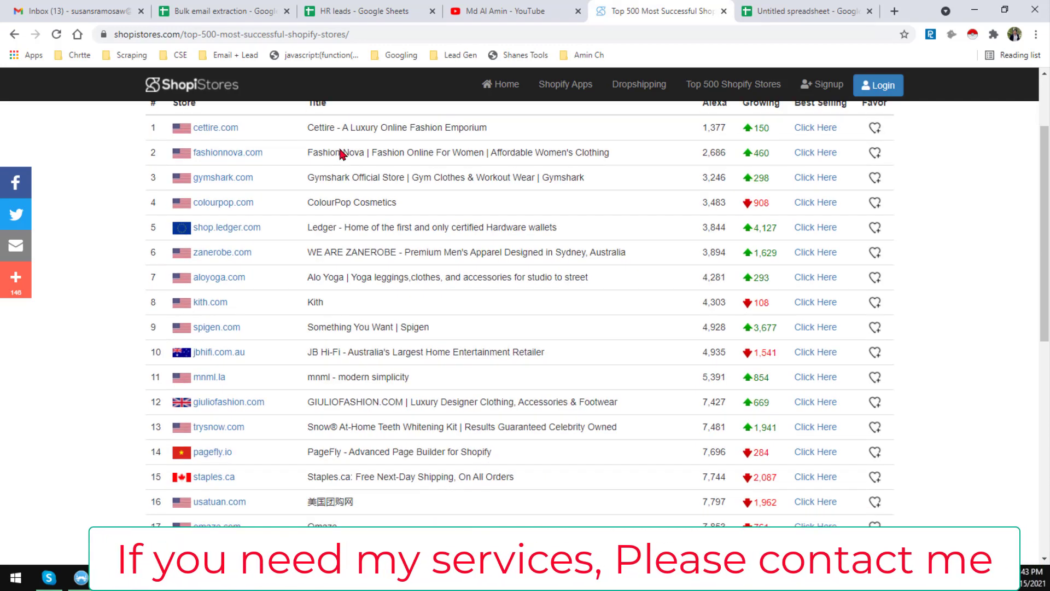
scroll("down", 3)
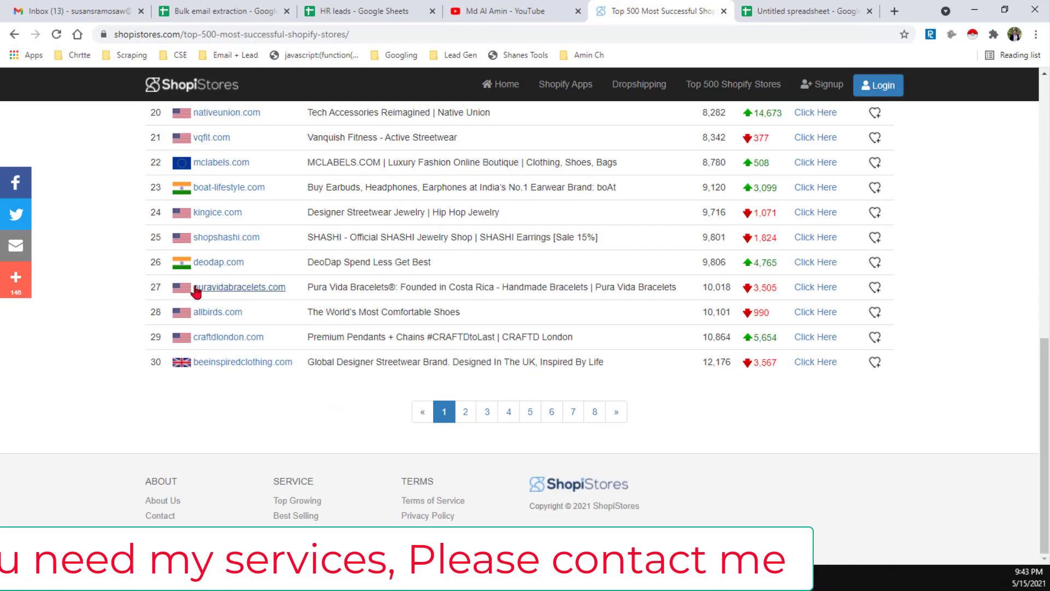
scroll("up", 3)
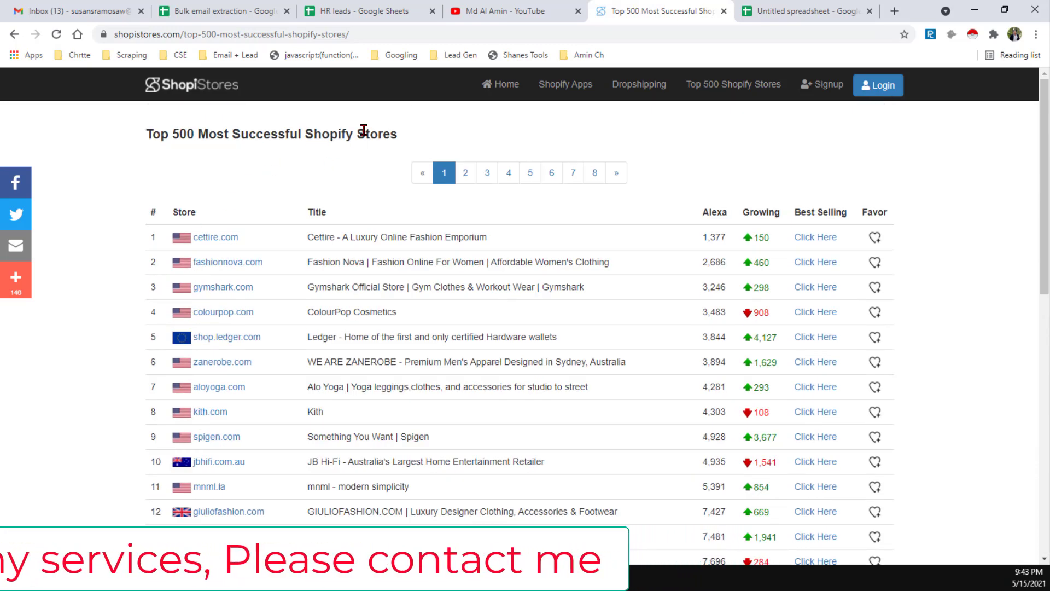
scroll("down", 3)
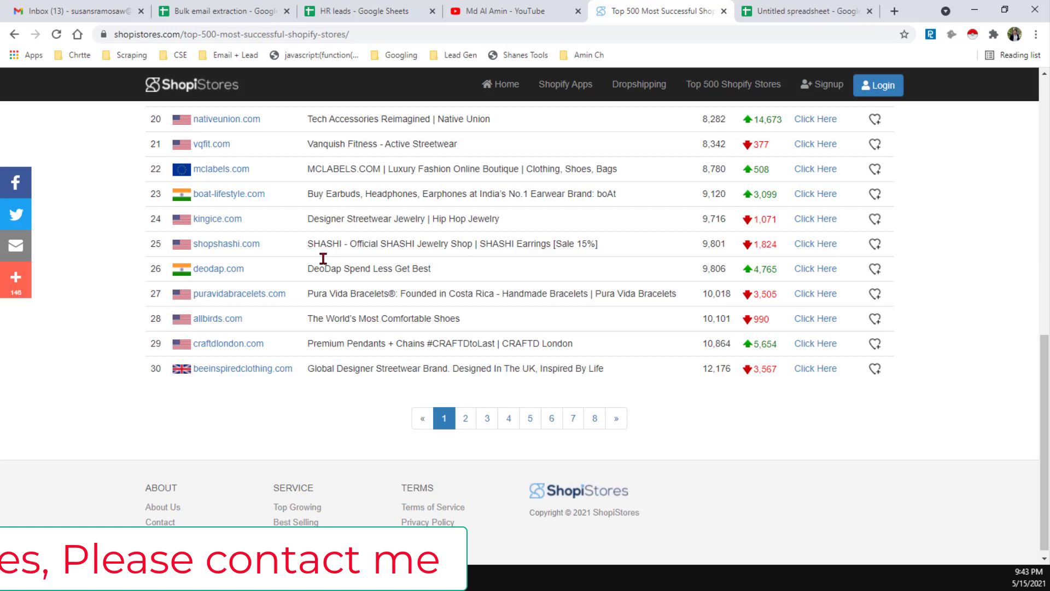
scroll("up", 3)
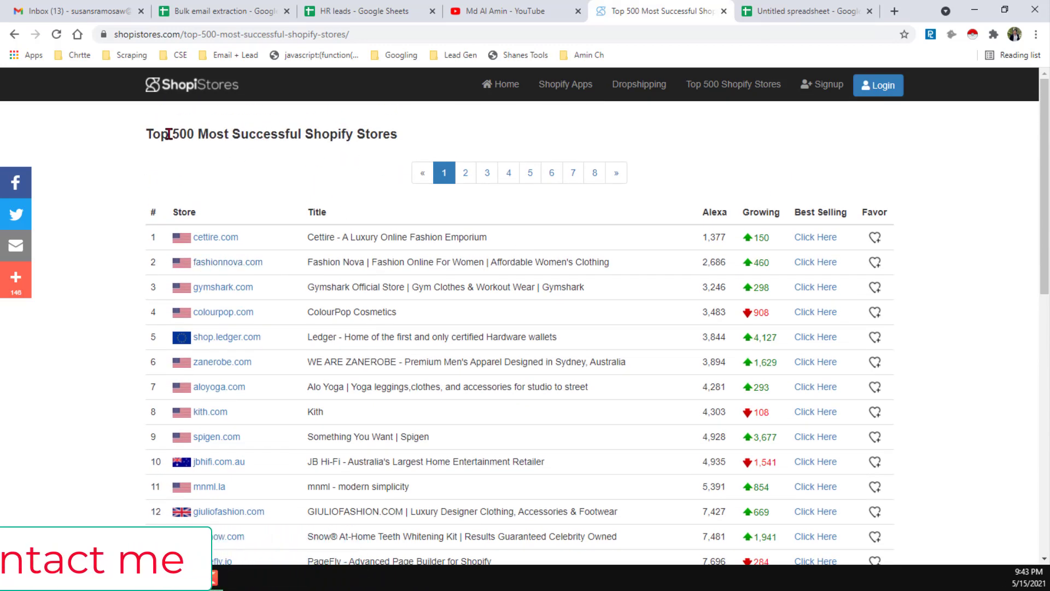
scroll("down", 3)
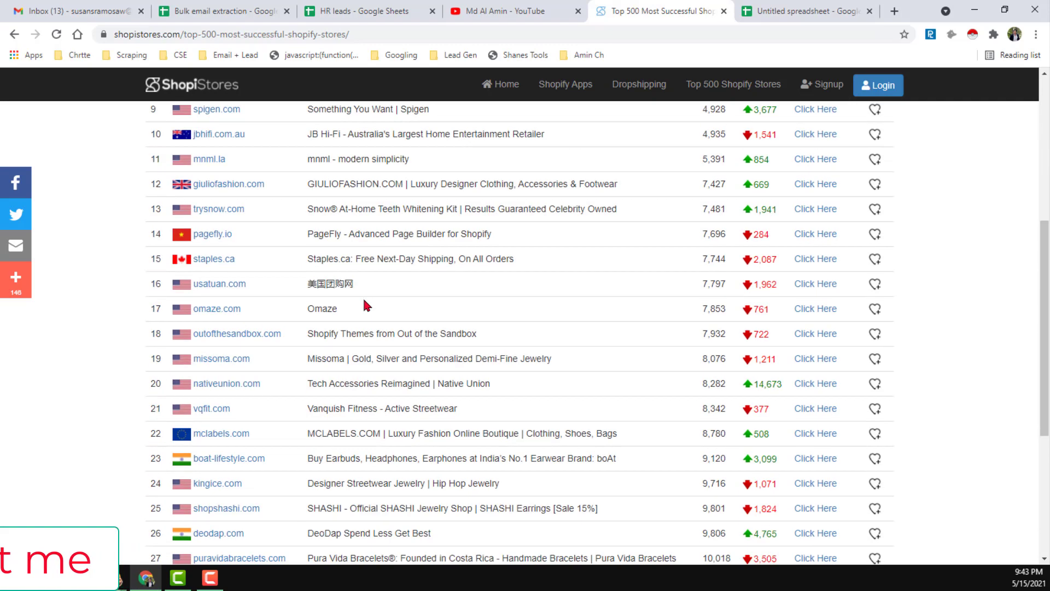
scroll("down", 3)
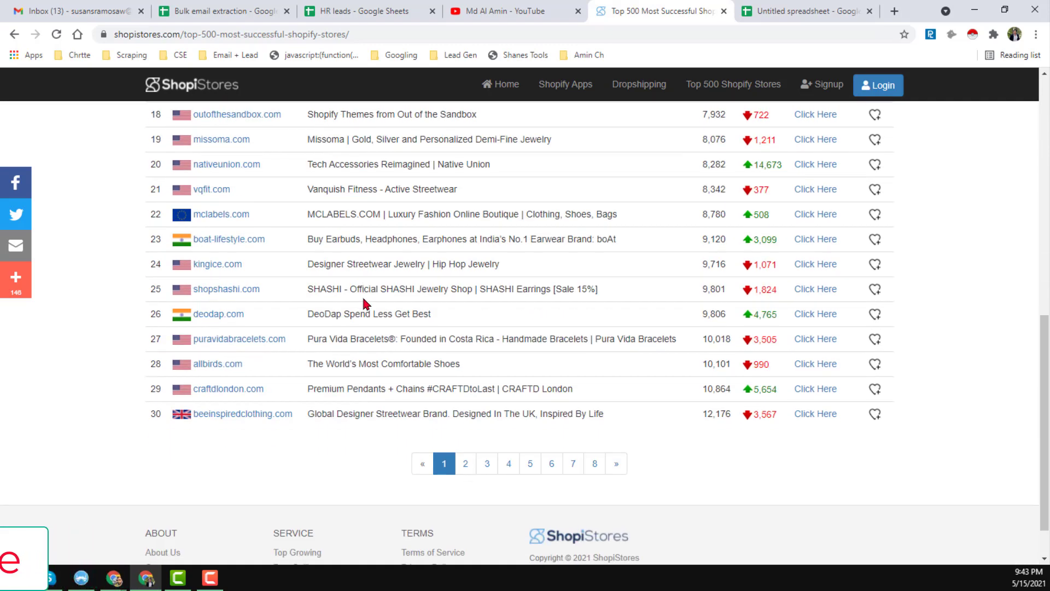
left_click(804, 11)
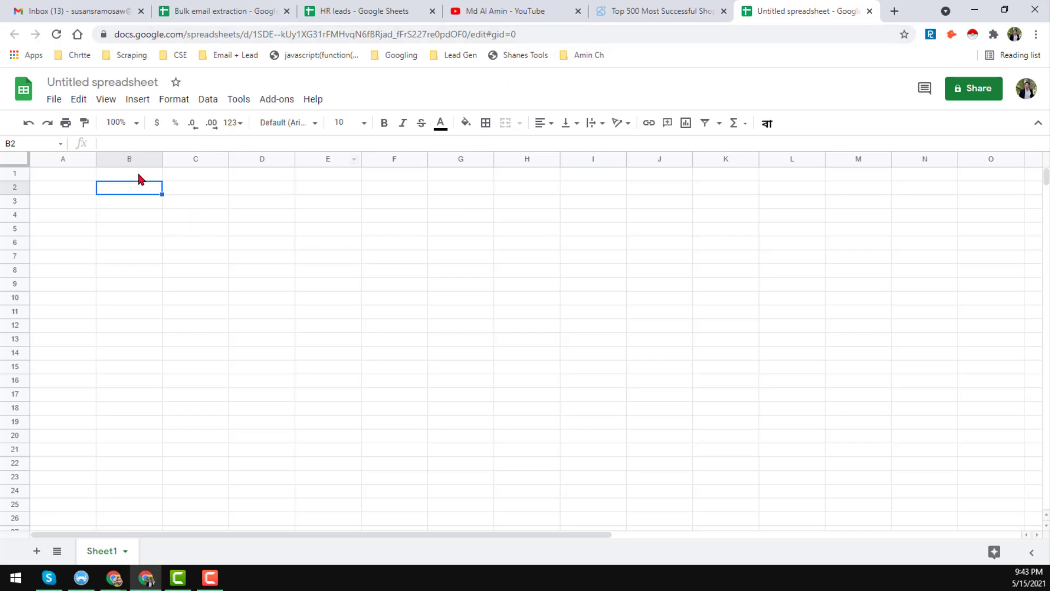
- Copy the Top 500 stores page URL into cell B2 of the spreadsheet and return to the store list
left_click(659, 11)
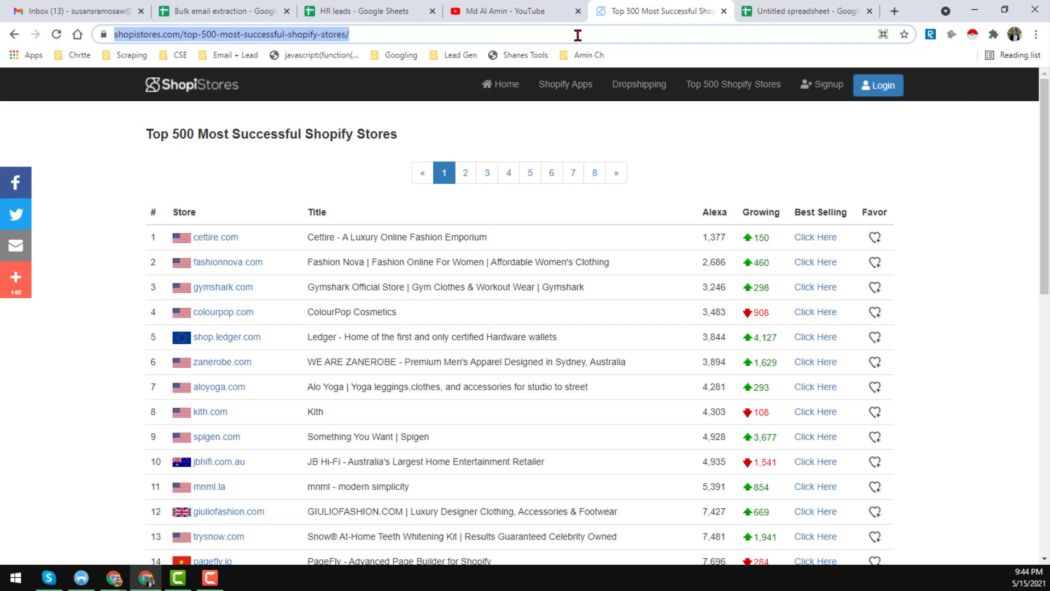
left_click(801, 11)
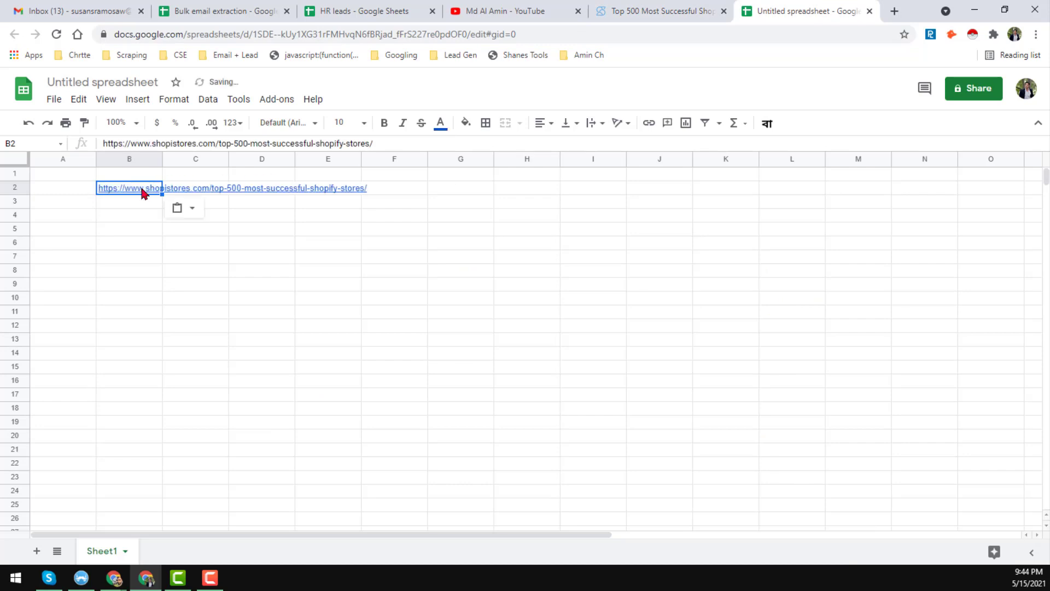
left_click(659, 11)
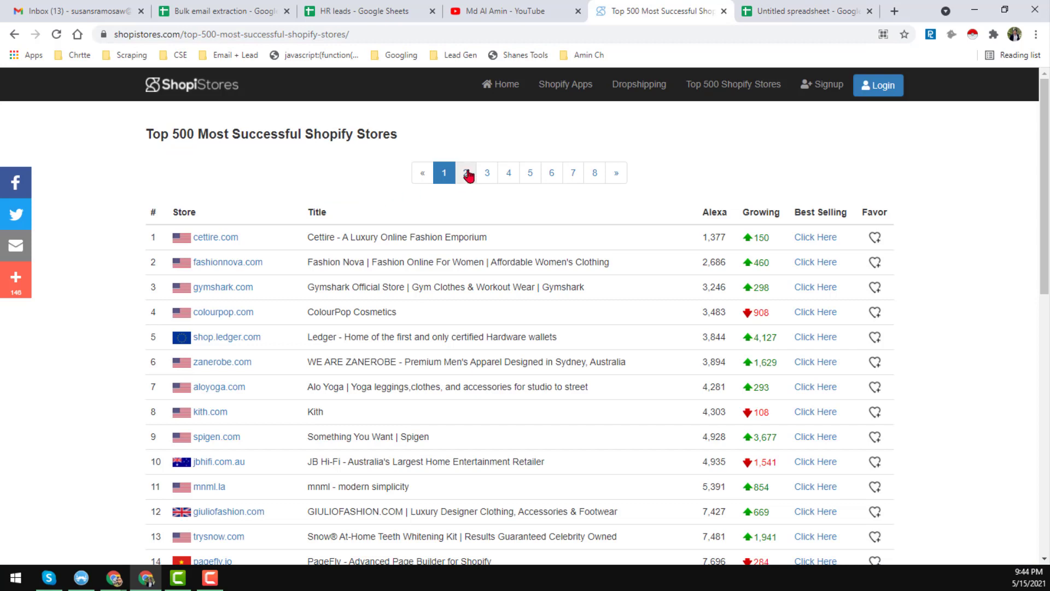
- Browse pages 2 and 3 of the store list, then edit the URL to end in /1 to reload page 1
left_click(466, 173)
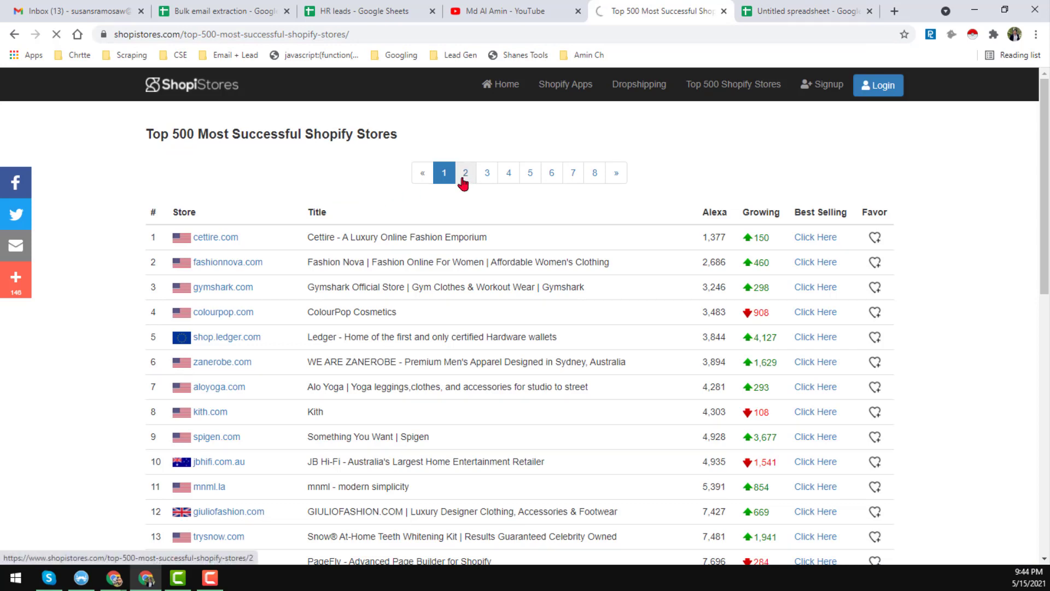
left_click(465, 171)
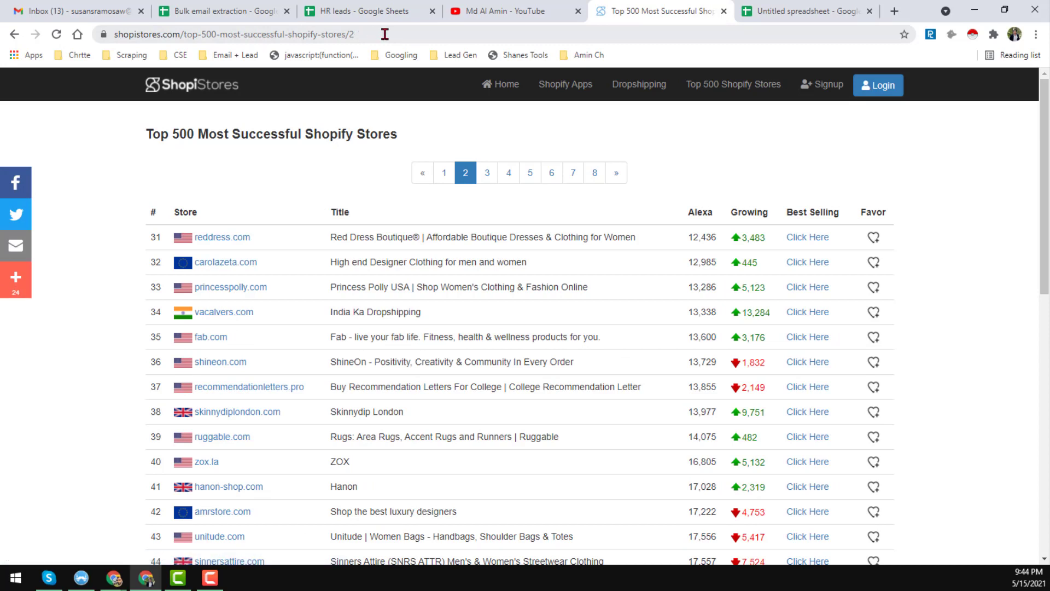
left_click(230, 34)
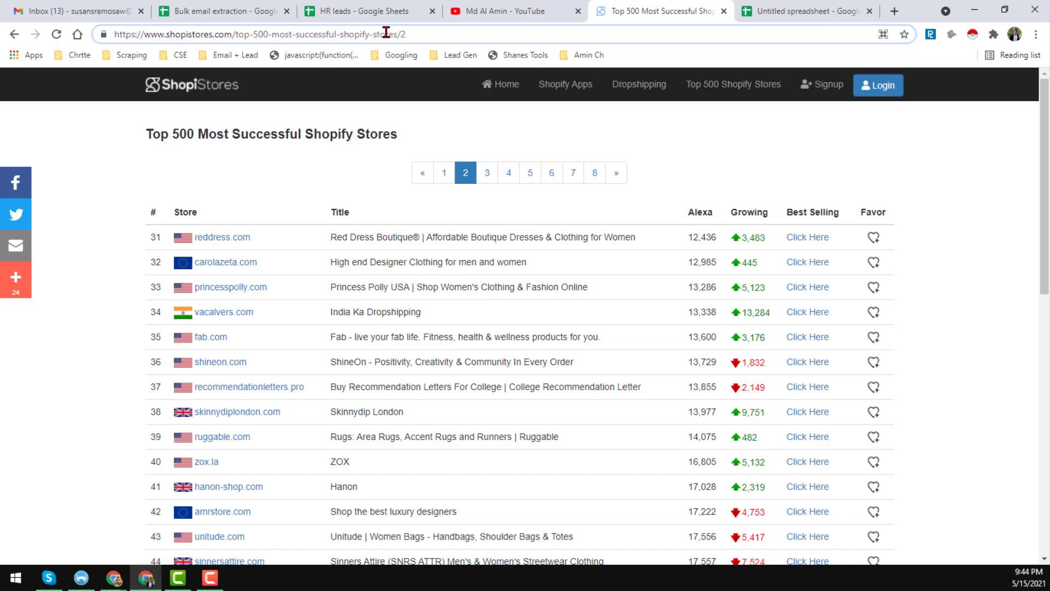
mouse_move(486, 172)
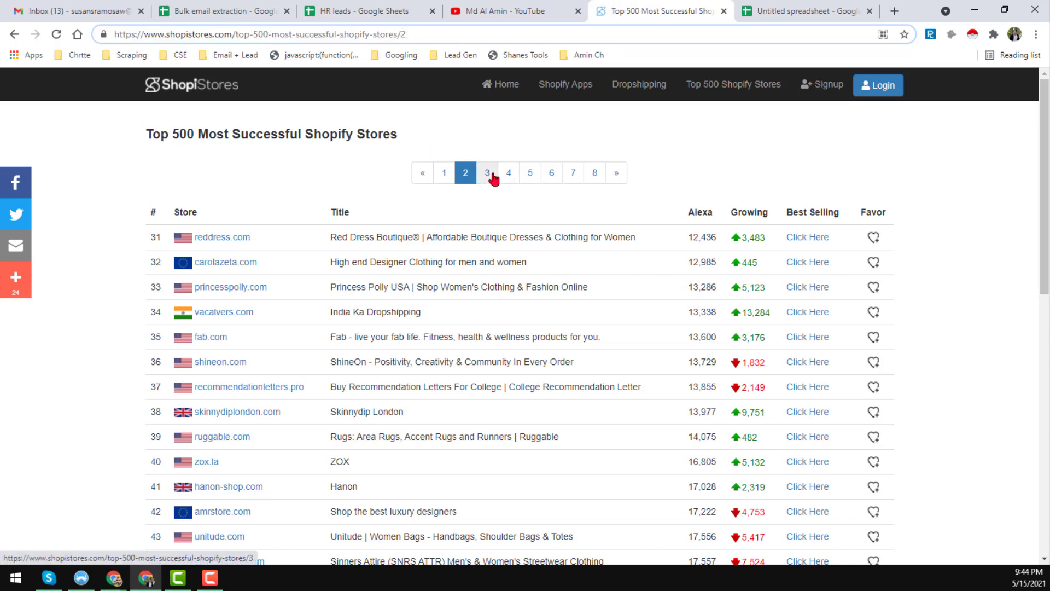
left_click(486, 172)
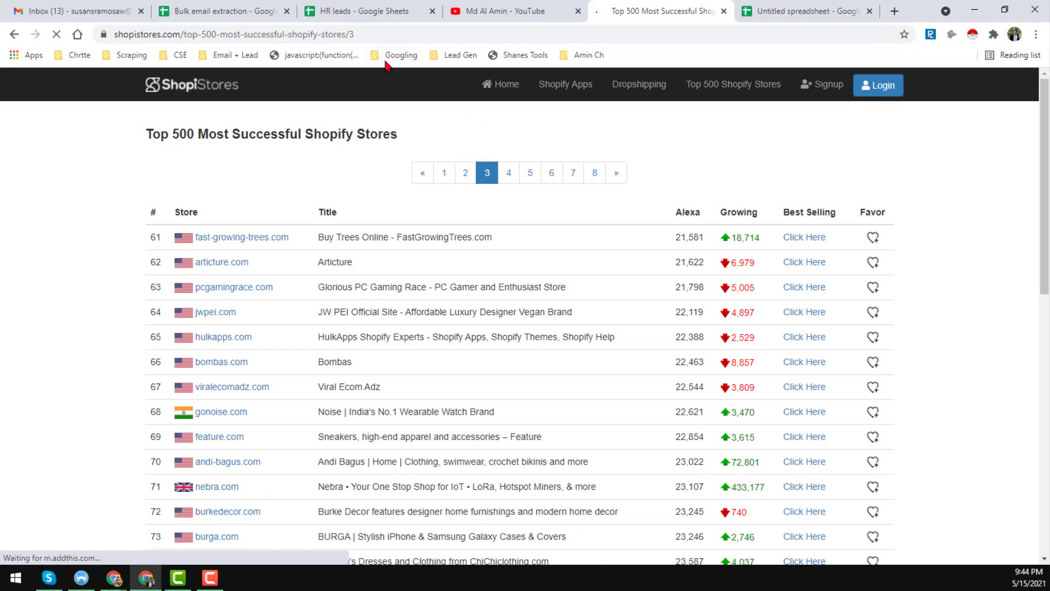
left_click(231, 34)
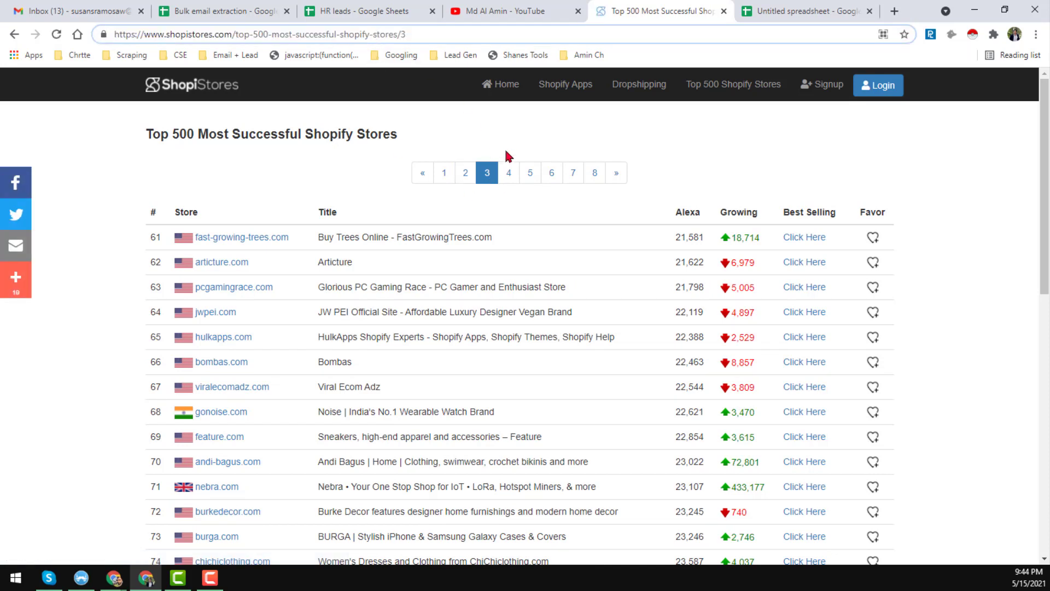
mouse_move(508, 172)
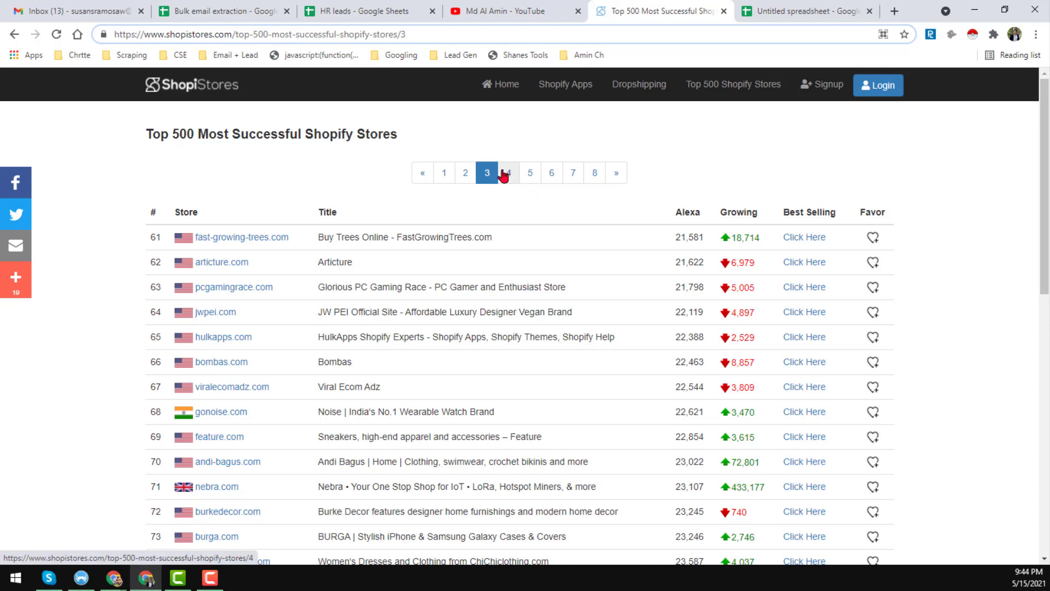
mouse_move(515, 180)
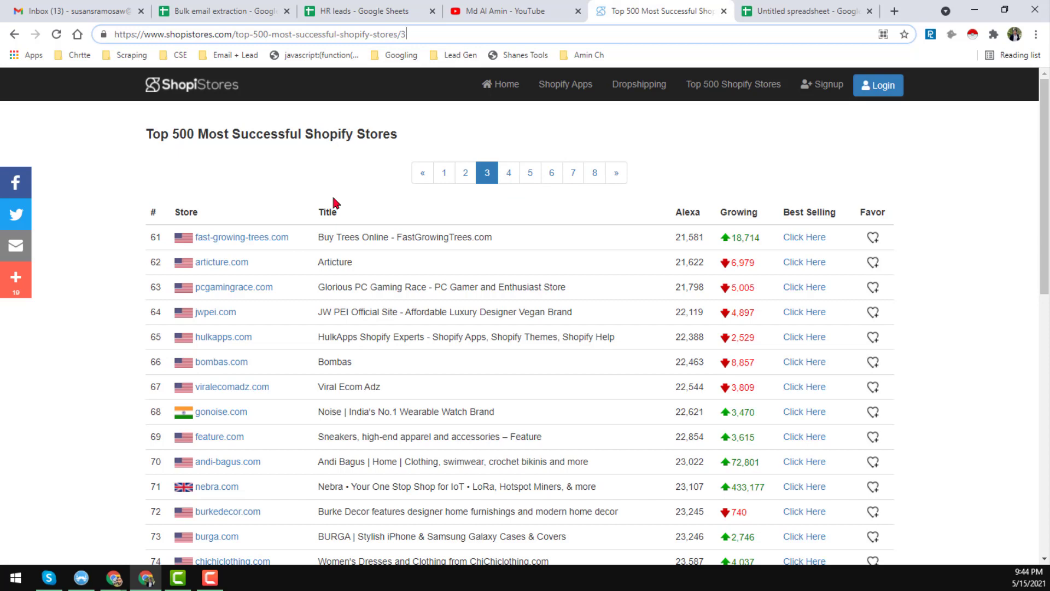
mouse_move(482, 34)
type("1")
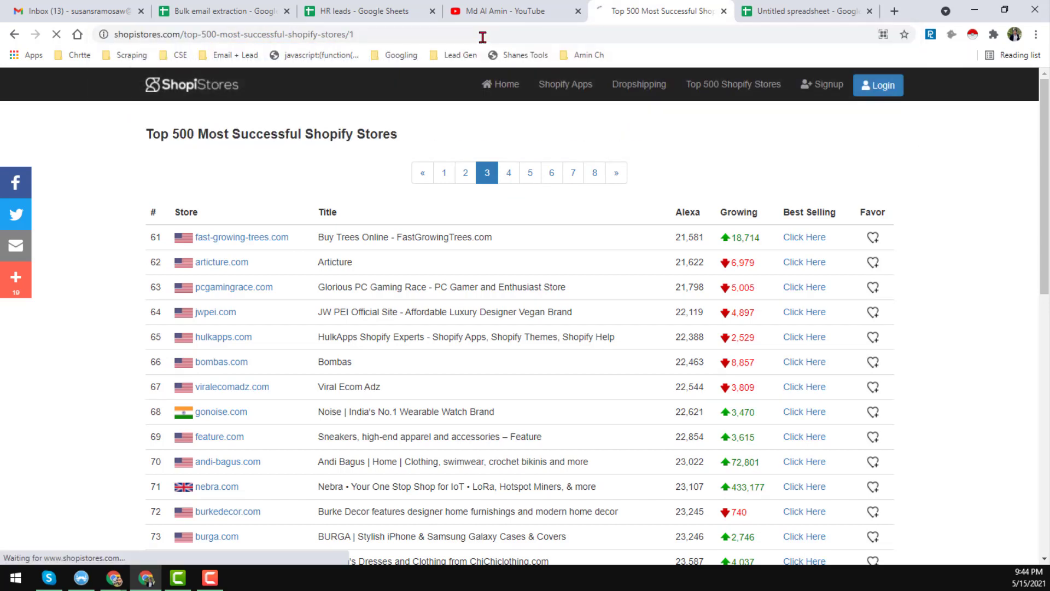
left_click(442, 172)
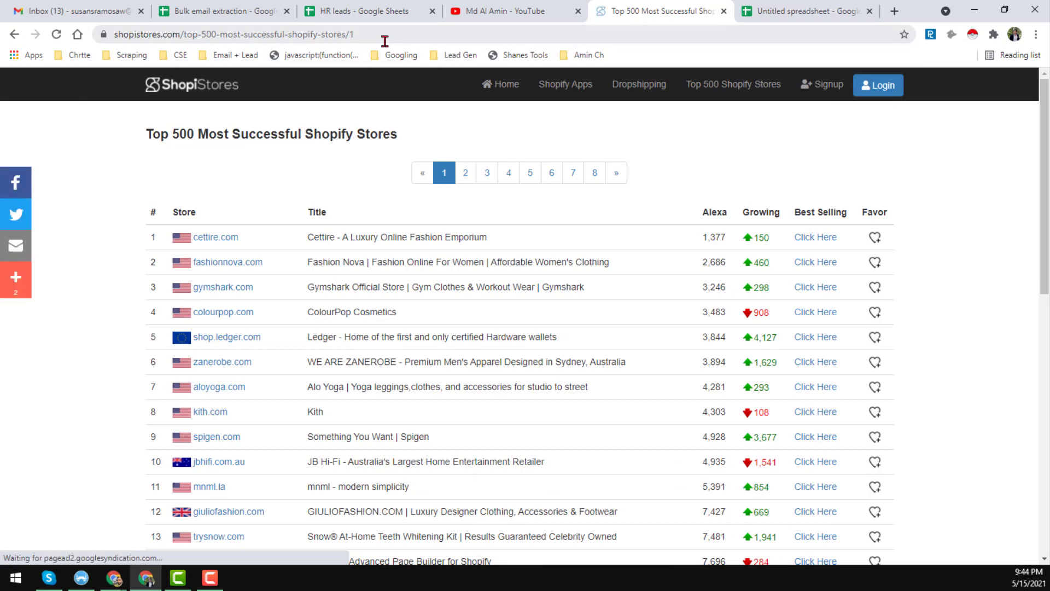
scroll("down", 3)
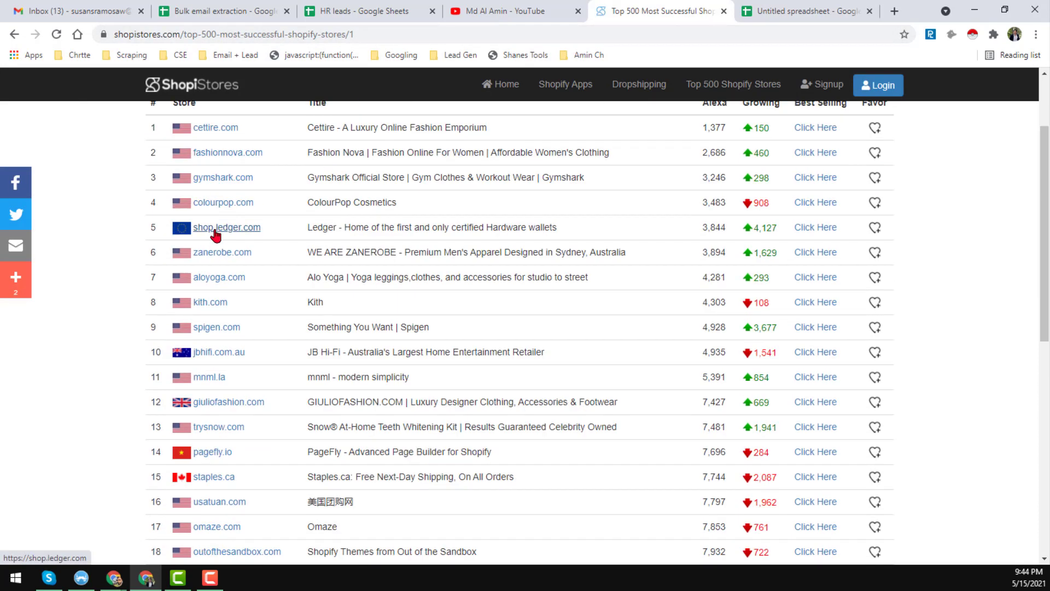
scroll("up", 3)
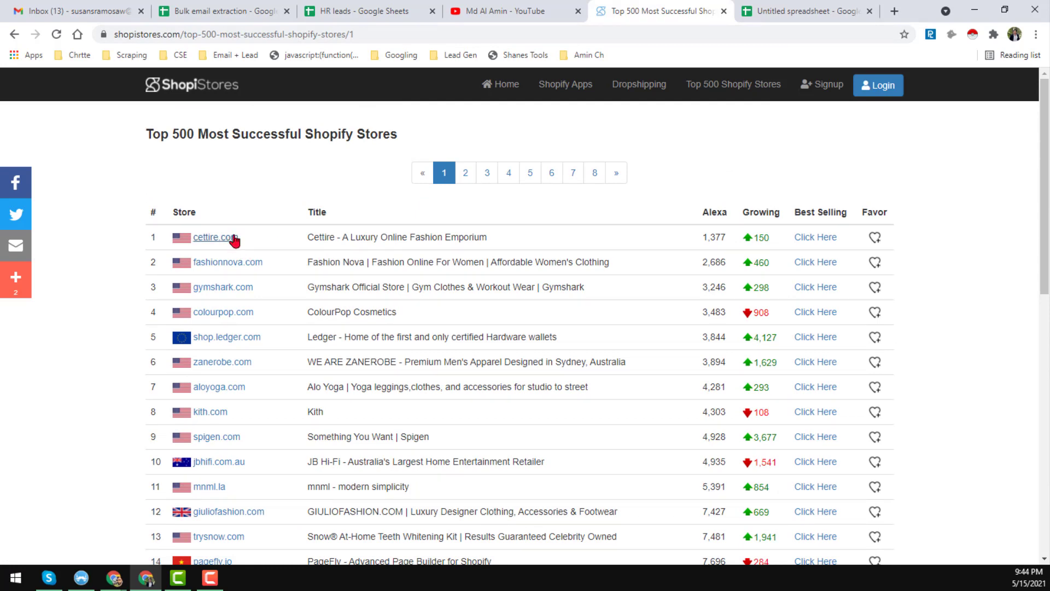
- View the store list page's HTML source and search it for 'table'
right_click(319, 159)
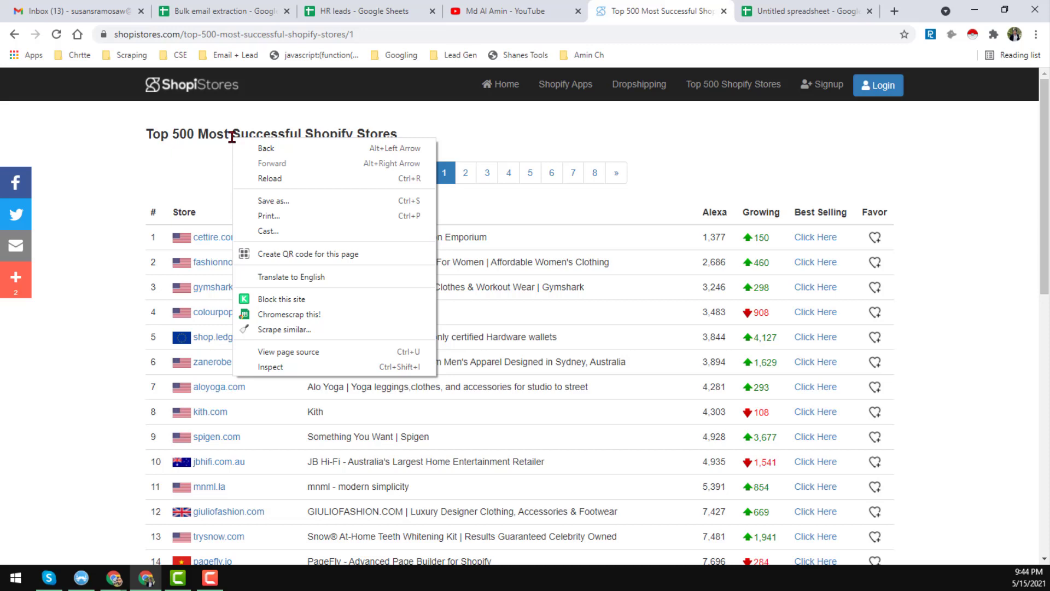
mouse_move(274, 366)
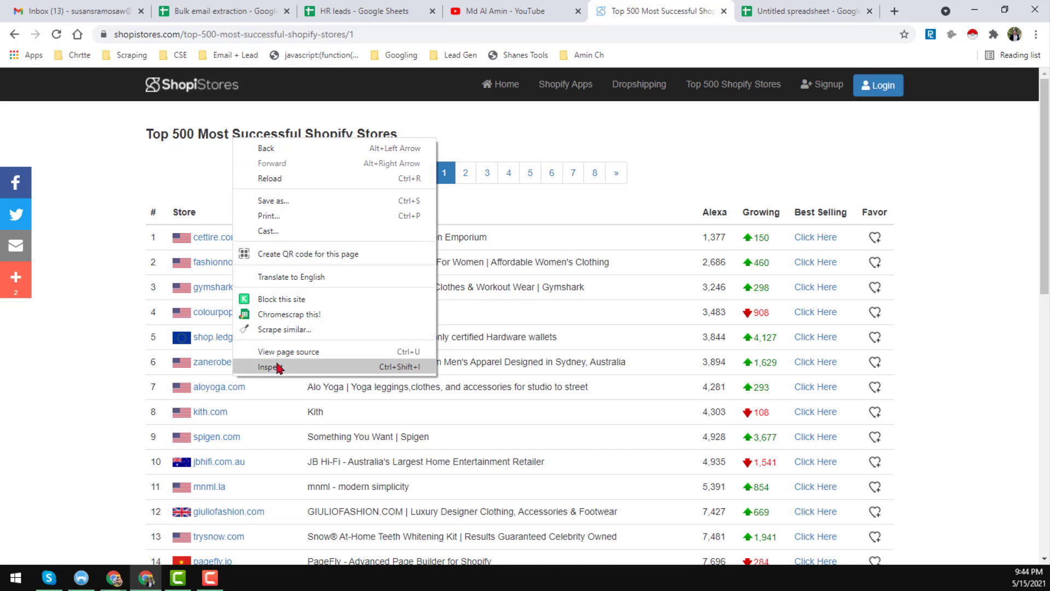
mouse_move(294, 355)
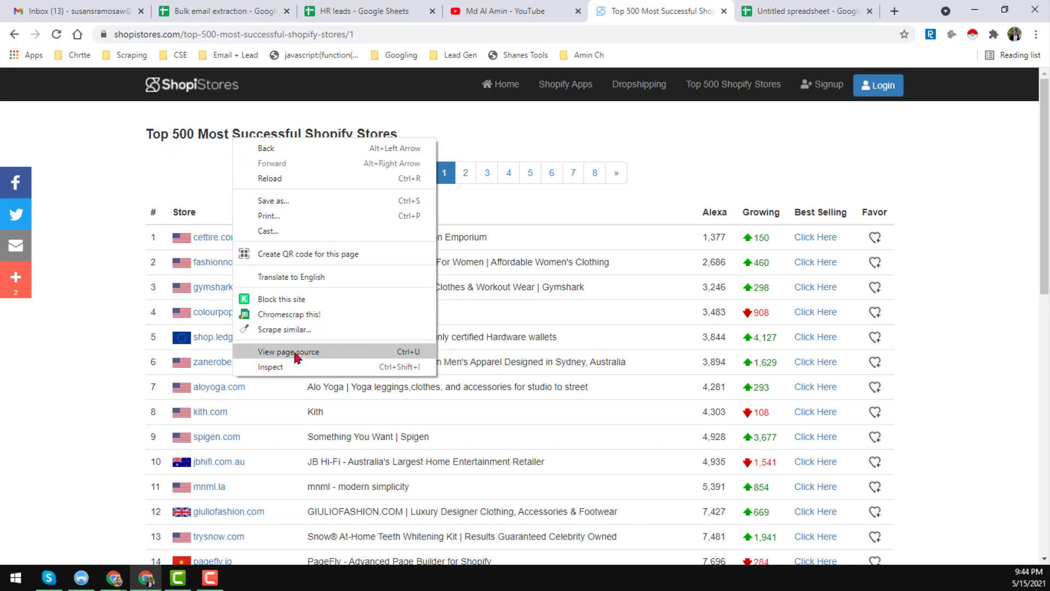
left_click(289, 351)
type("t")
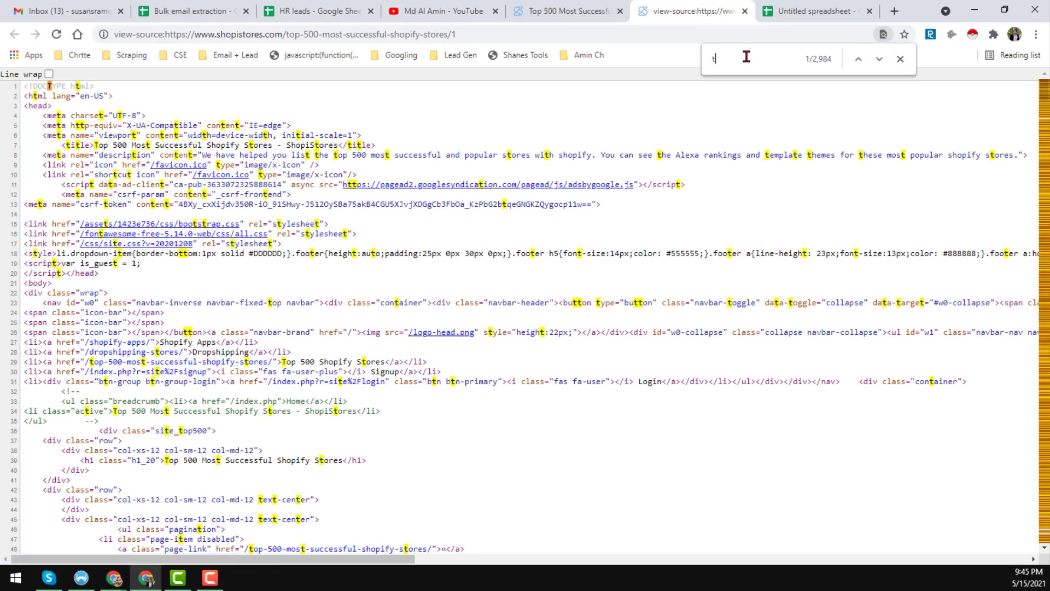
type("able")
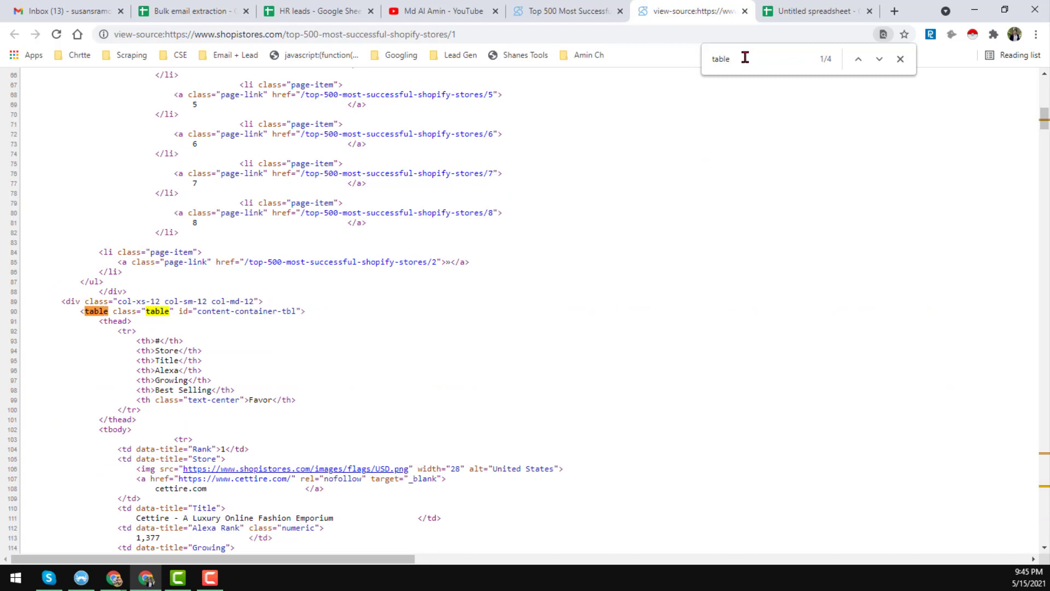
mouse_move(449, 318)
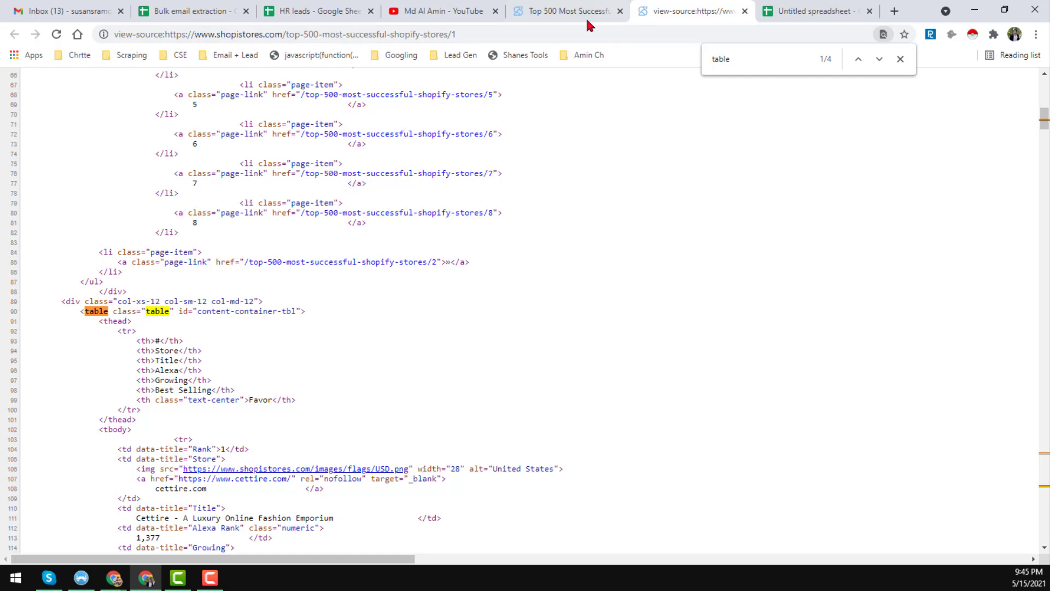
- Compare the list page with its source, then switch to the untitled spreadsheet
left_click(567, 11)
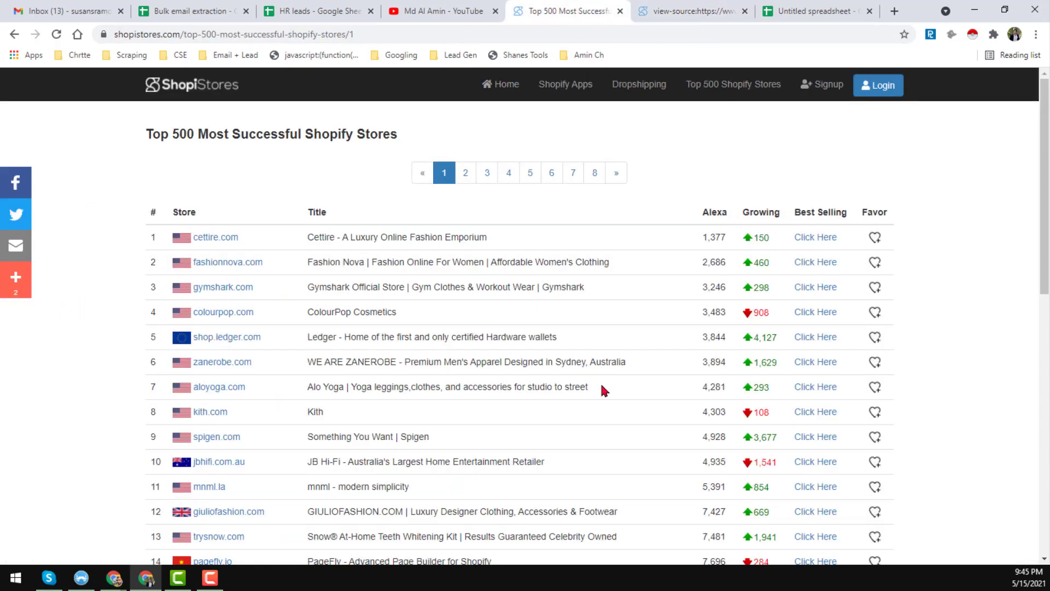
scroll("down", 3)
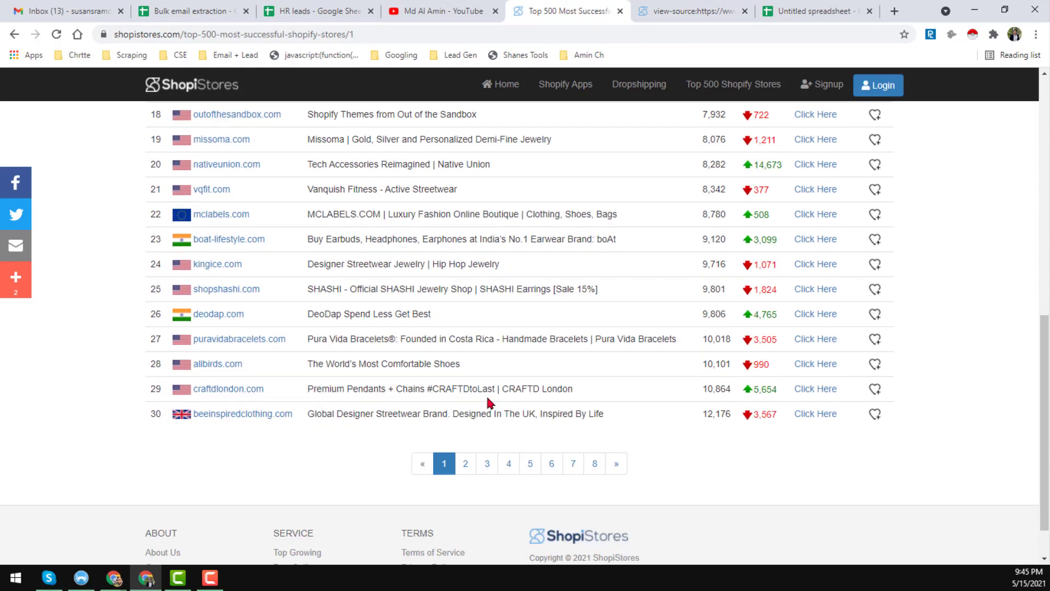
scroll("up", 3)
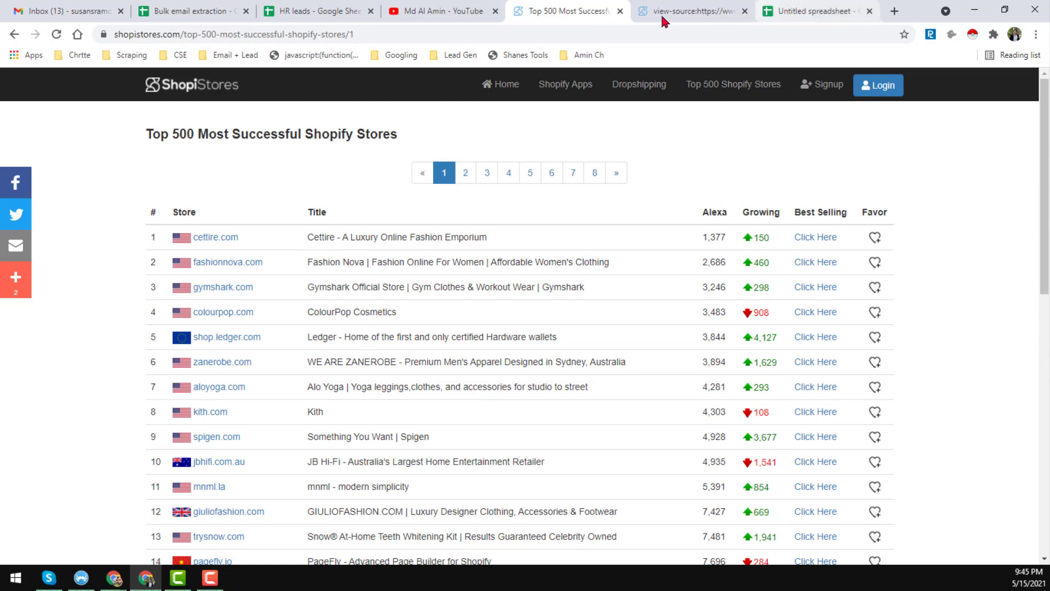
left_click(687, 11)
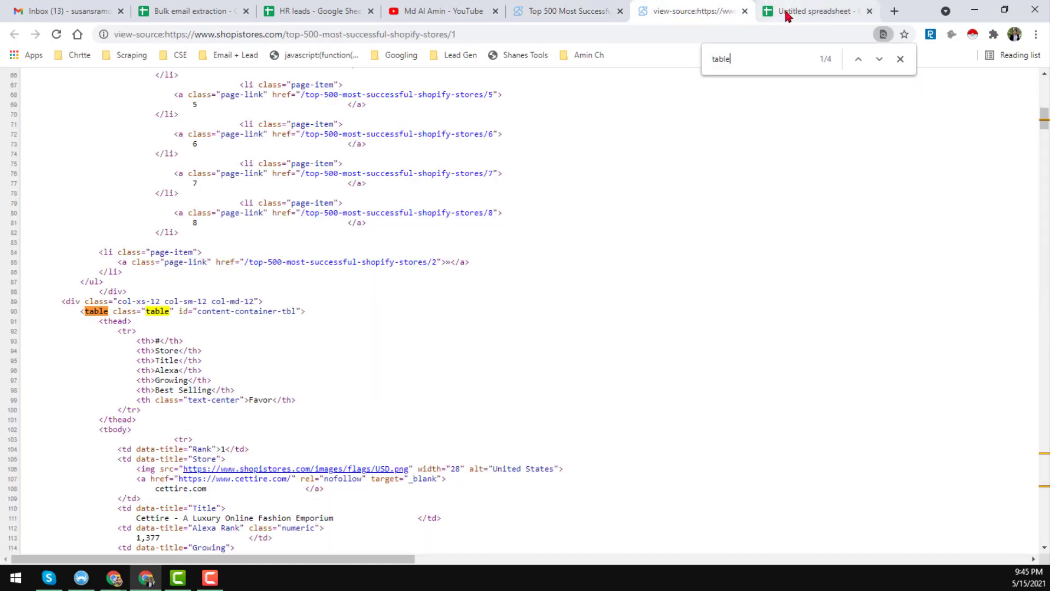
left_click(814, 11)
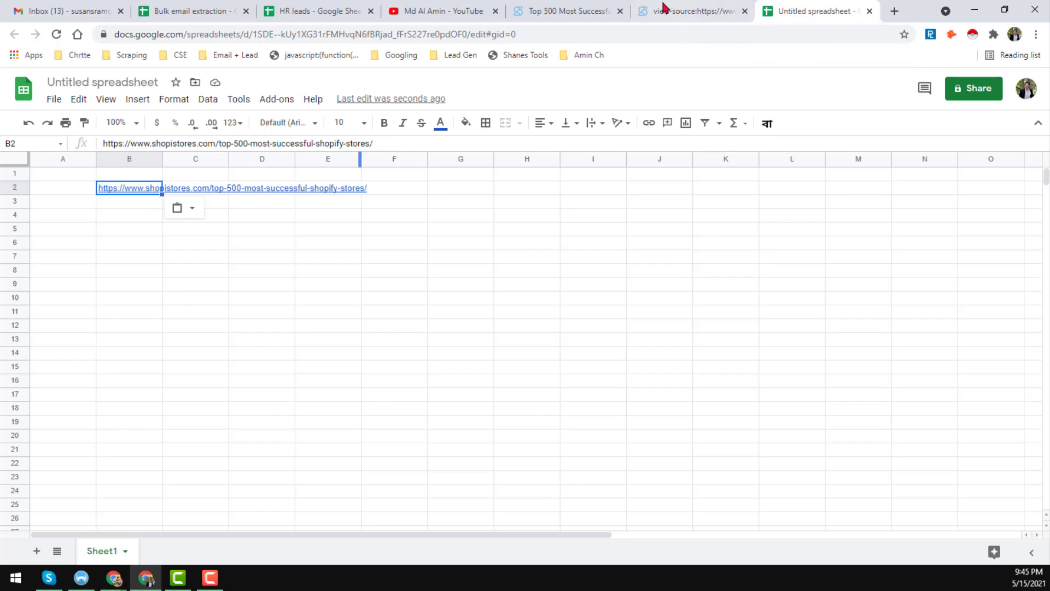
- Point the B2 link at page 1 and enter =IMPORTHTML(B2,"table",1) in C2 to pull stores 1-30
left_click(744, 10)
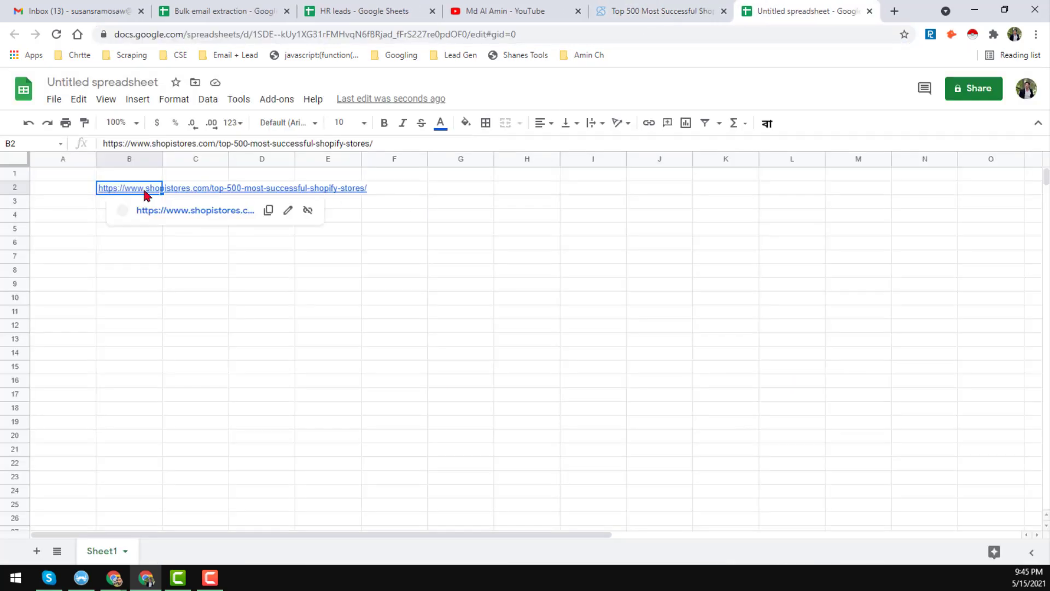
type("1")
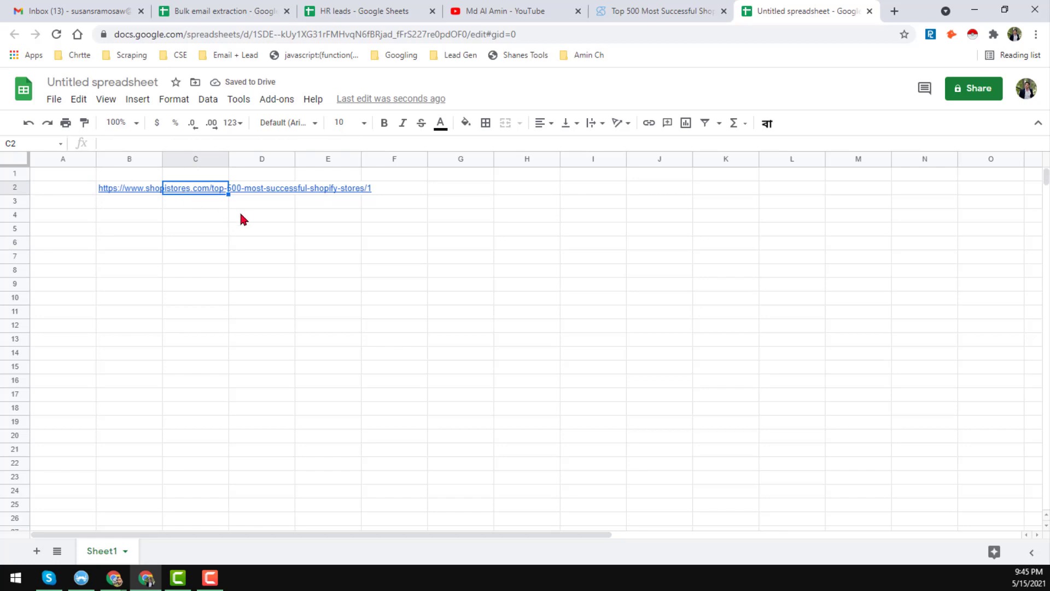
type("=i")
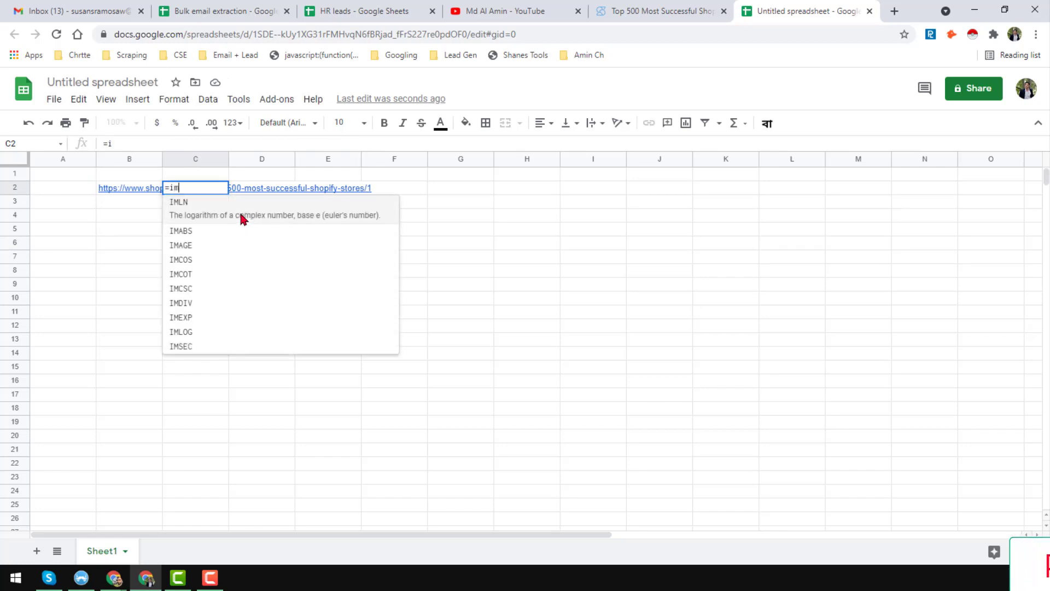
type("mport")
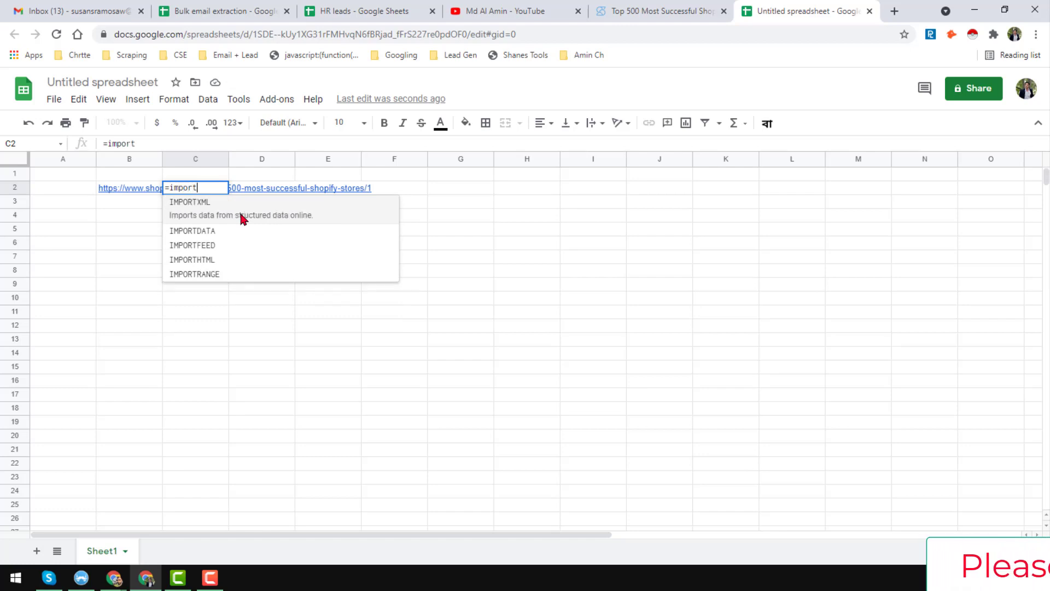
type("html(")
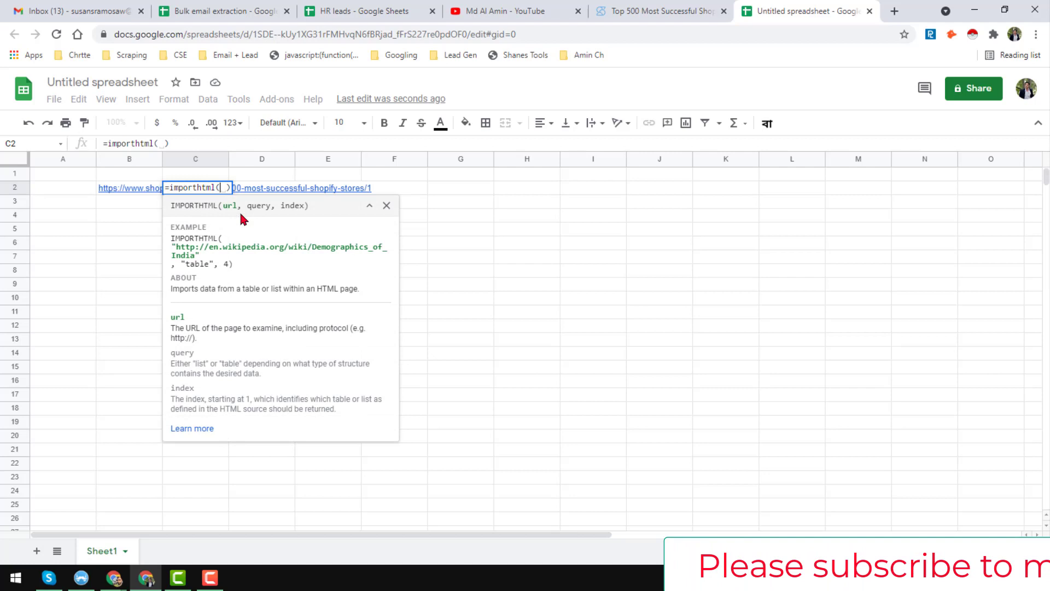
left_click(129, 187)
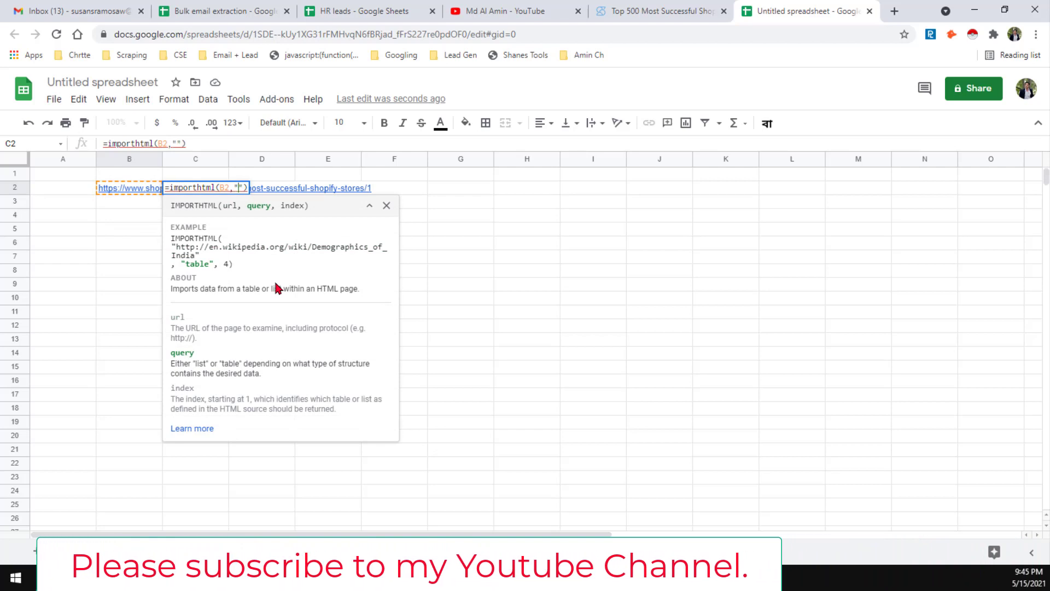
type("tab")
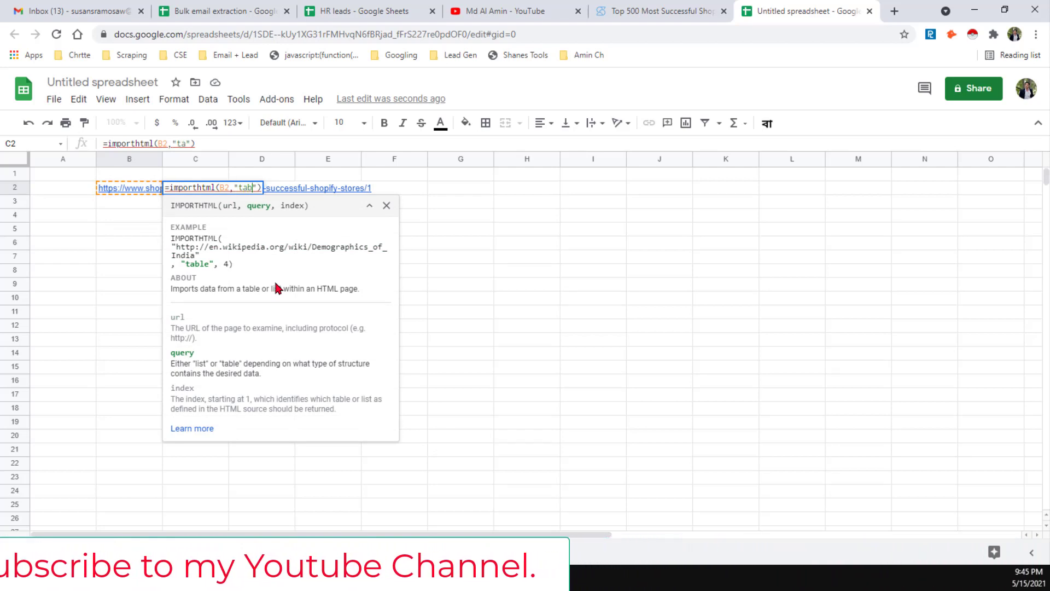
type("w")
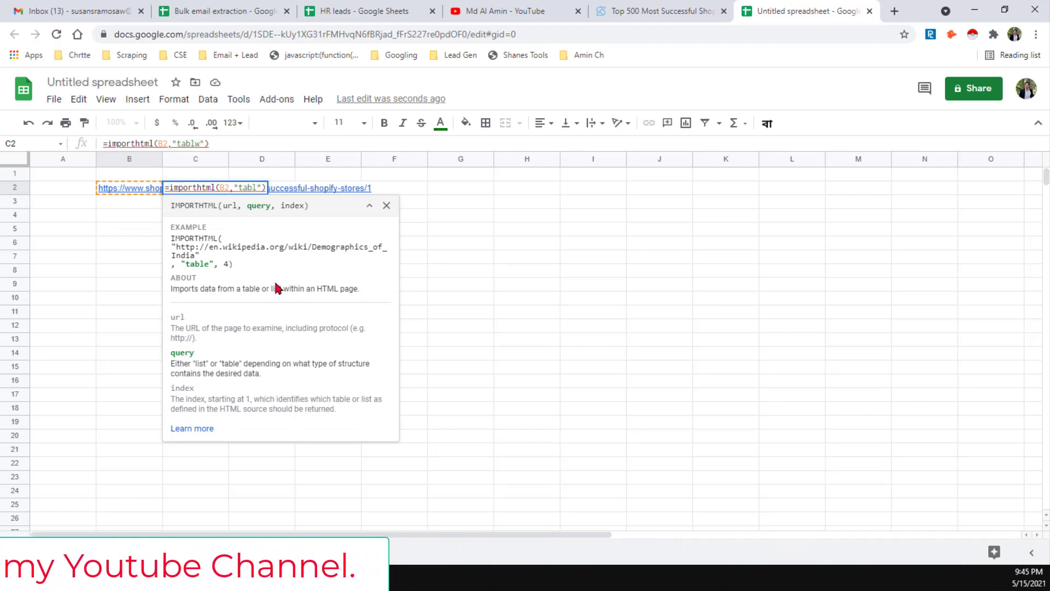
type("e")
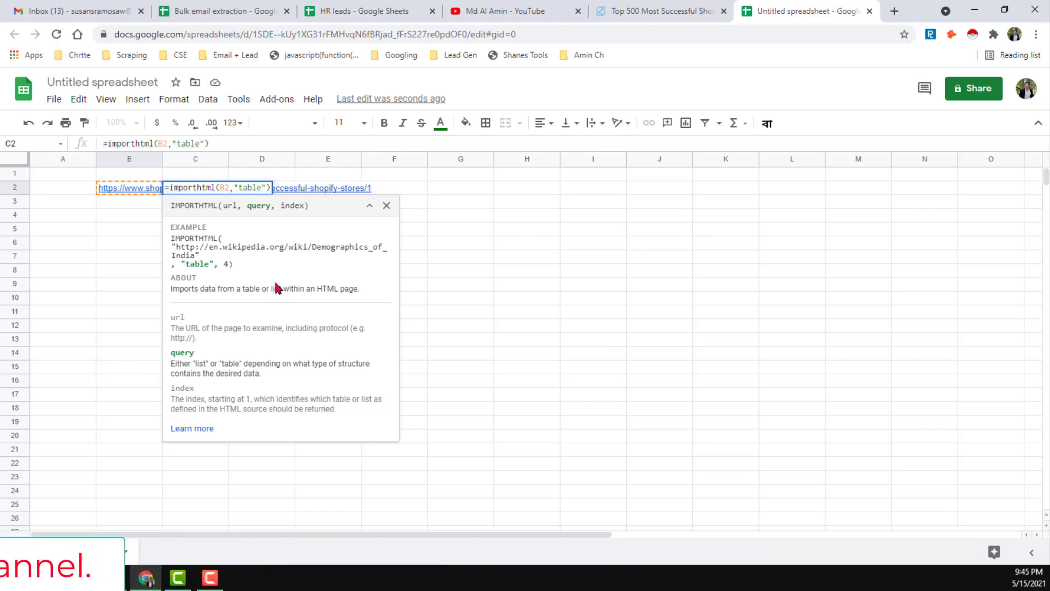
type(",")
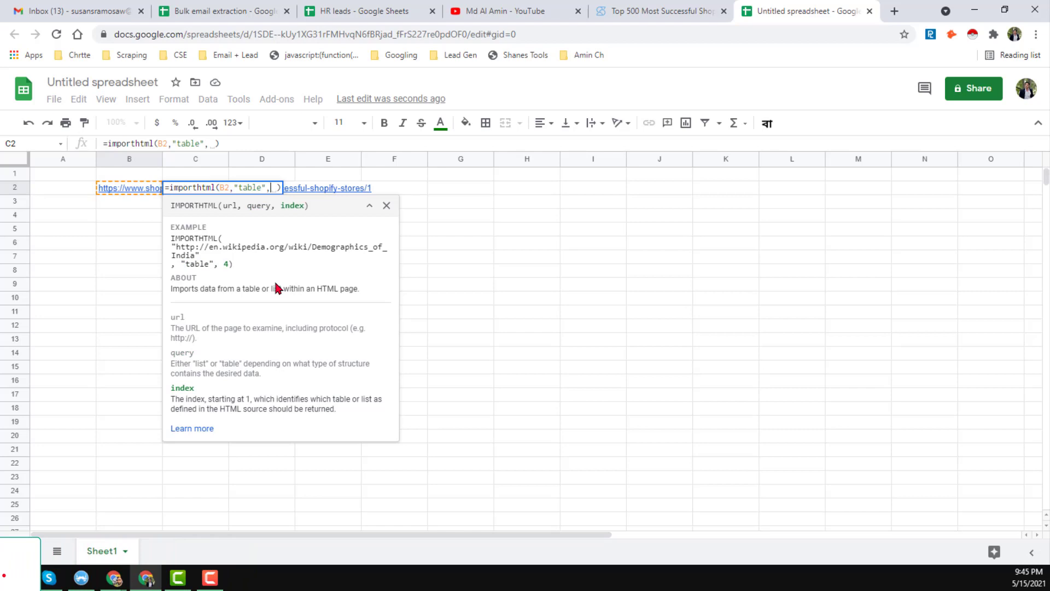
type("1")
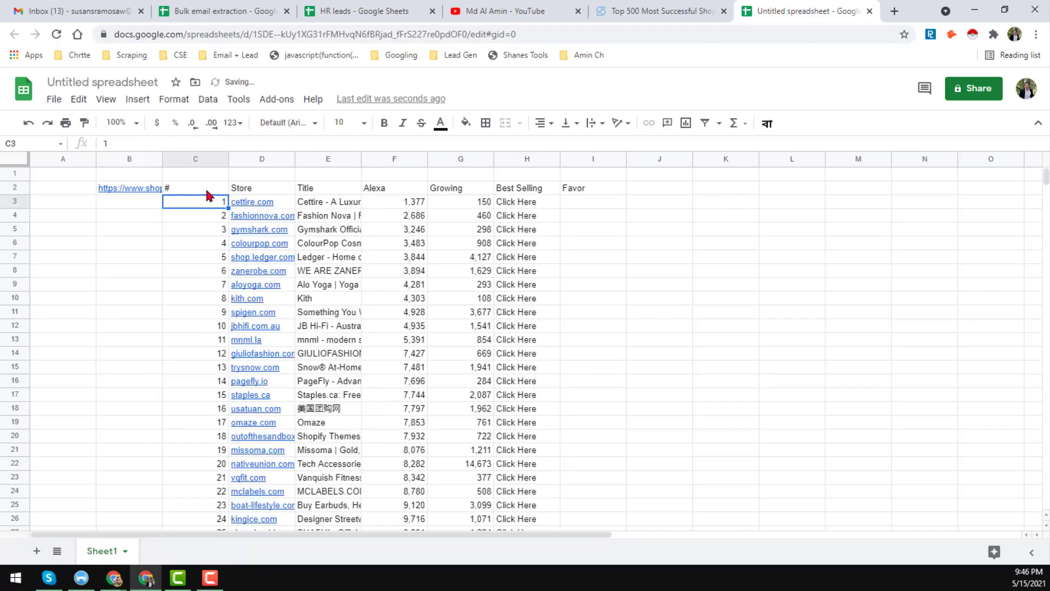
- Widen the Store and Title columns and compare the imported table with the web page
left_click(261, 187)
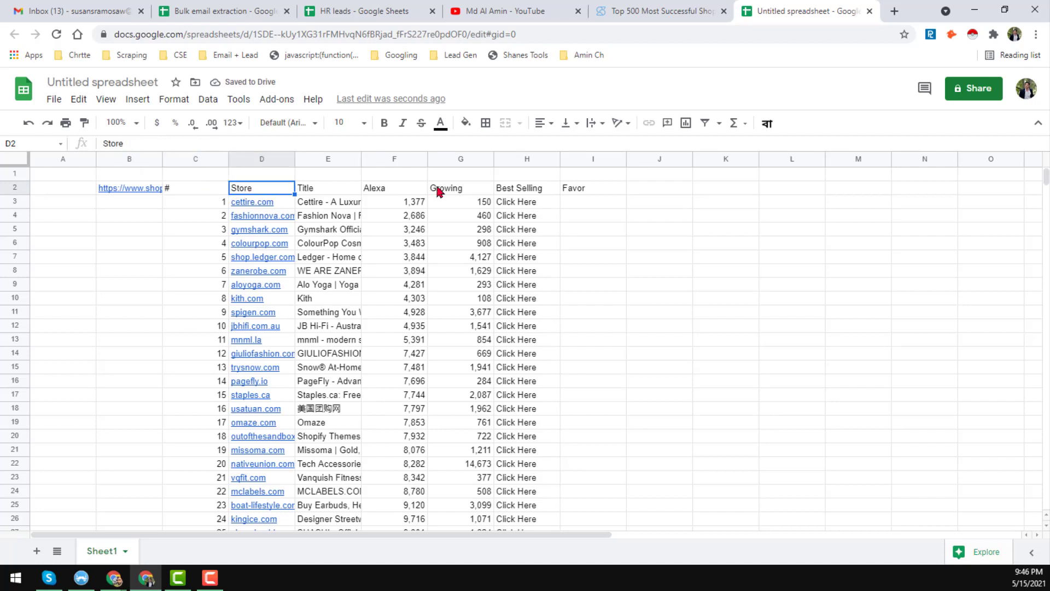
left_click(591, 187)
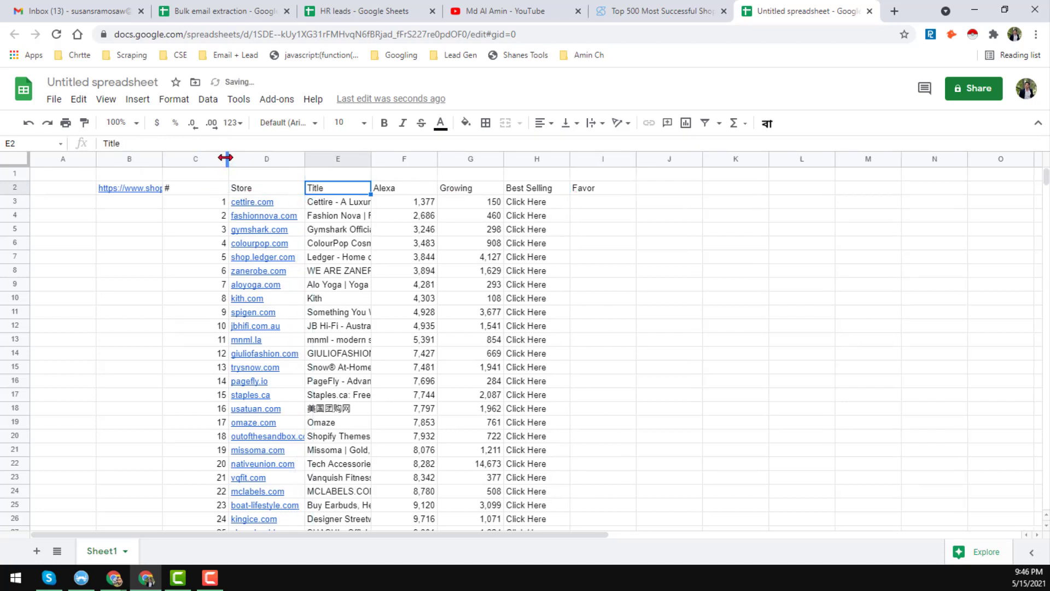
left_click(660, 11)
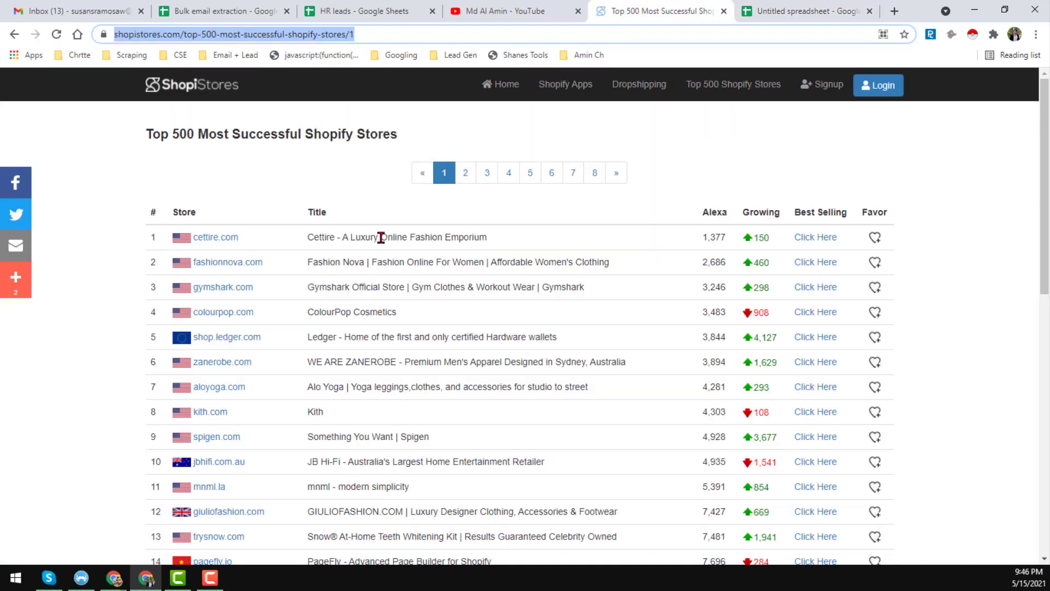
scroll("down", 3)
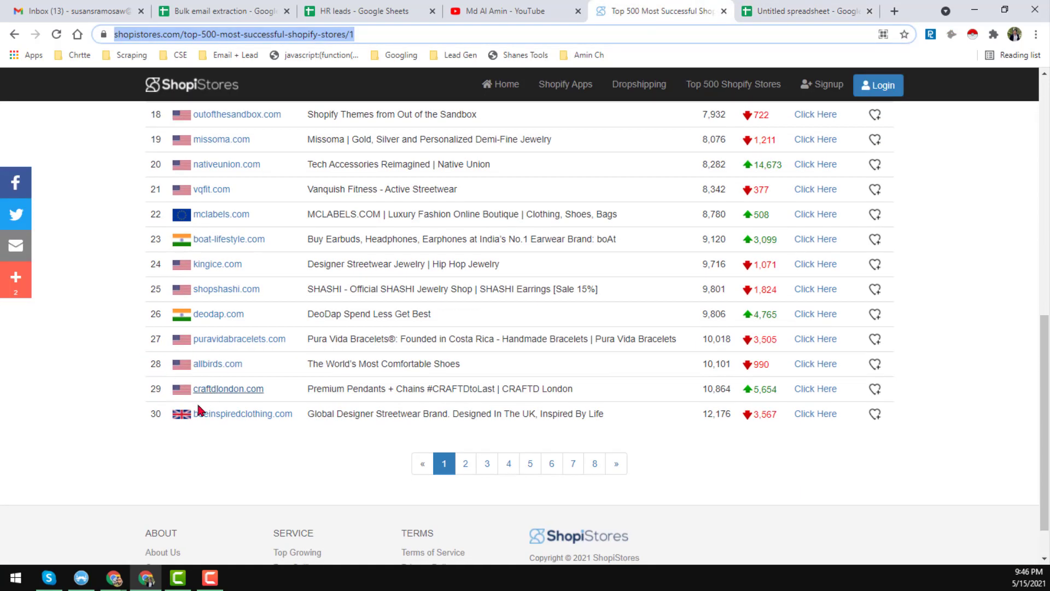
left_click(804, 11)
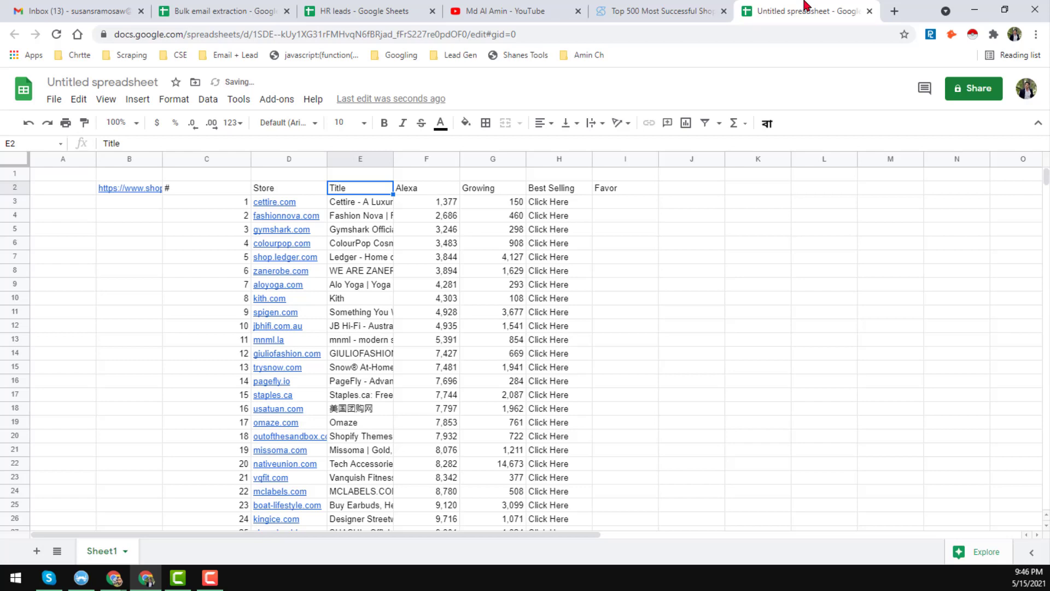
scroll("down", 3)
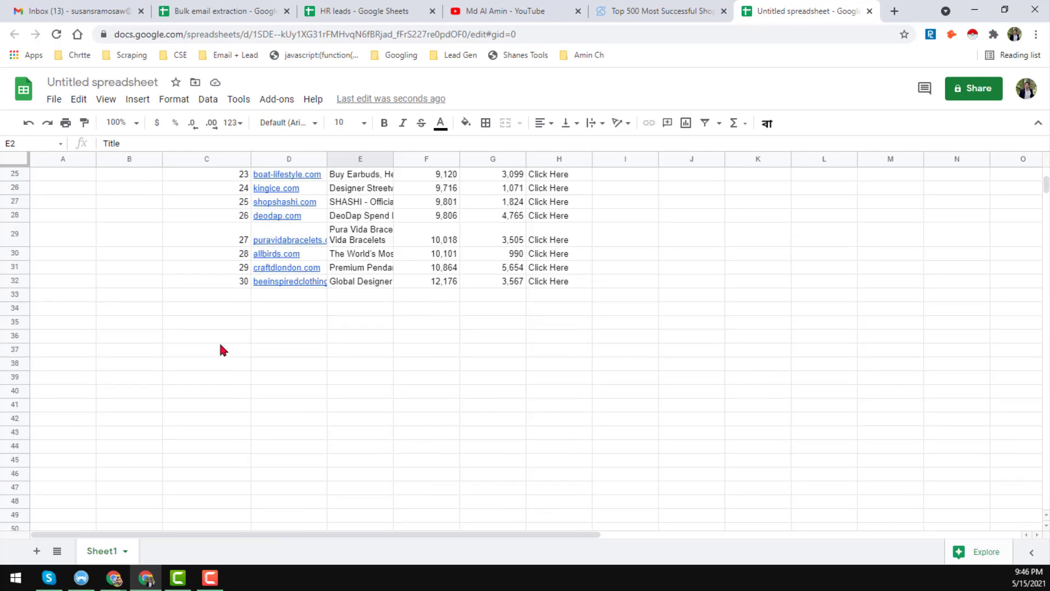
- Copy the link and import formula from B2:C2 and paste them at B33 below the first table
left_click(287, 308)
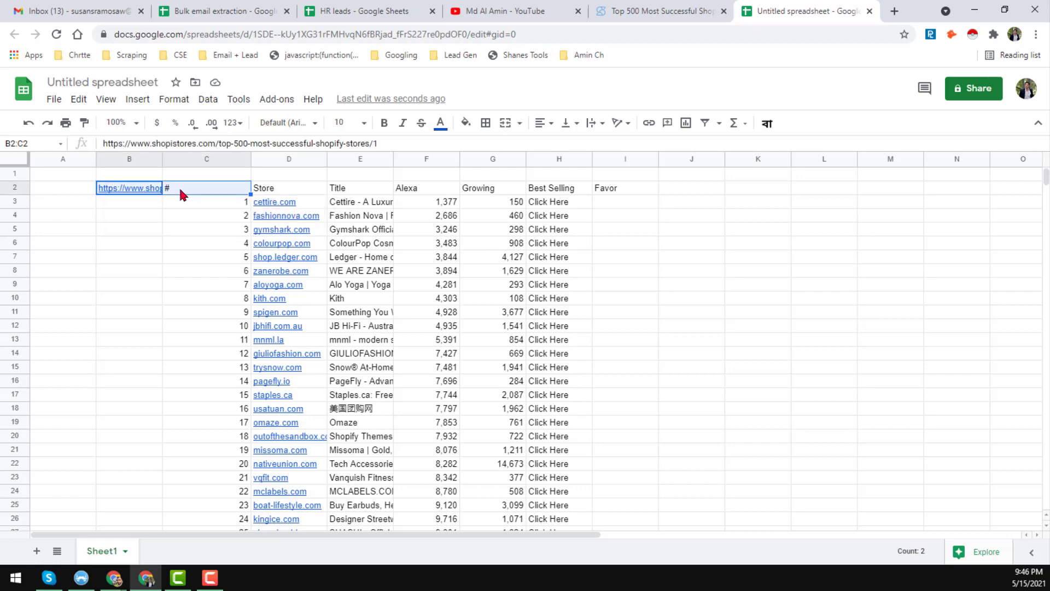
scroll("down", 3)
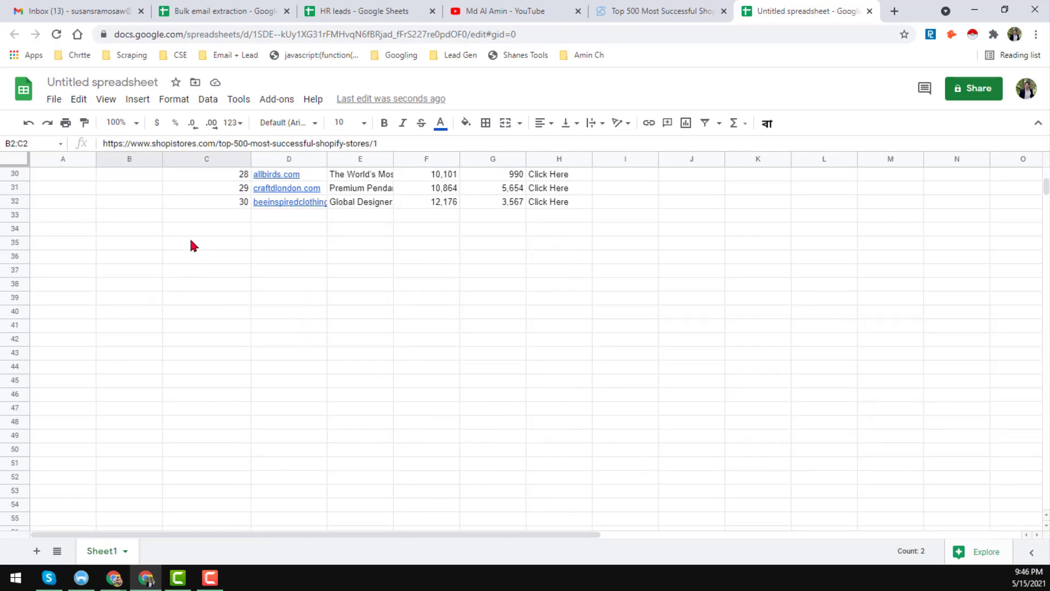
key("ctrl+v")
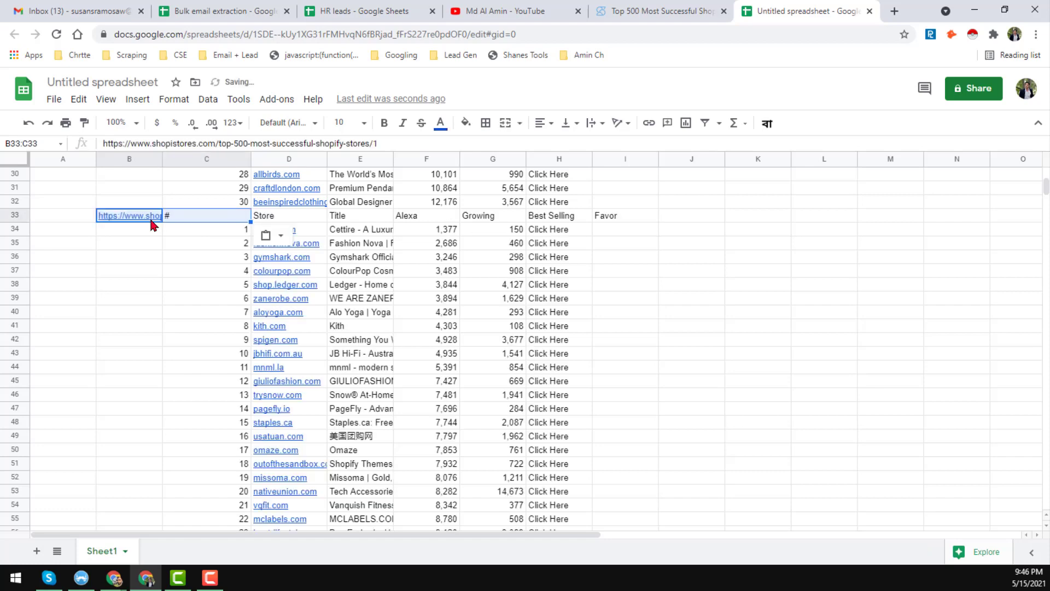
- Change the B33 link to end in /2 and open page 2 on ShopiStores for comparison
left_click(288, 215)
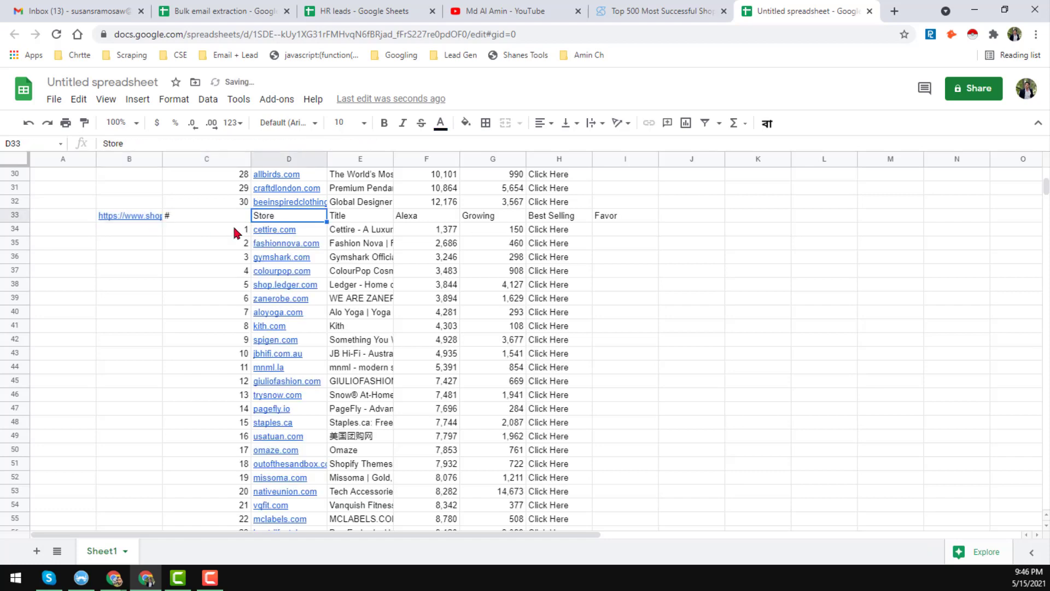
scroll("down", 3)
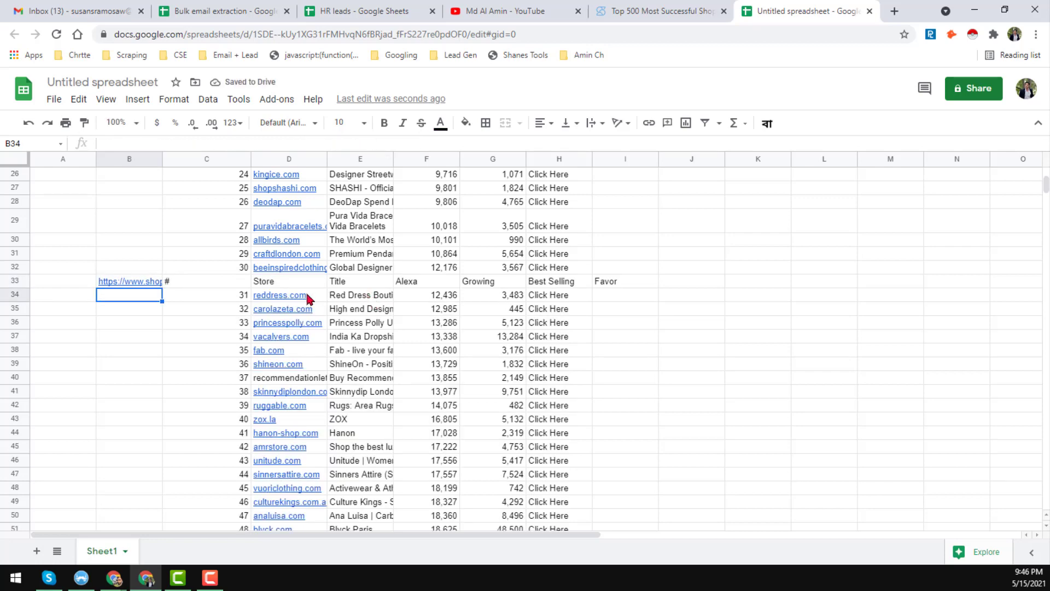
left_click(658, 10)
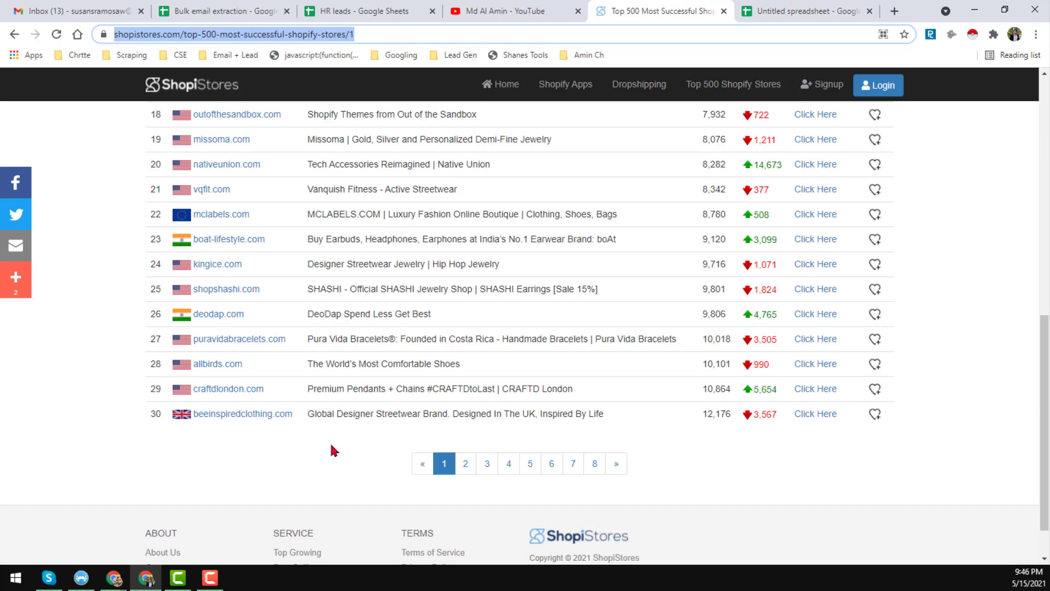
left_click(466, 462)
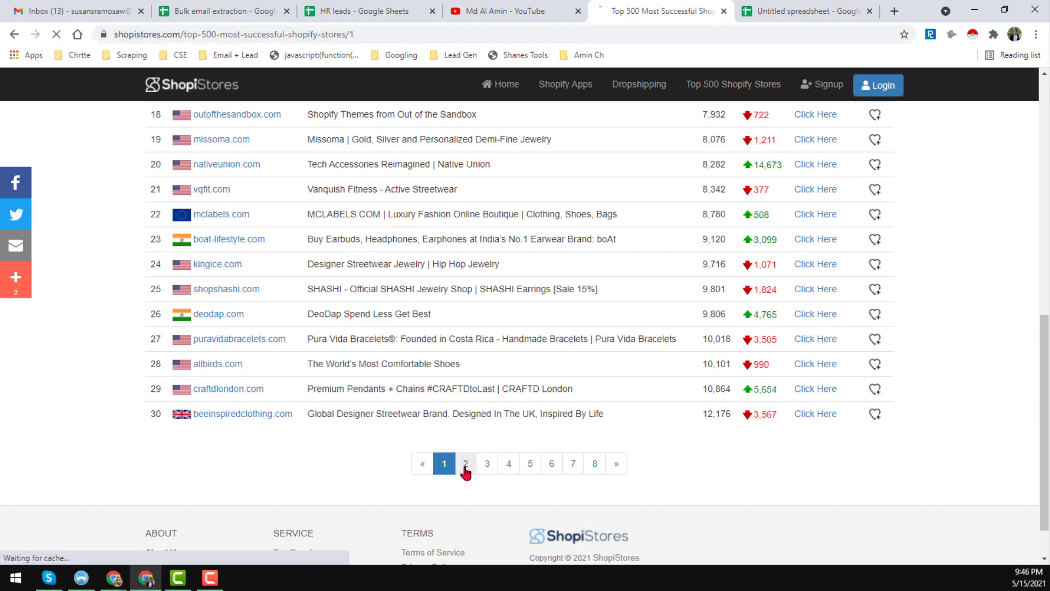
left_click(464, 463)
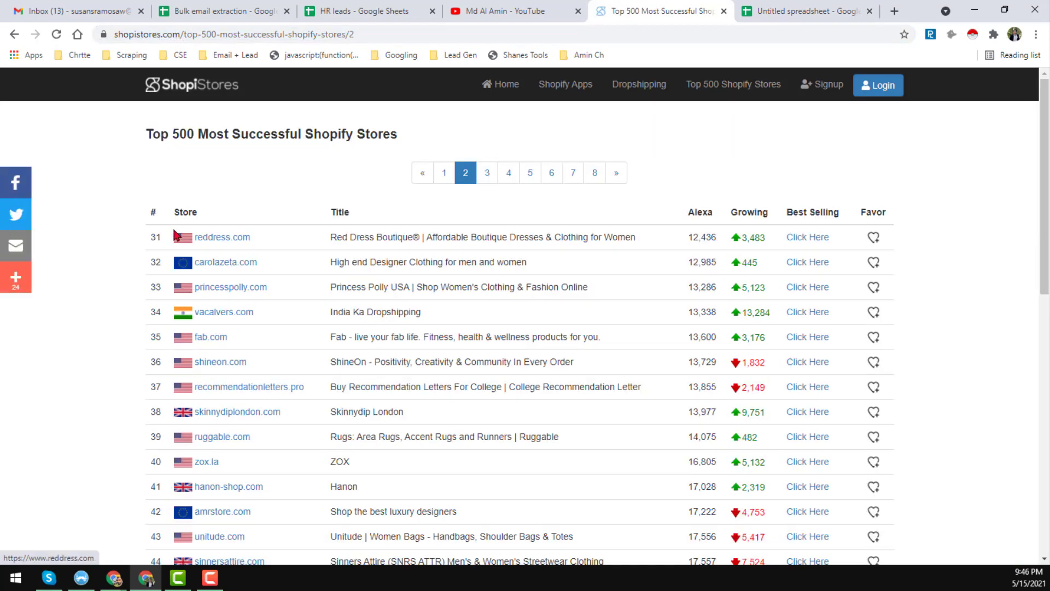
mouse_move(247, 254)
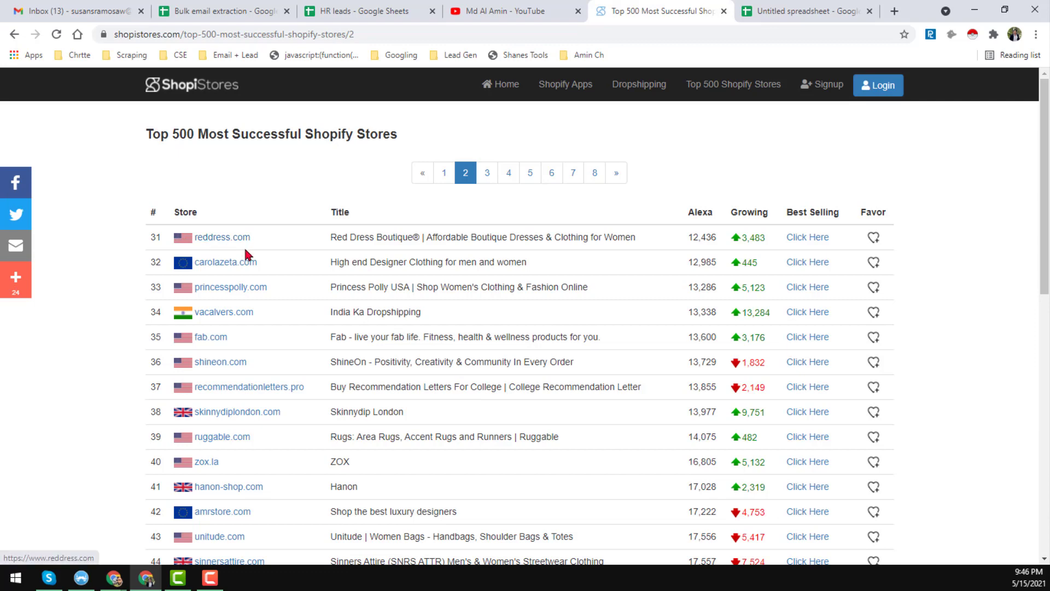
mouse_move(696, 98)
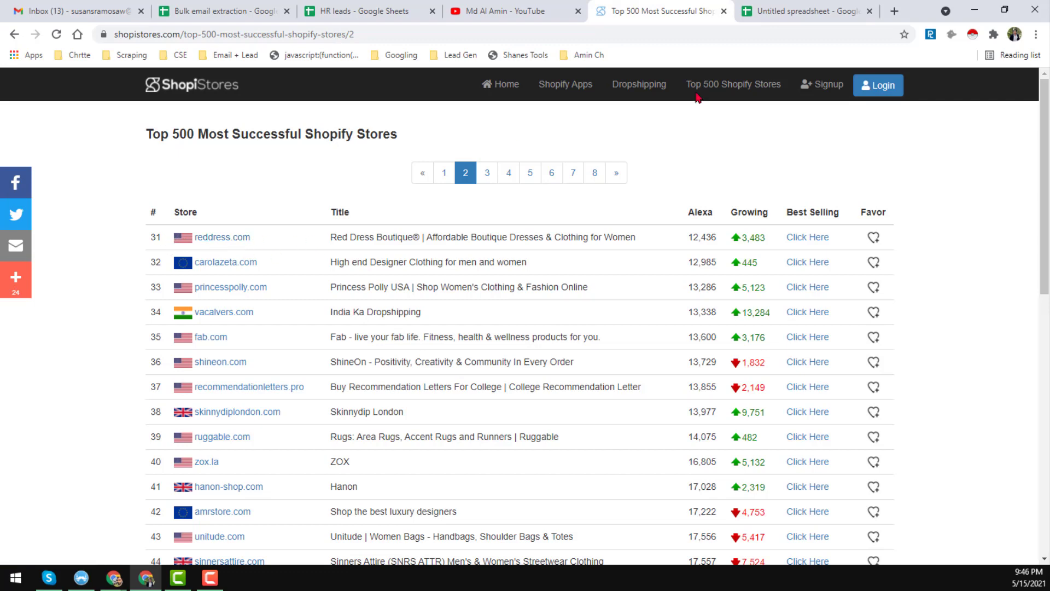
- Verify the second imported table starts at store 31 and its link points at page 2
left_click(808, 11)
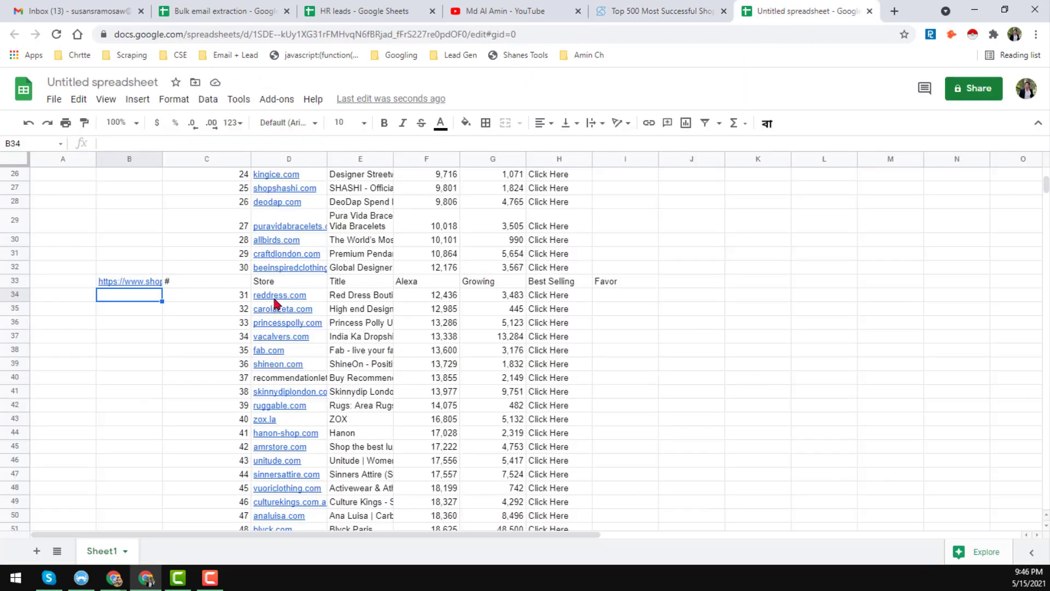
left_click(207, 294)
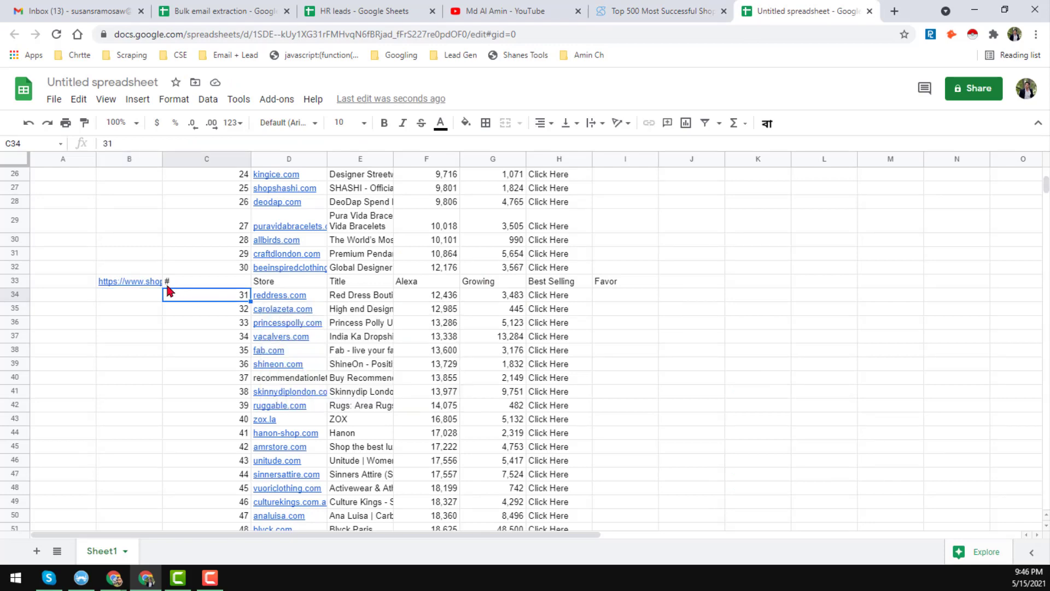
left_click(129, 281)
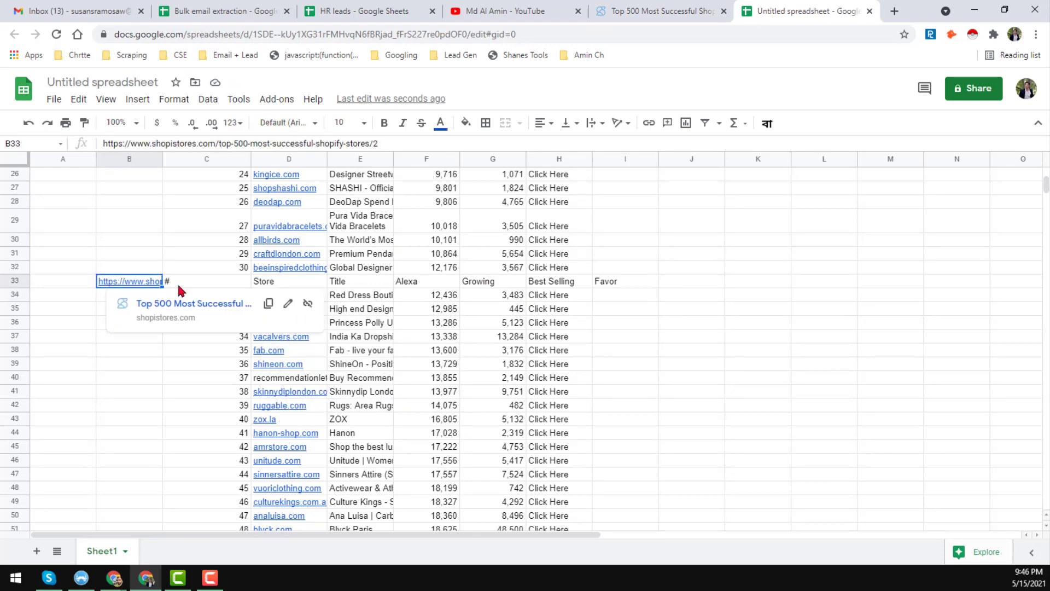
scroll("down", 3)
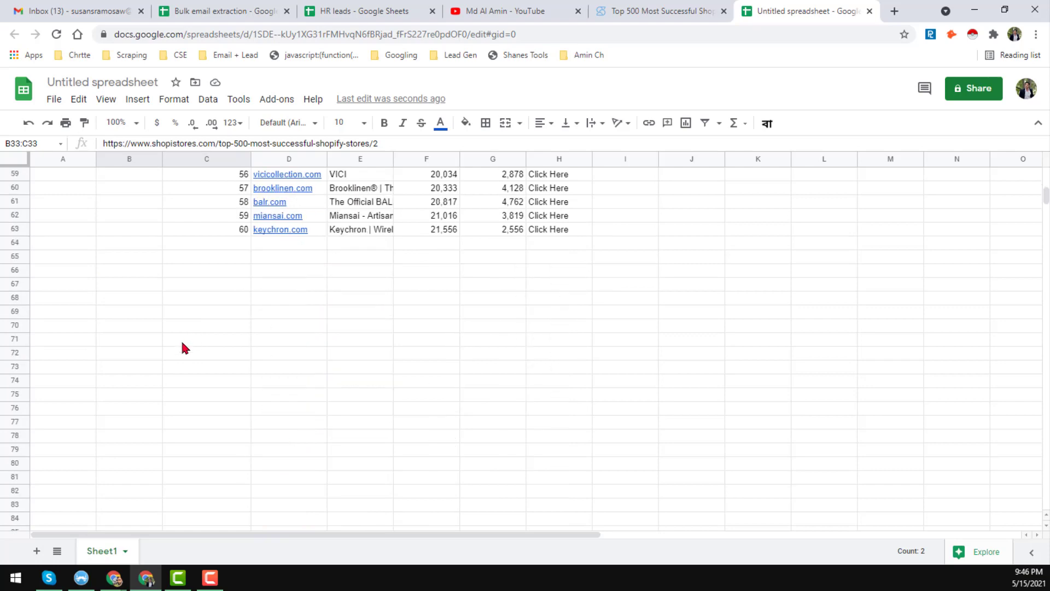
- Extend the import below the second table so the sheet lists stores through number 90
left_click(129, 242)
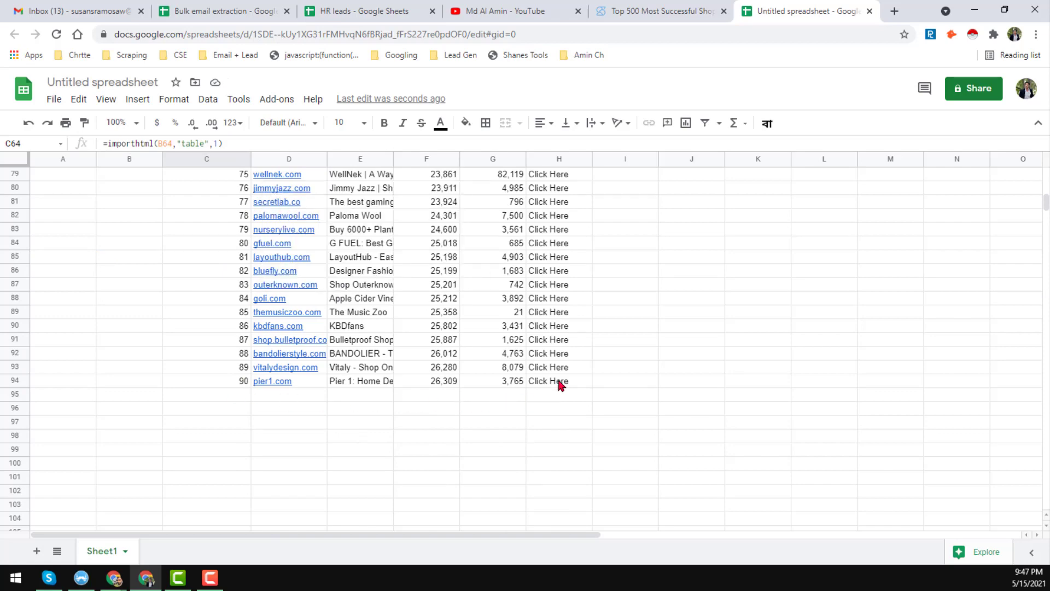
left_click(547, 381)
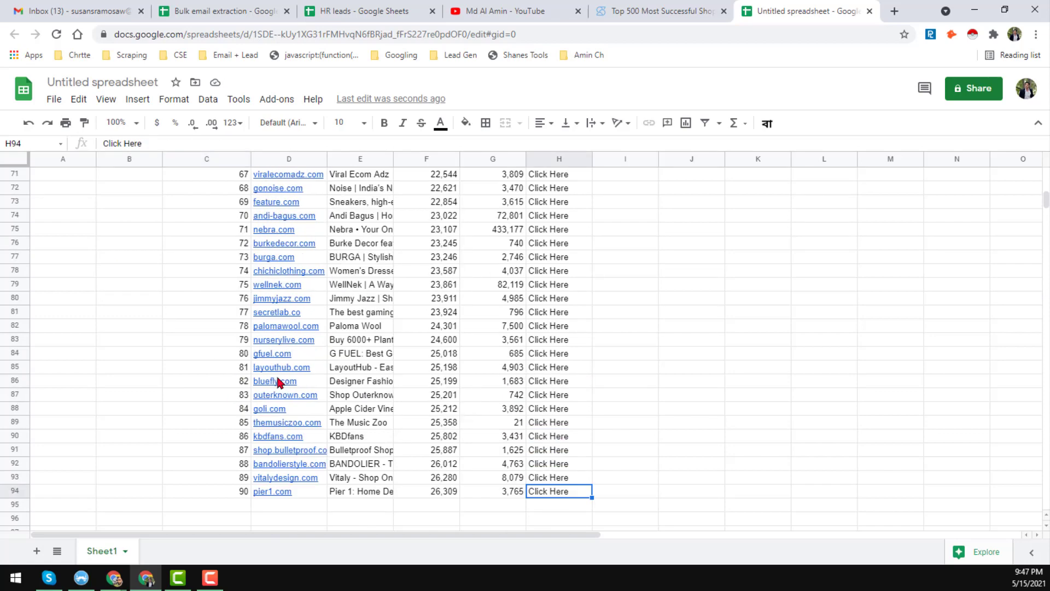
scroll("up", 3)
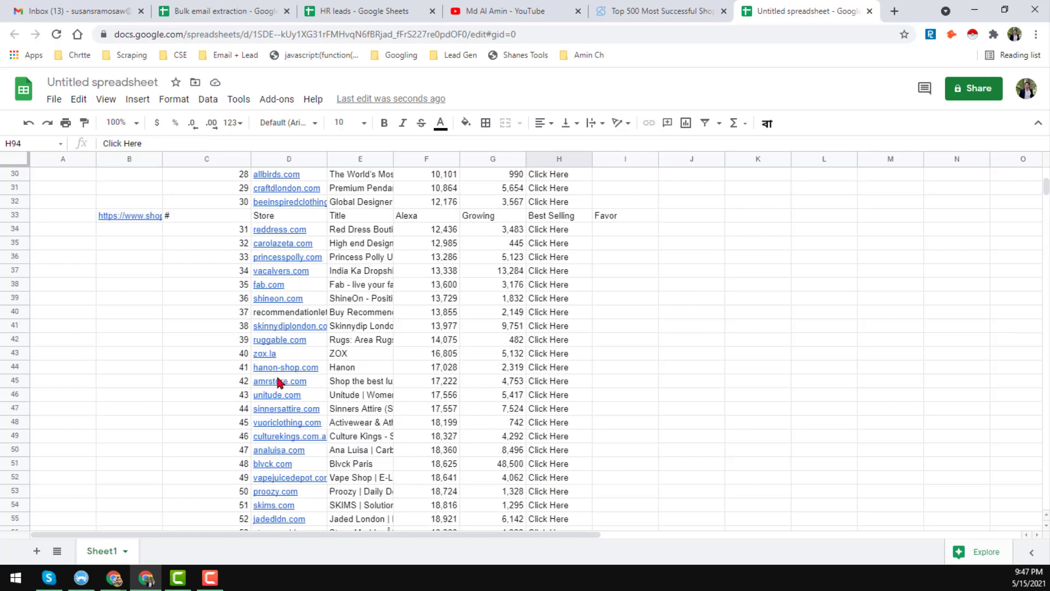
scroll("up", 3)
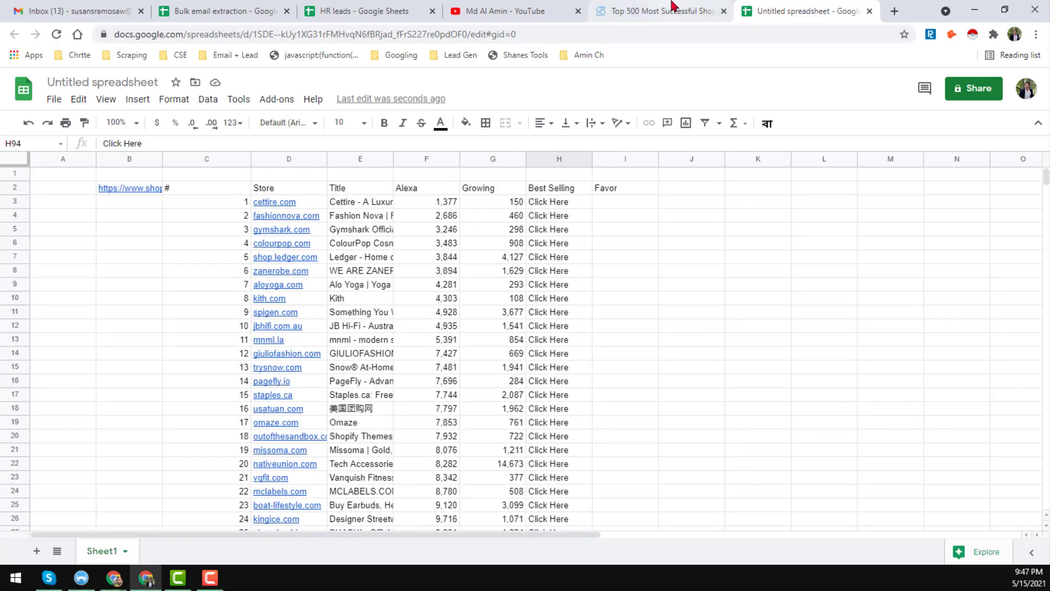
- Check the imported Store, Title, Alexa, Growing and Best Selling data against ShopiStores
left_click(659, 11)
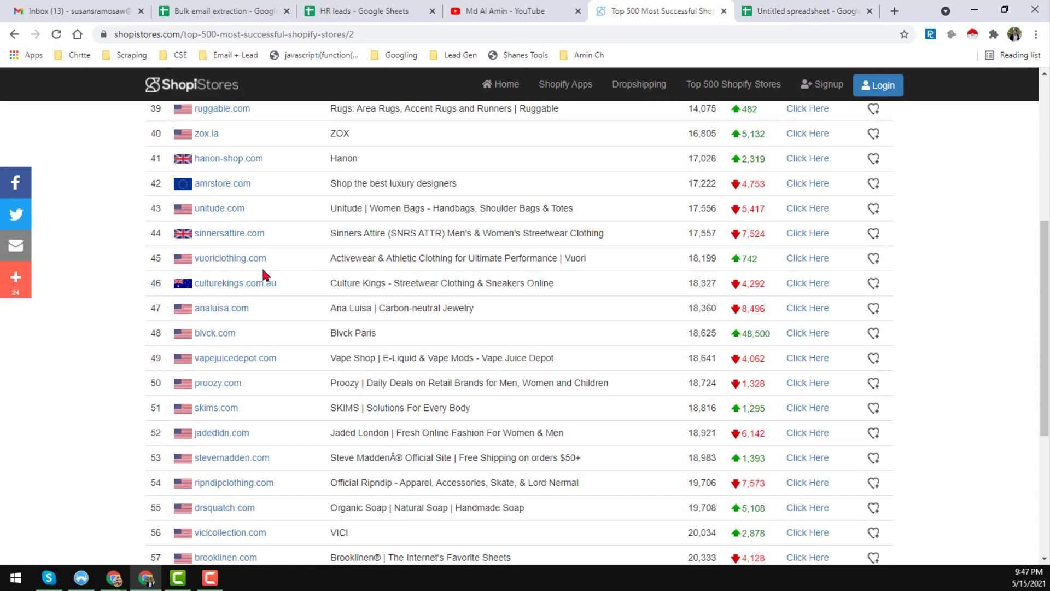
scroll("down", 3)
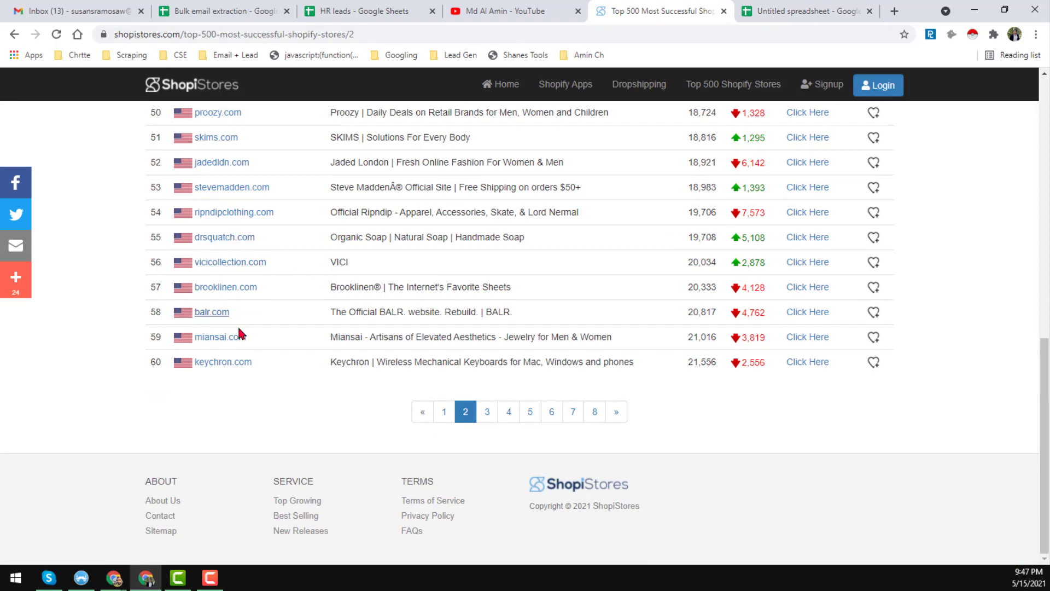
scroll("up", 3)
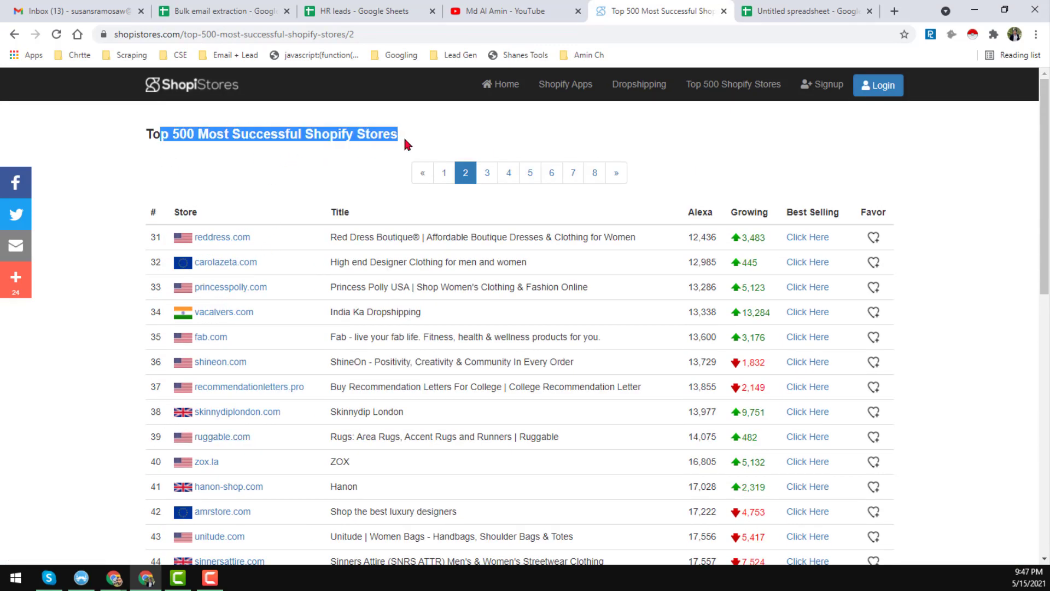
left_click(807, 11)
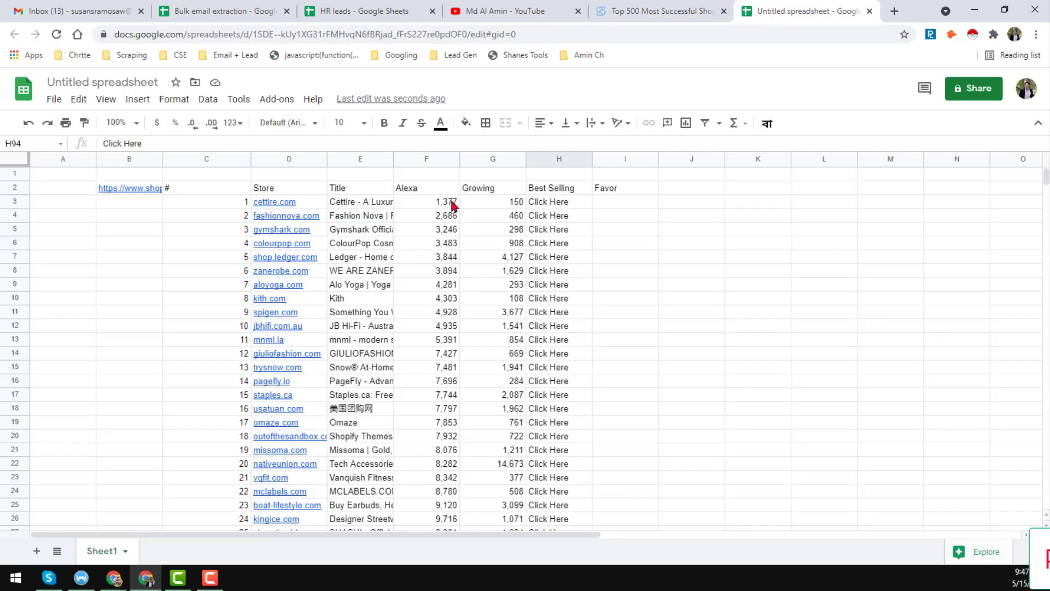
left_click(360, 201)
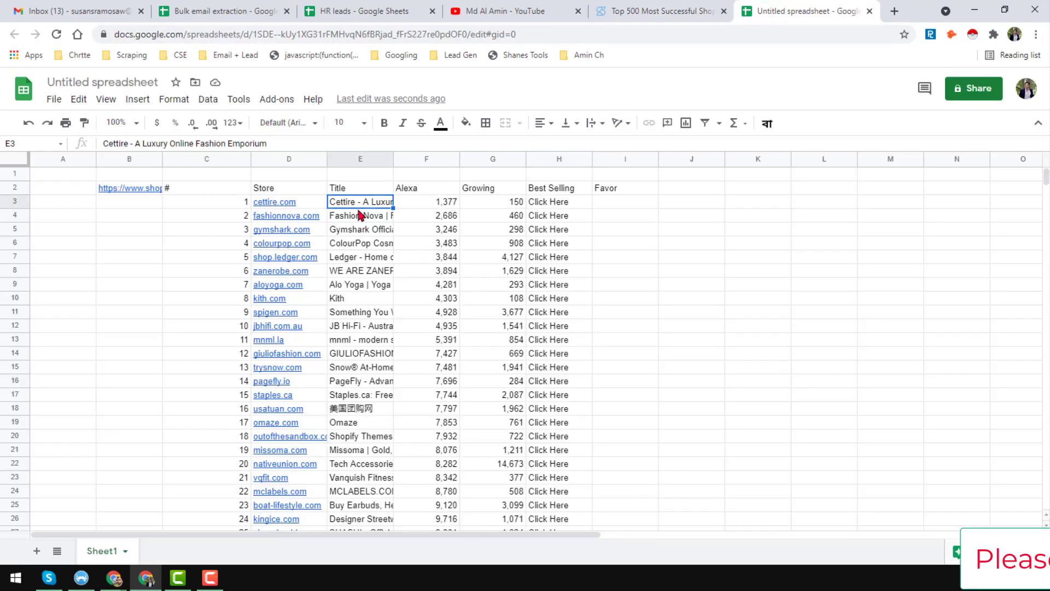
scroll("down", 3)
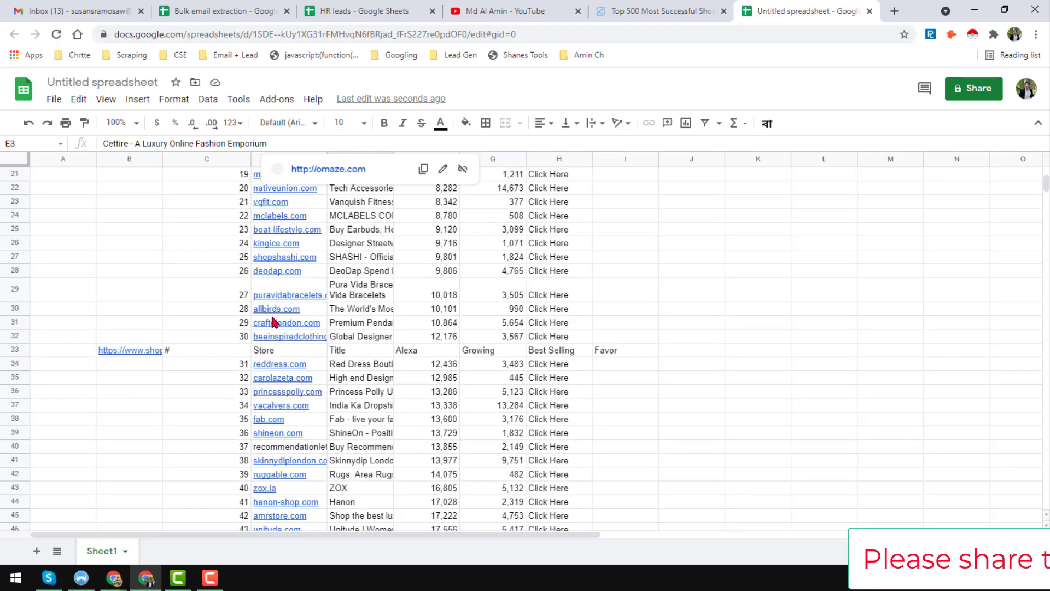
scroll("up", 3)
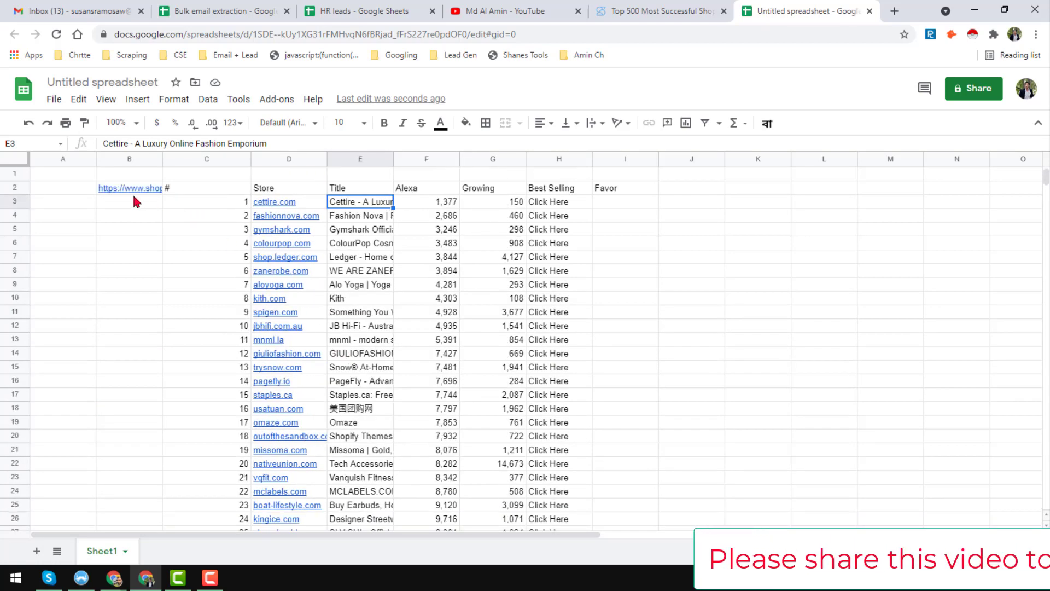
- Select all cells and paste them back as values only, replacing the import formulas
left_click(63, 174)
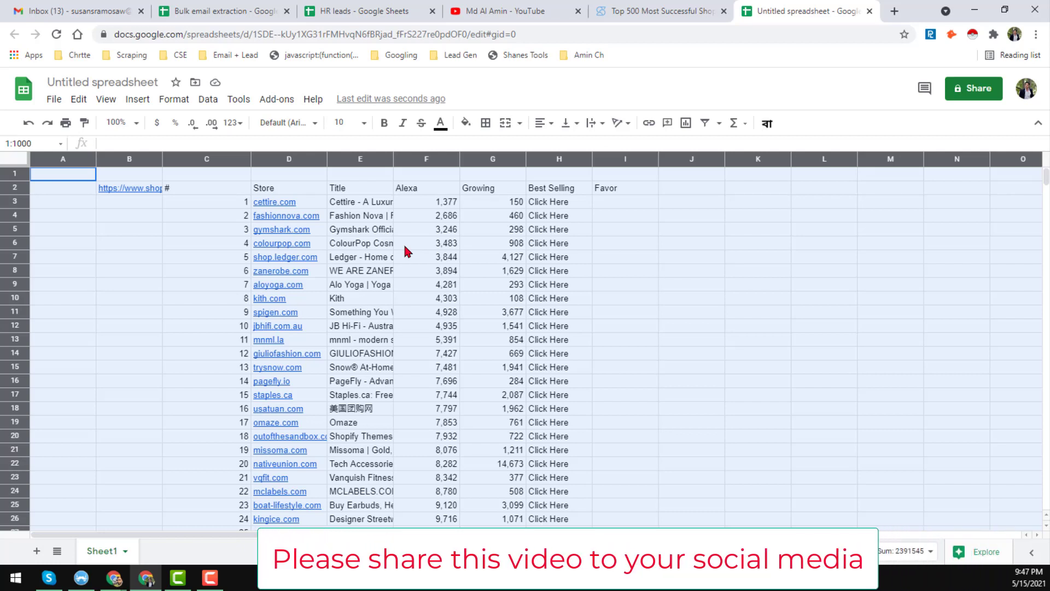
mouse_move(378, 270)
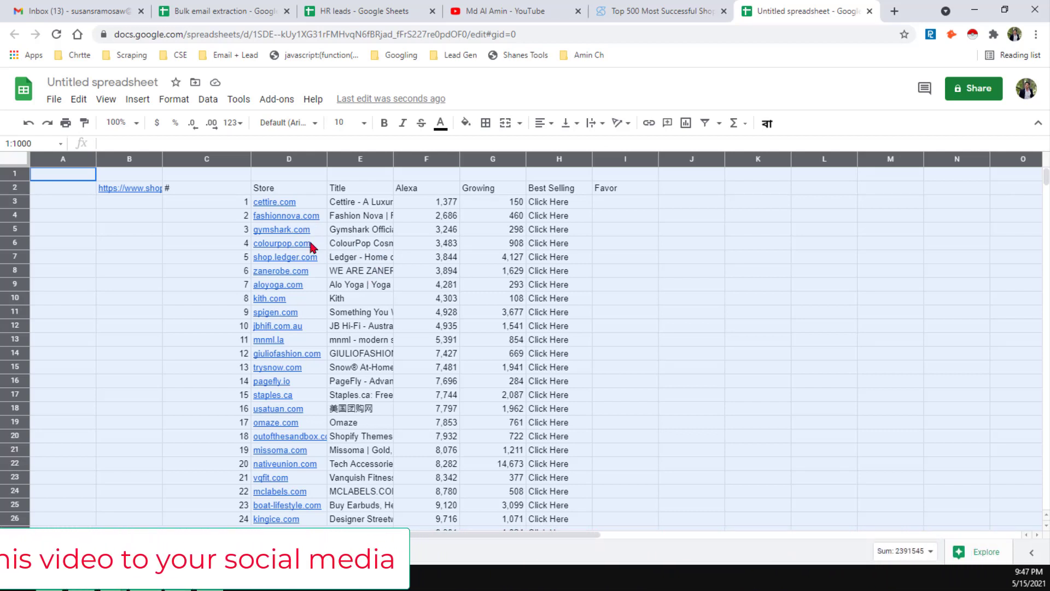
left_click(62, 174)
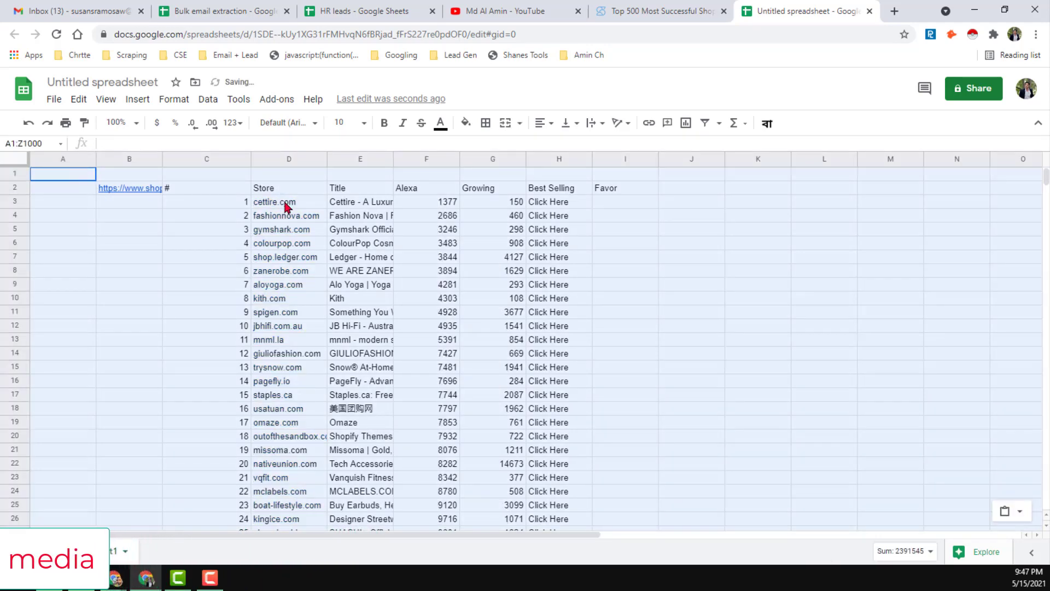
left_click(287, 201)
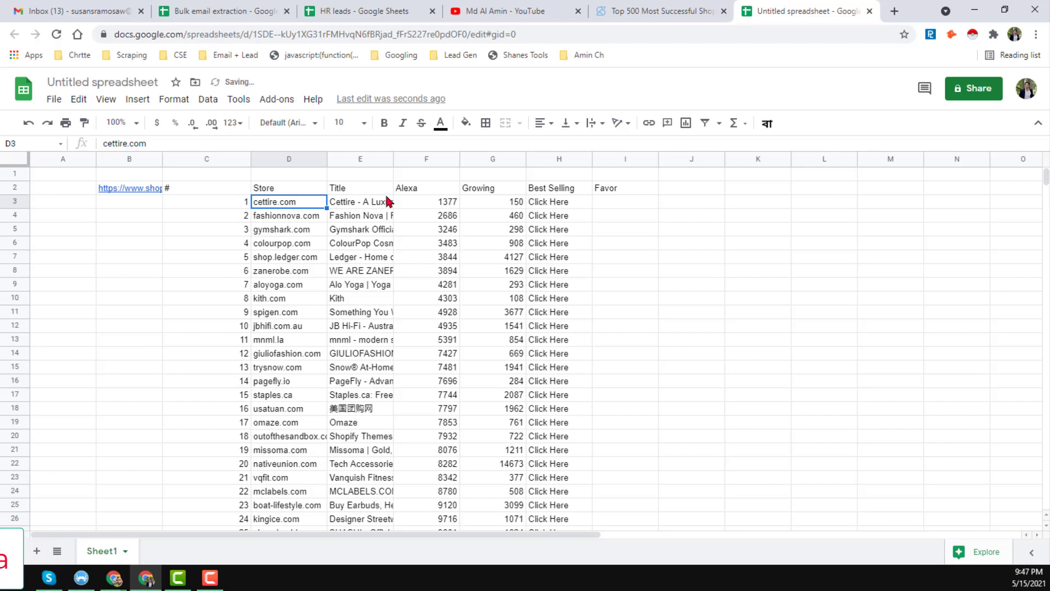
- Confirm cettire.com, its title and the # header are now plain static text
left_click(360, 201)
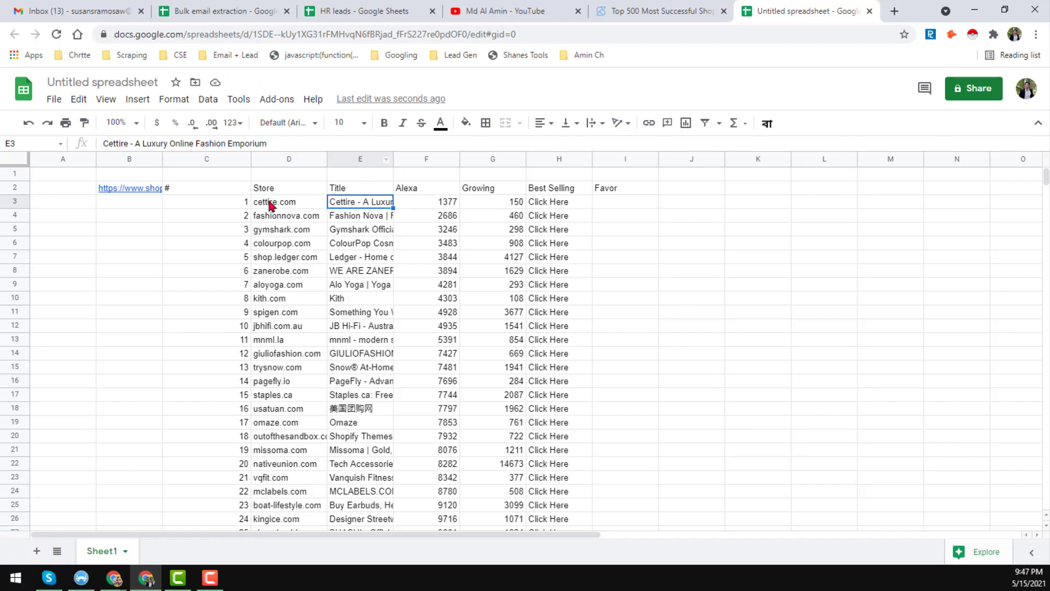
left_click(289, 201)
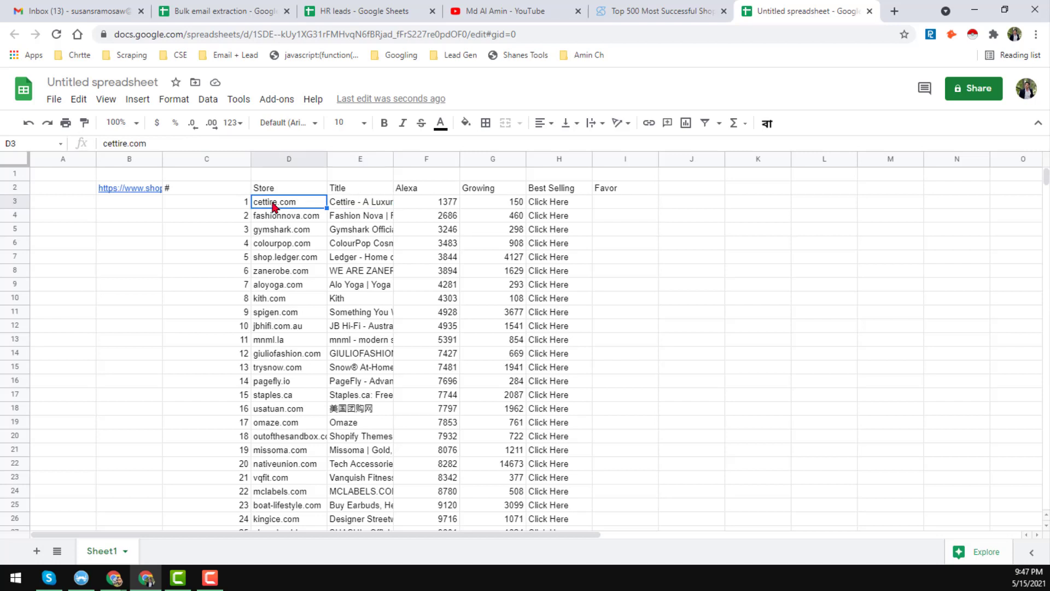
mouse_move(365, 223)
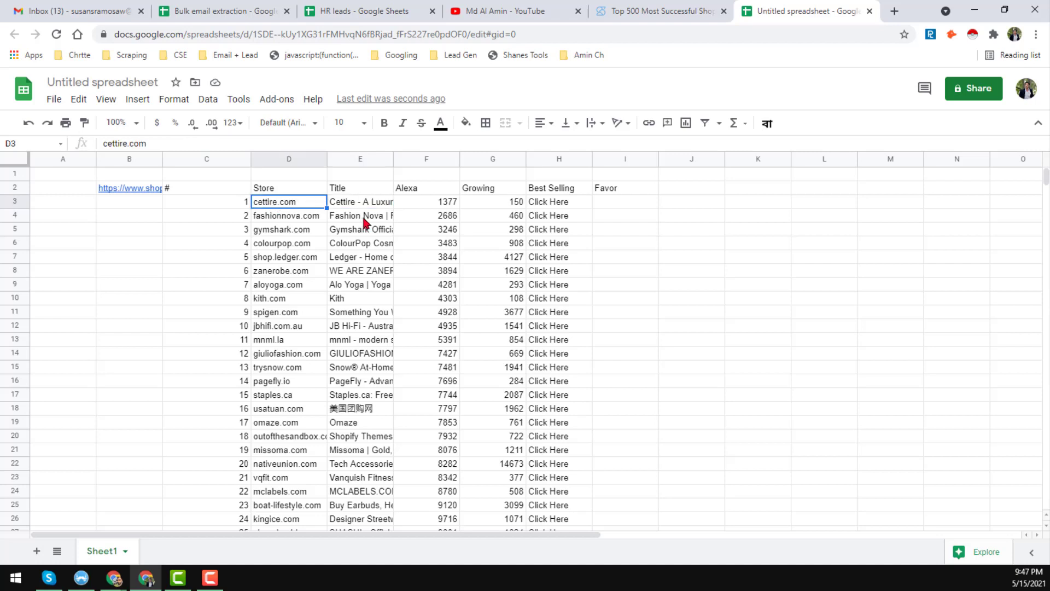
left_click(359, 201)
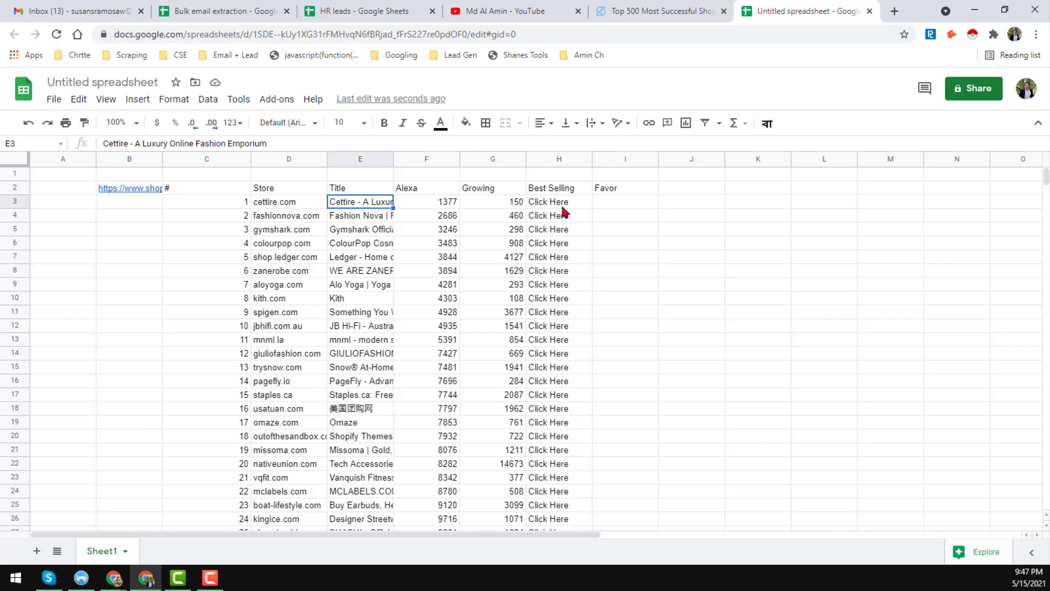
left_click(559, 202)
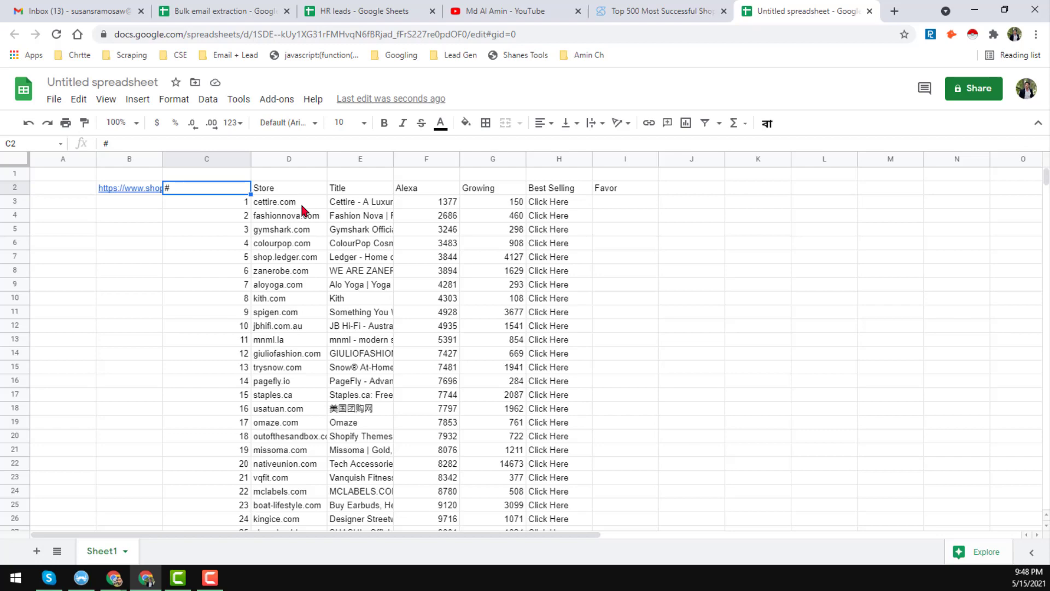
mouse_move(53, 100)
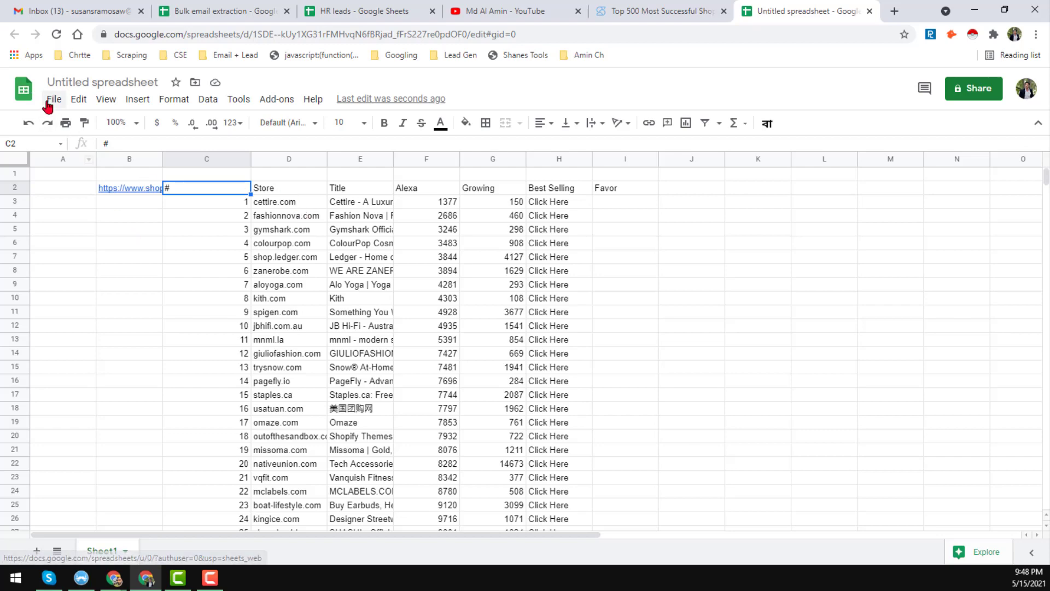
- Rename the untitled spreadsheet to 'Shopify Stores' and bring up the File menu
left_click(659, 11)
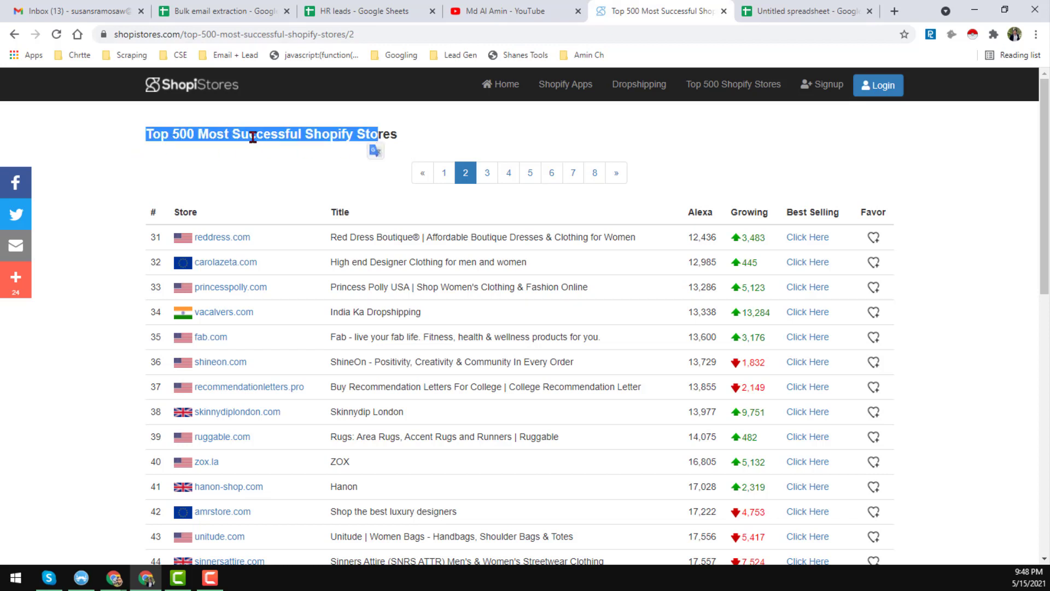
double_click(329, 134)
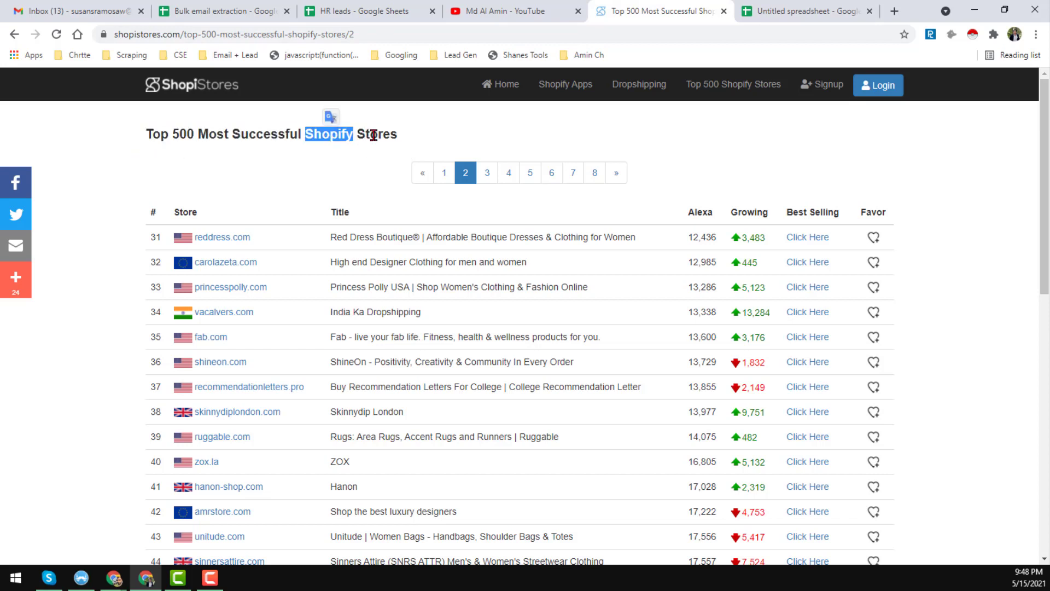
left_click(807, 11)
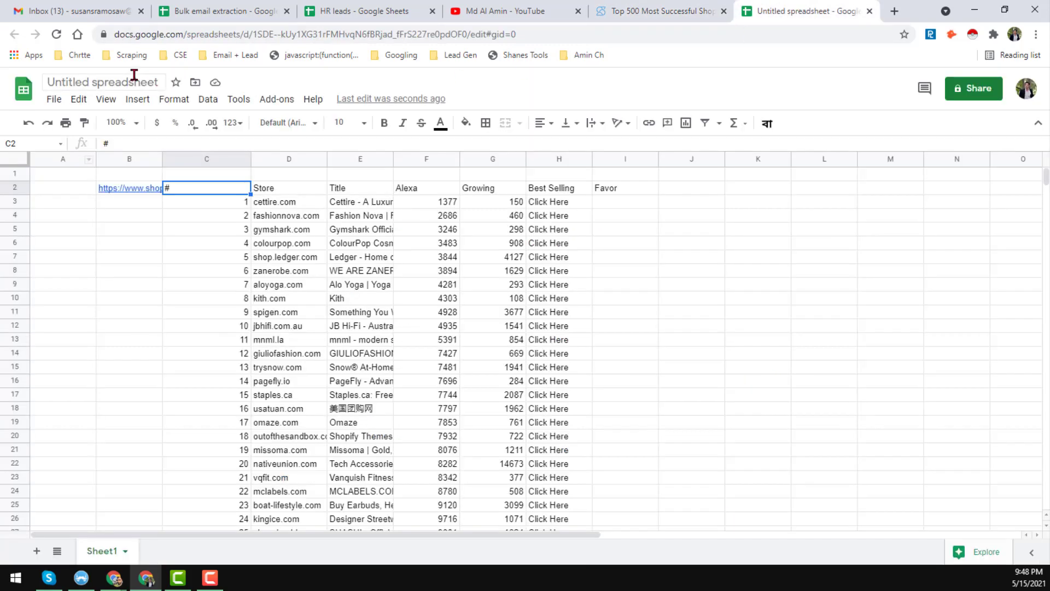
type("Shopify Stores")
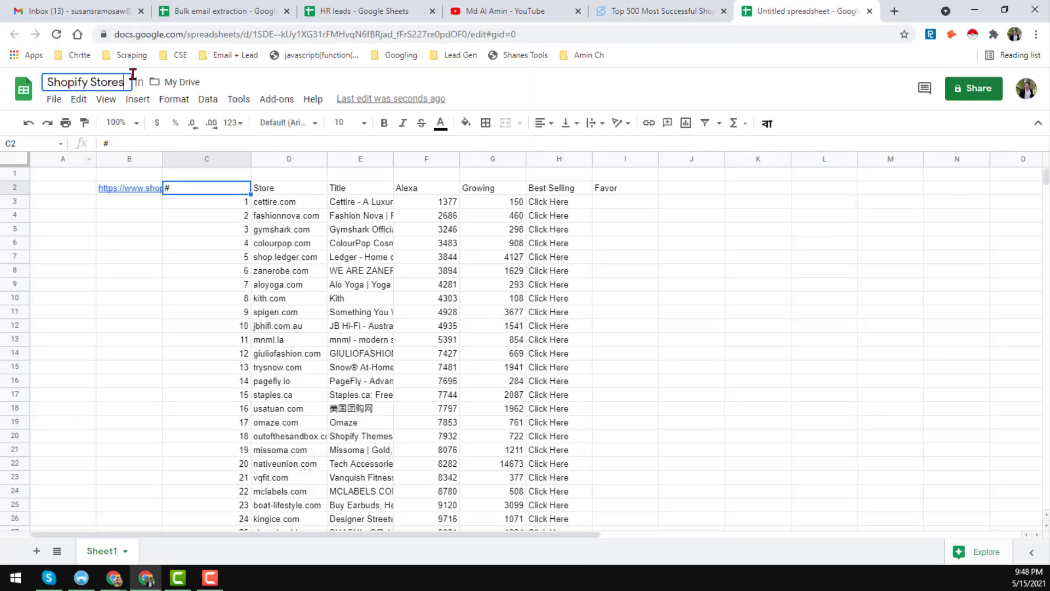
left_click(52, 99)
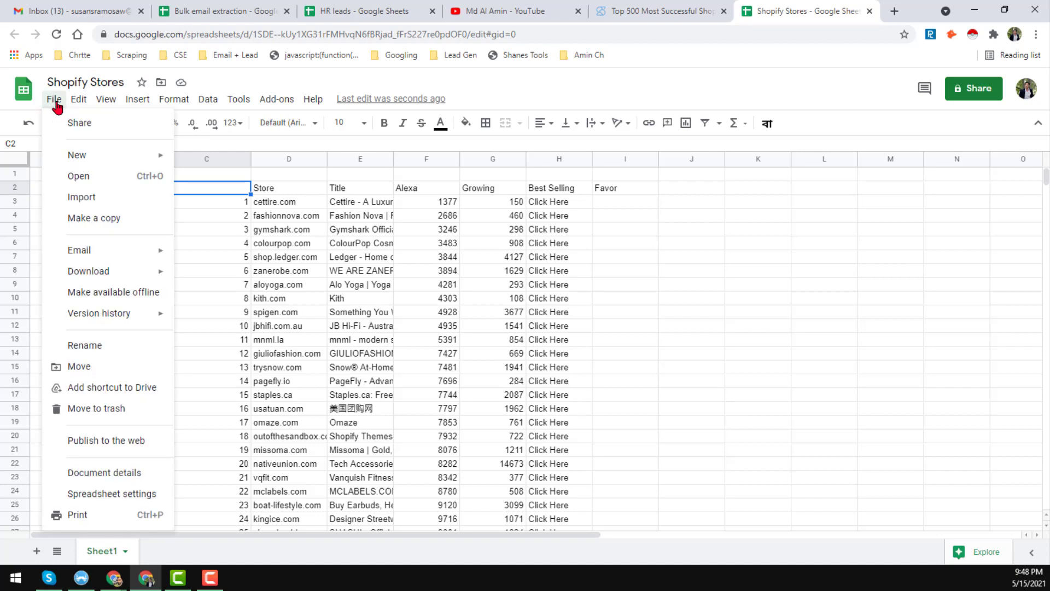
mouse_move(127, 222)
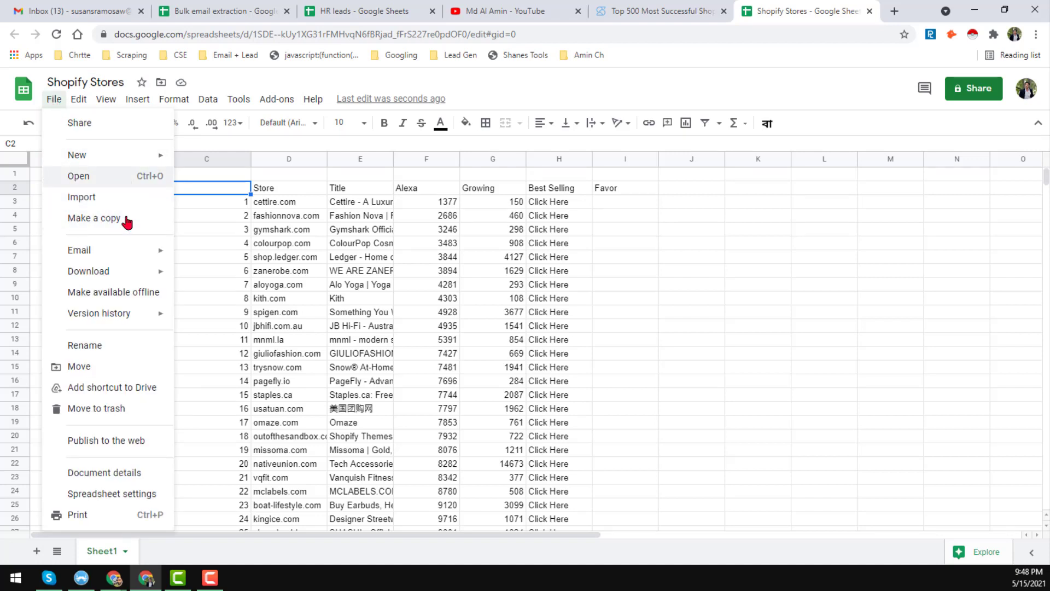
- Download the sheet as Shopify Stores.xlsx into Downloads and reveal it in its folder
left_click(87, 270)
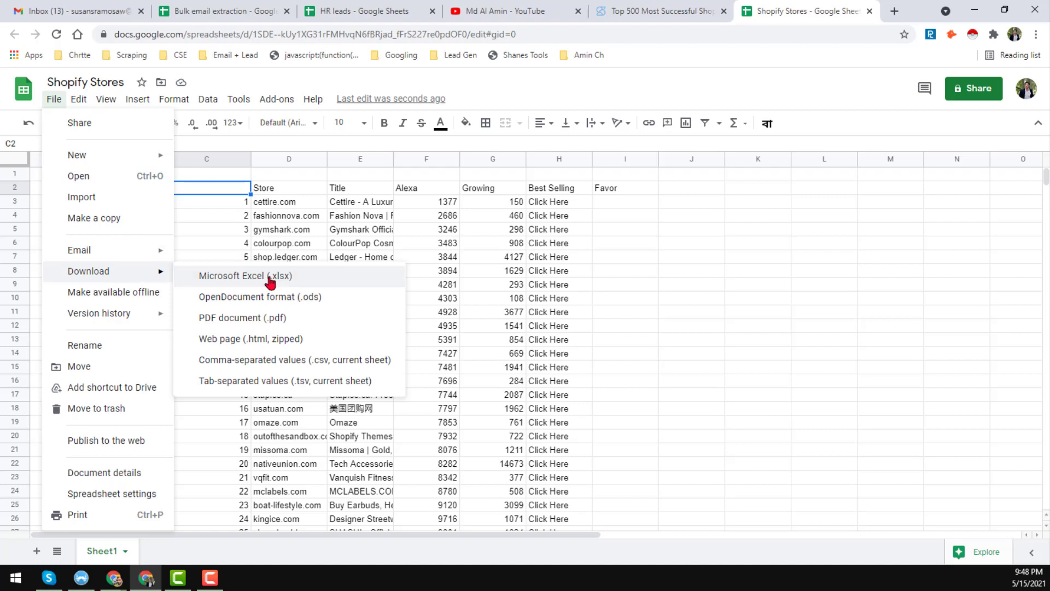
mouse_move(282, 365)
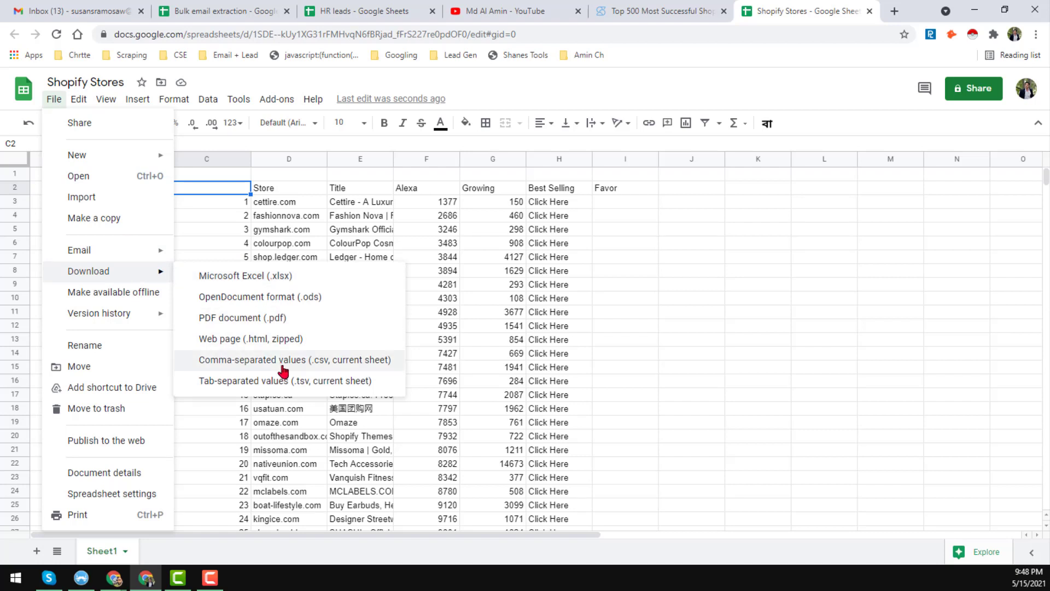
mouse_move(248, 275)
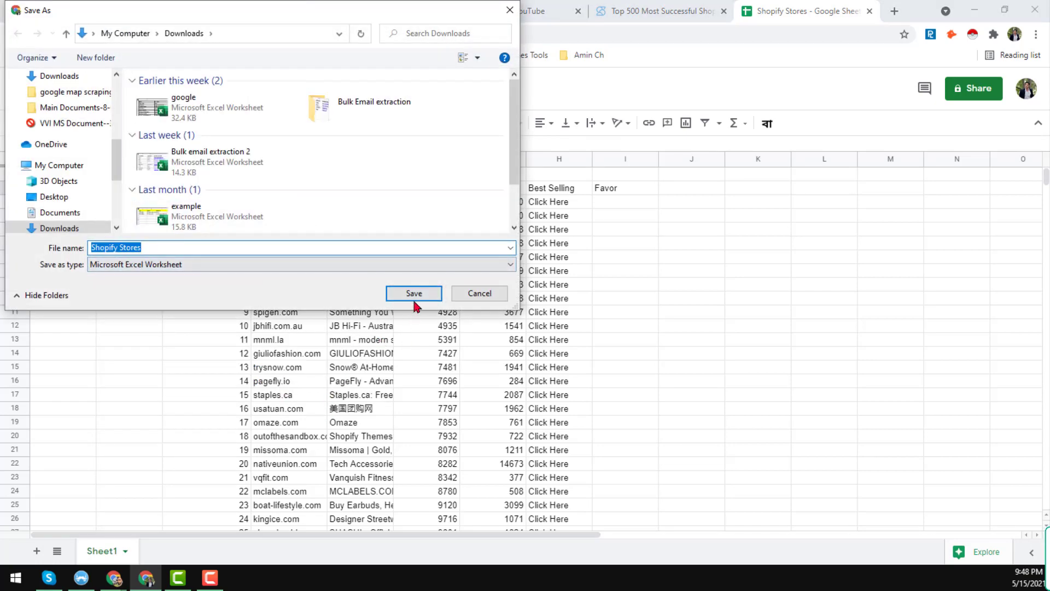
left_click(413, 293)
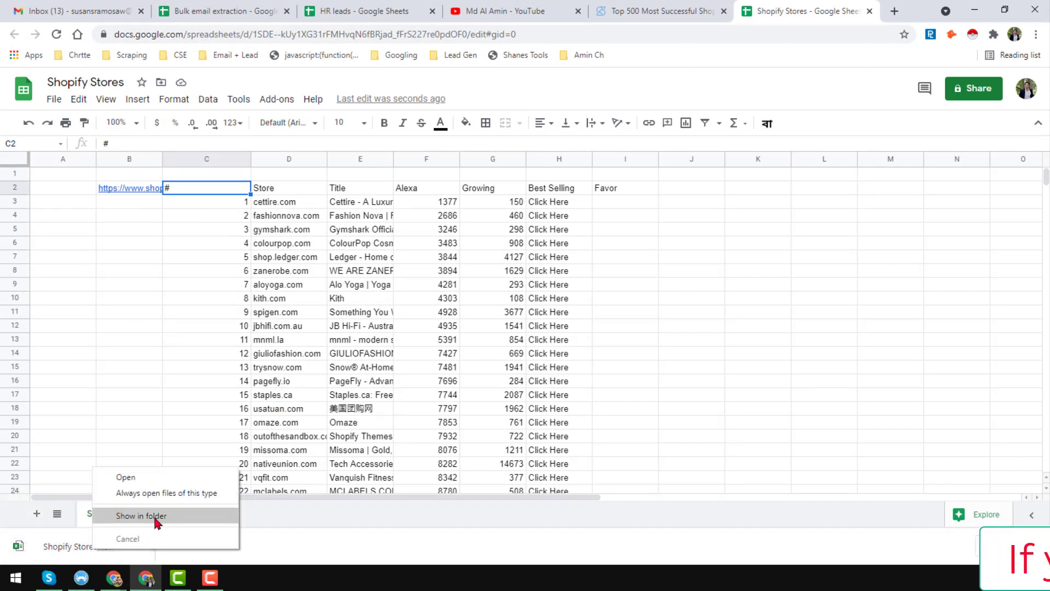
left_click(141, 515)
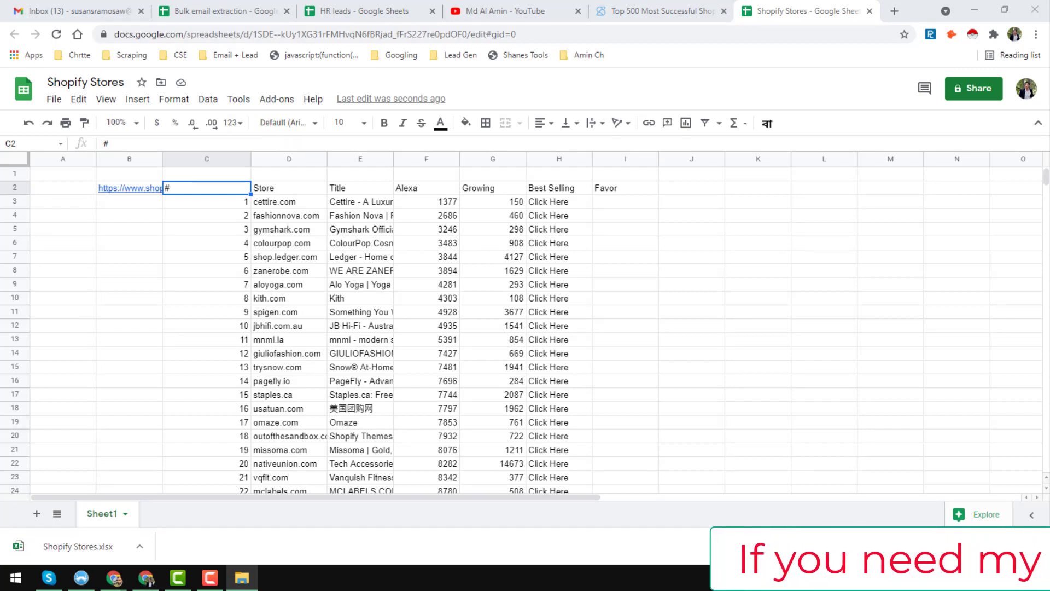
mouse_move(467, 369)
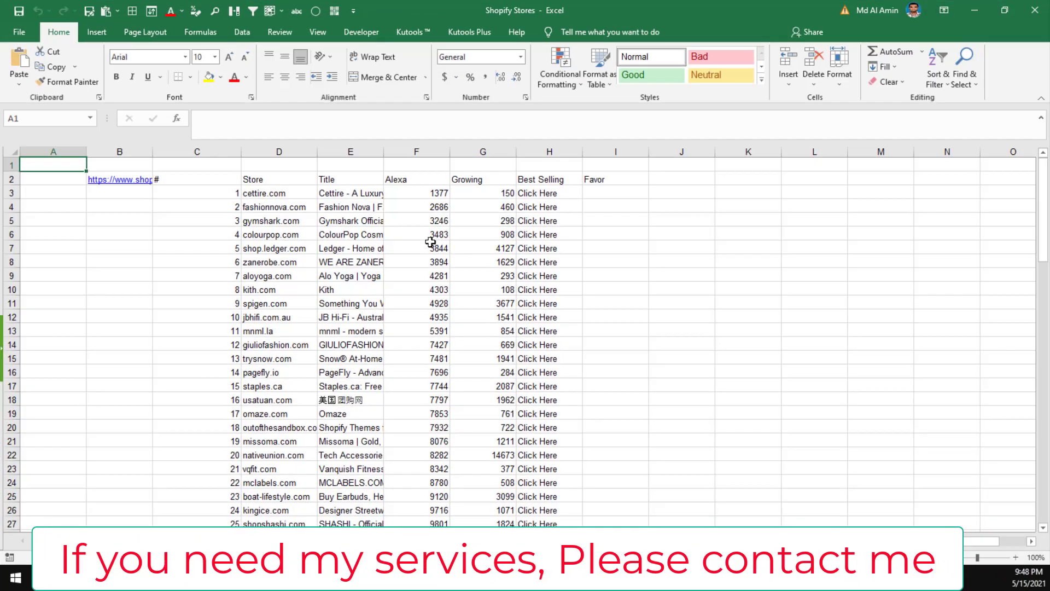
- Verify the store rows in Shopify Stores.xlsx in Excel, then return to the browser
left_click(350, 193)
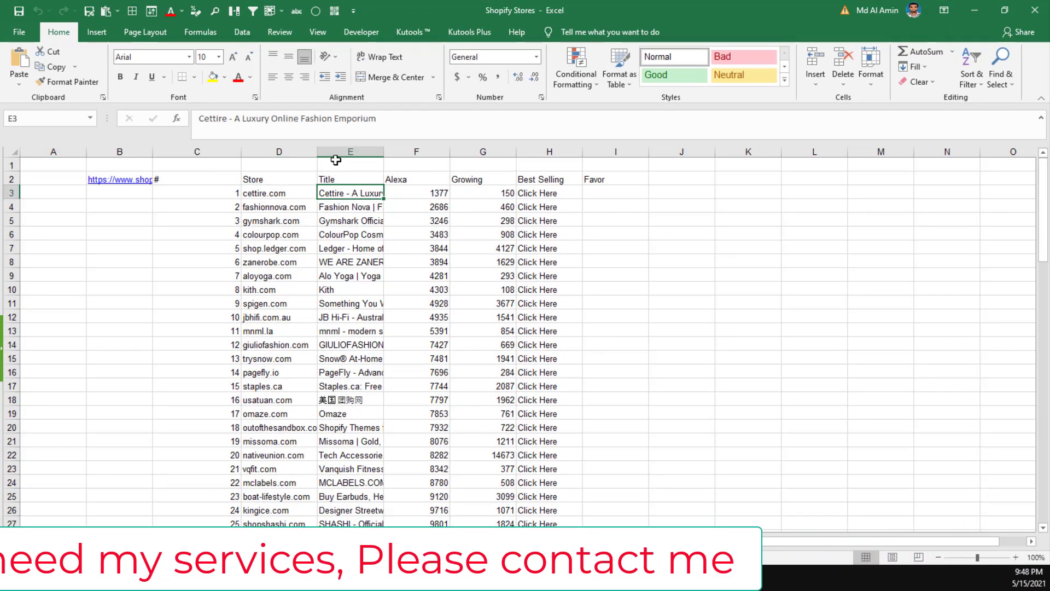
scroll("down", 3)
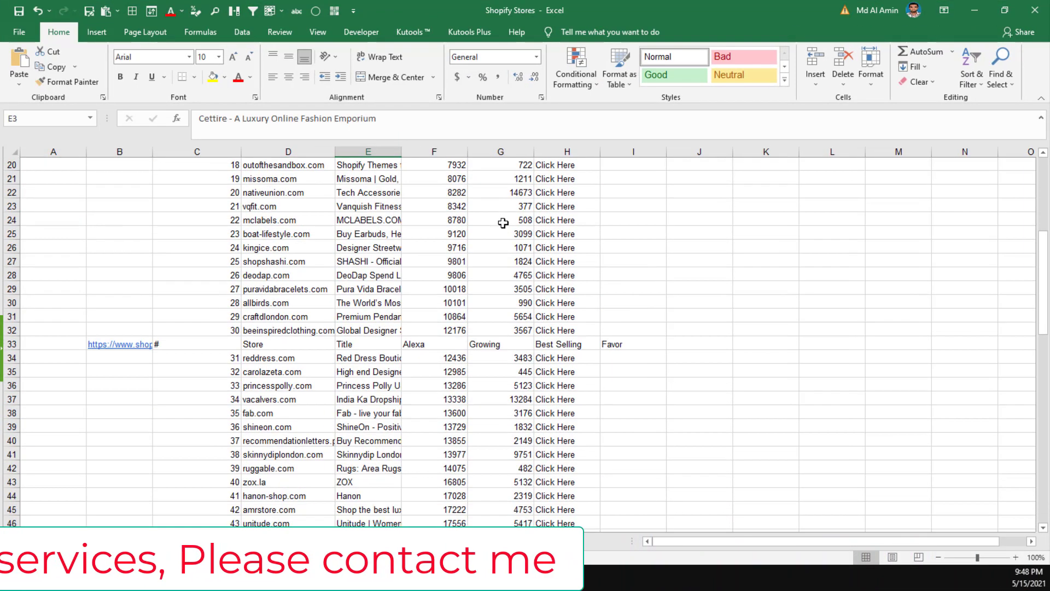
scroll("down", 3)
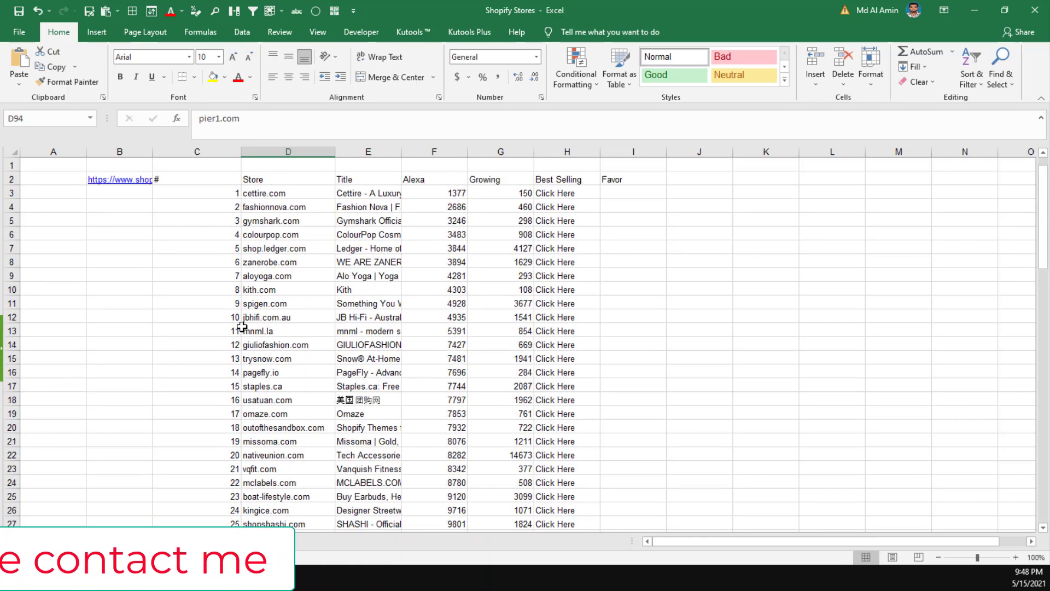
left_click(196, 179)
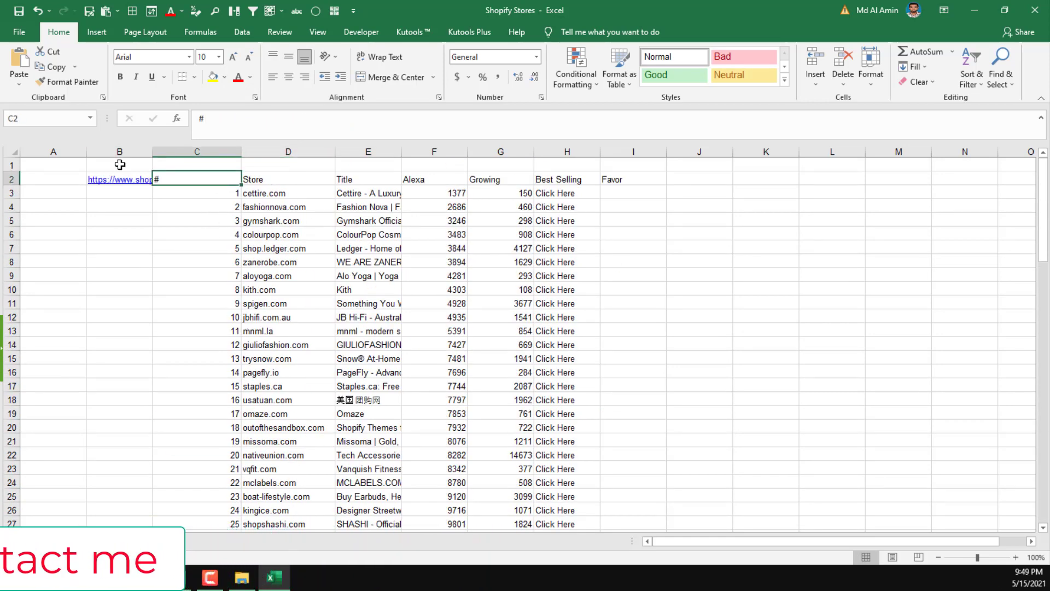
left_click(288, 178)
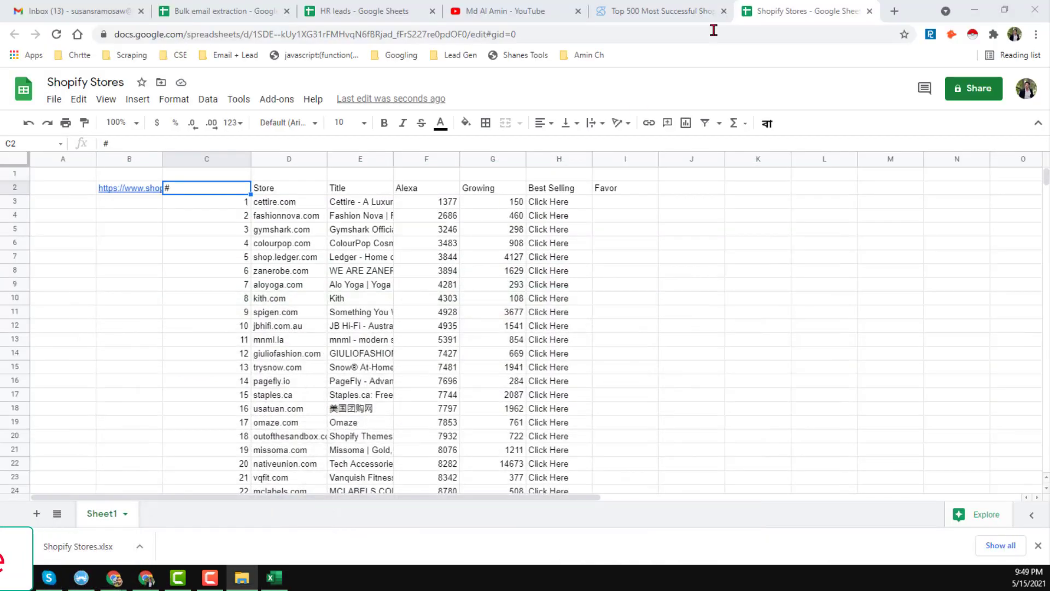
- Return to the ShopiStores page 2 listing and scroll to its last stores, ending at number 60
left_click(659, 11)
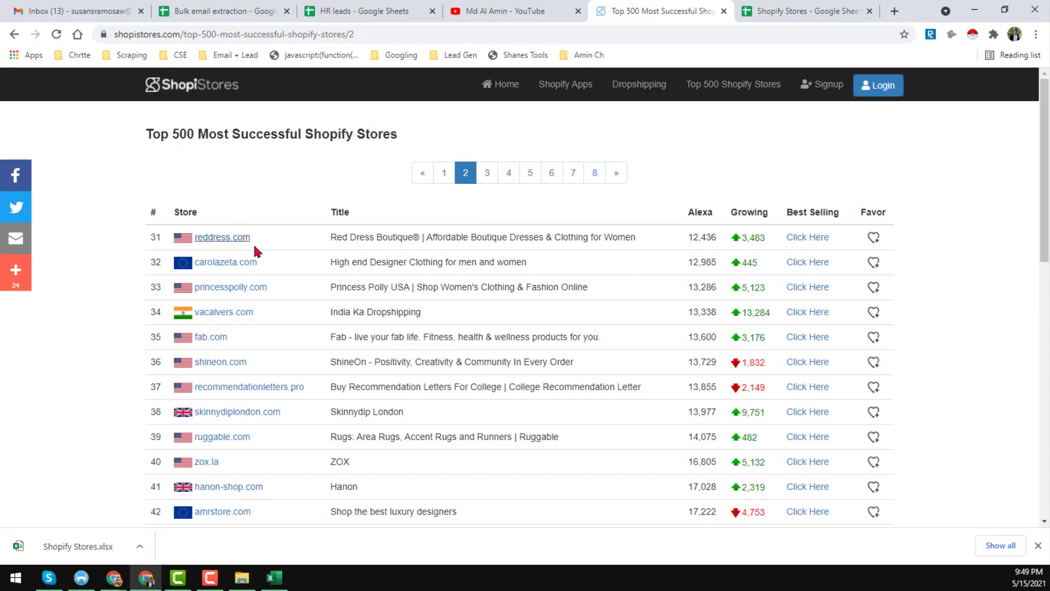
scroll("down", 3)
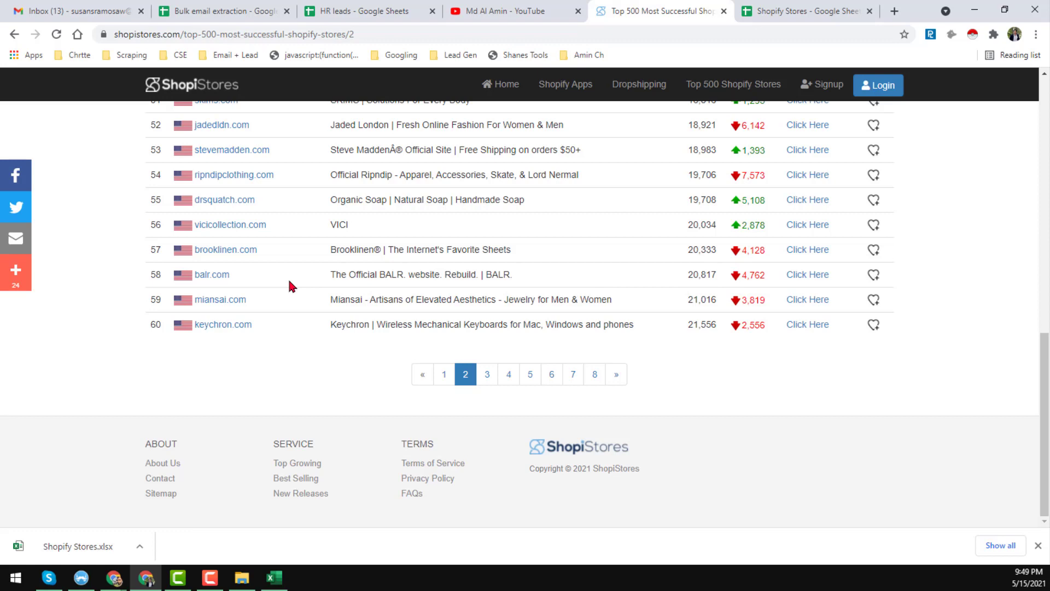
mouse_move(279, 387)
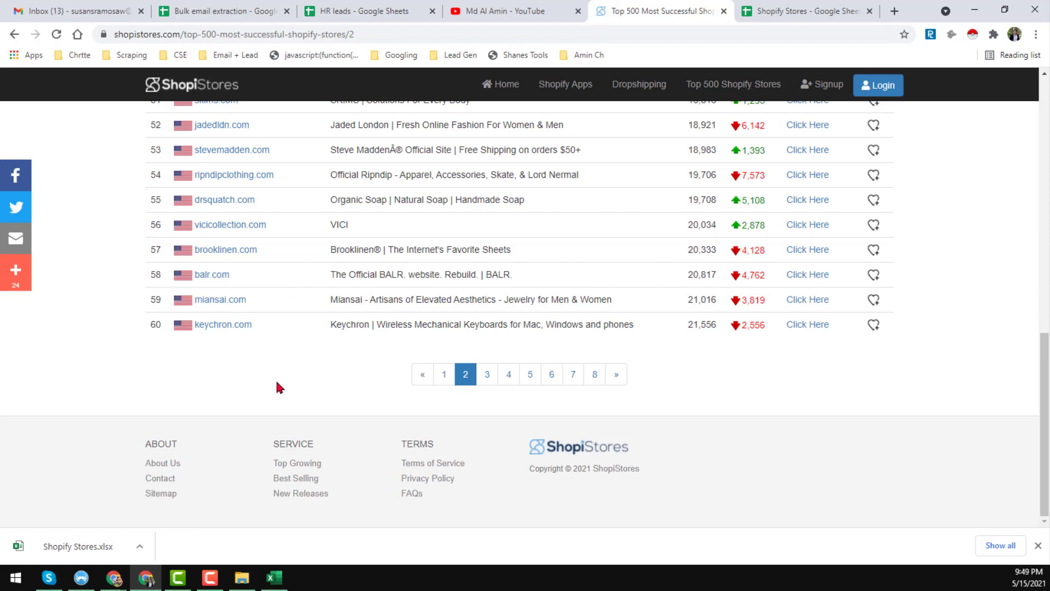